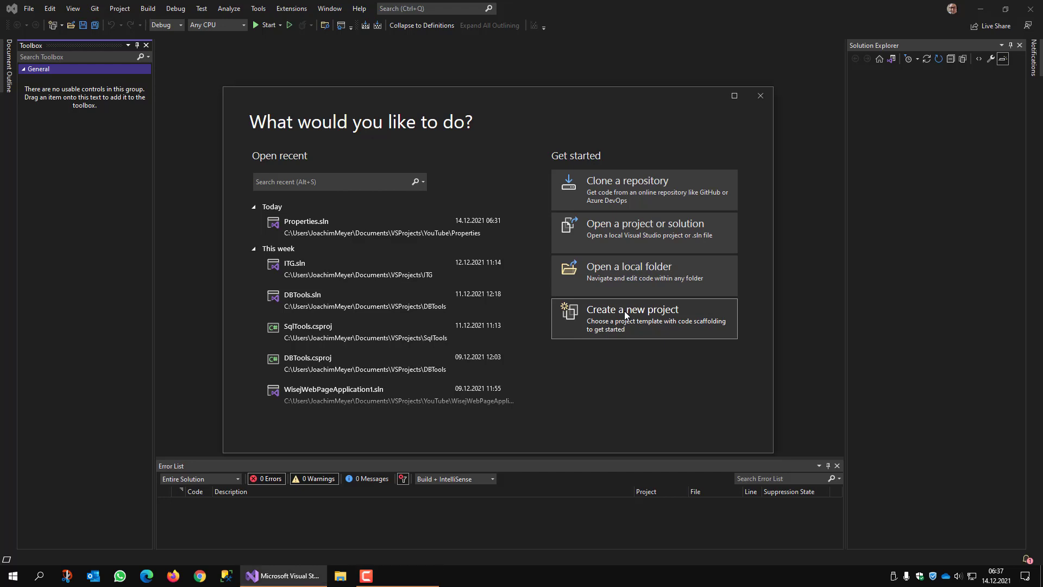
- Create a new Console App (.NET Framework) project named DataTableClass
{"action": "left_click", "coordinate": [631, 310]}
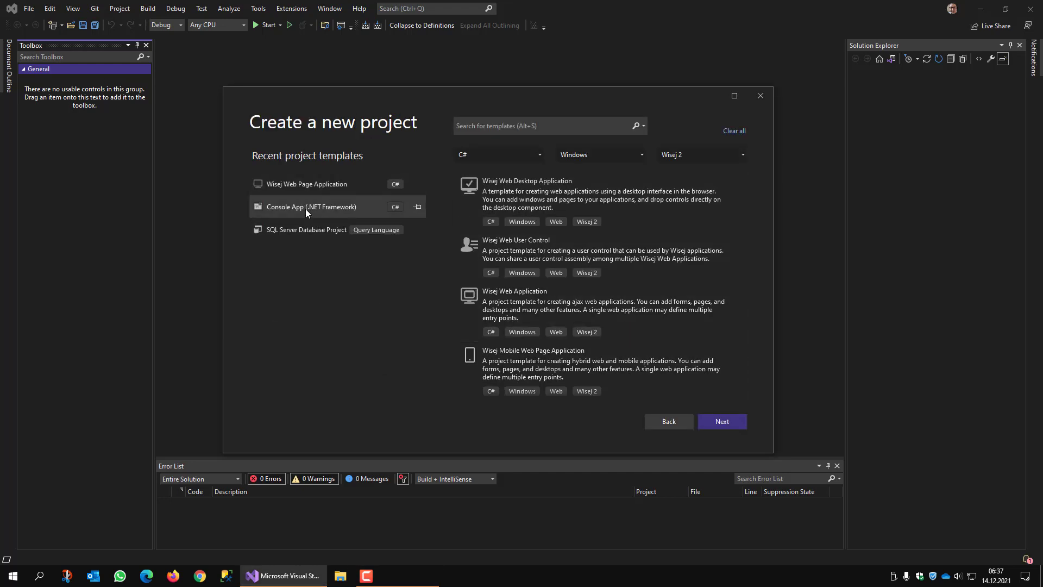
{"action": "left_click", "coordinate": [721, 422]}
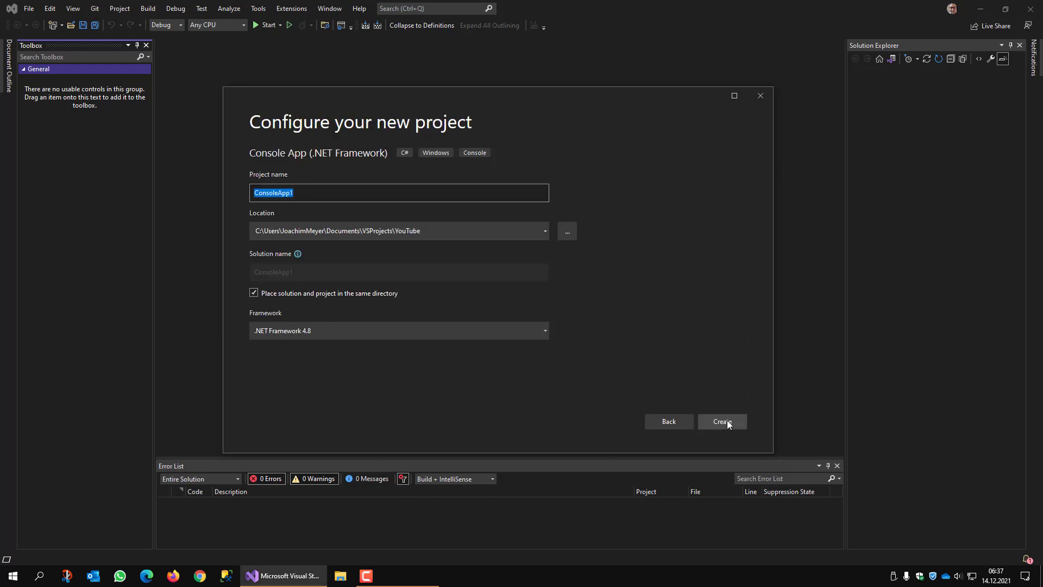
{"action": "mouse_move", "coordinate": [602, 383]}
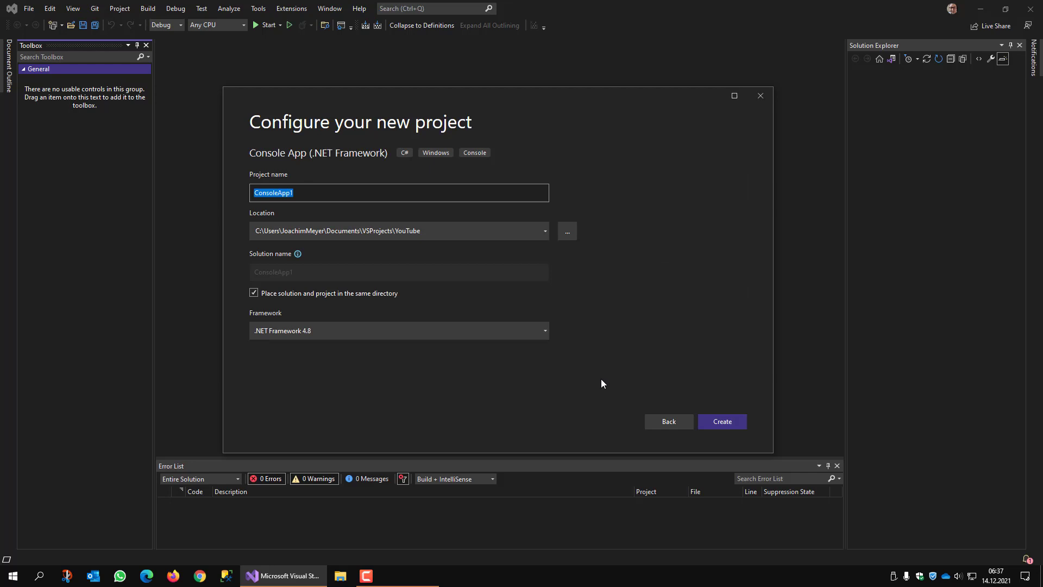
{"action": "type", "text": "DataTableClass"}
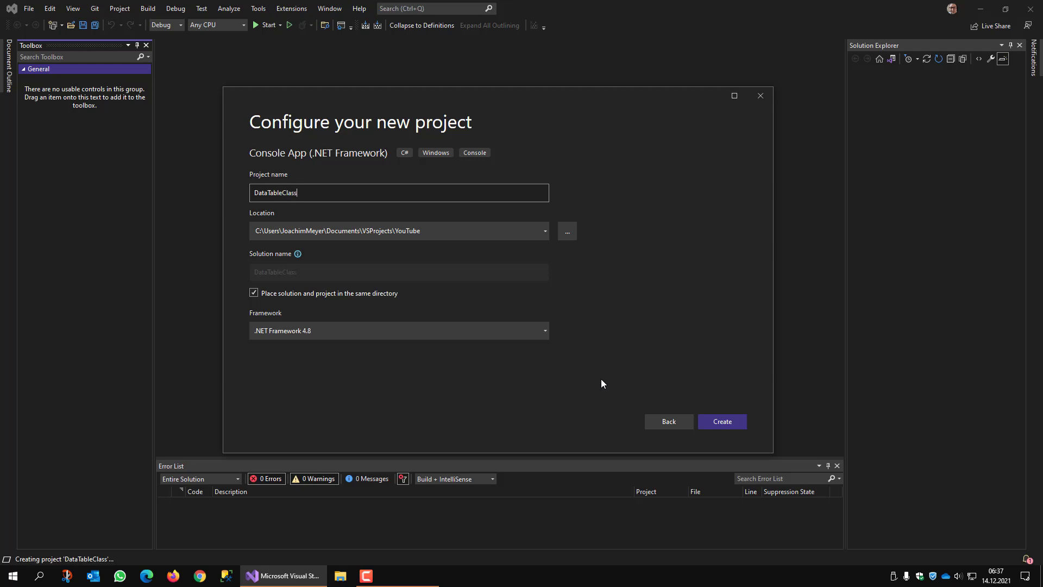
{"action": "left_click", "coordinate": [721, 421]}
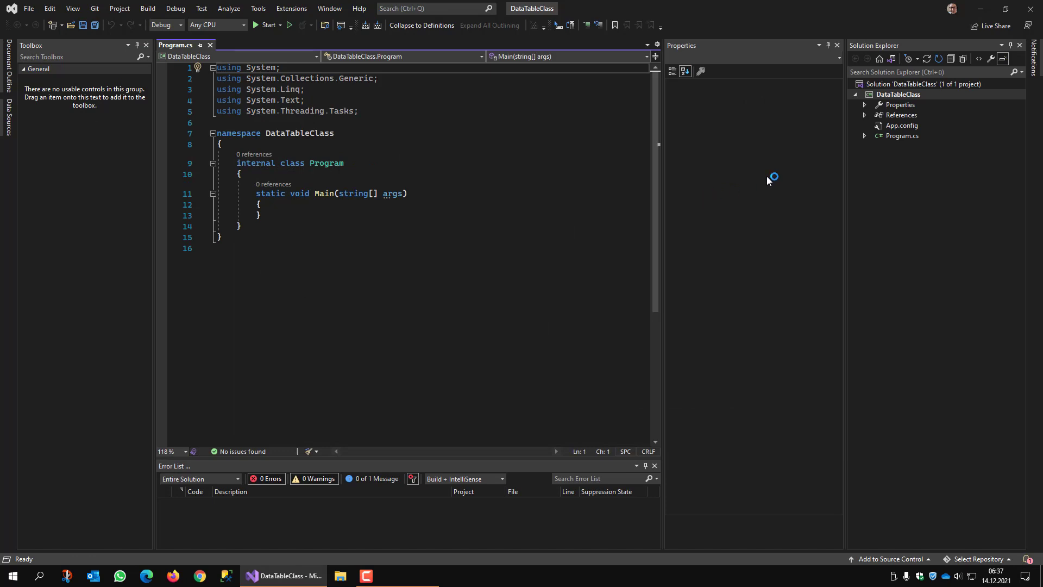
- Add a new class file named Data to the DataTableClass project
{"action": "left_click", "coordinate": [898, 93]}
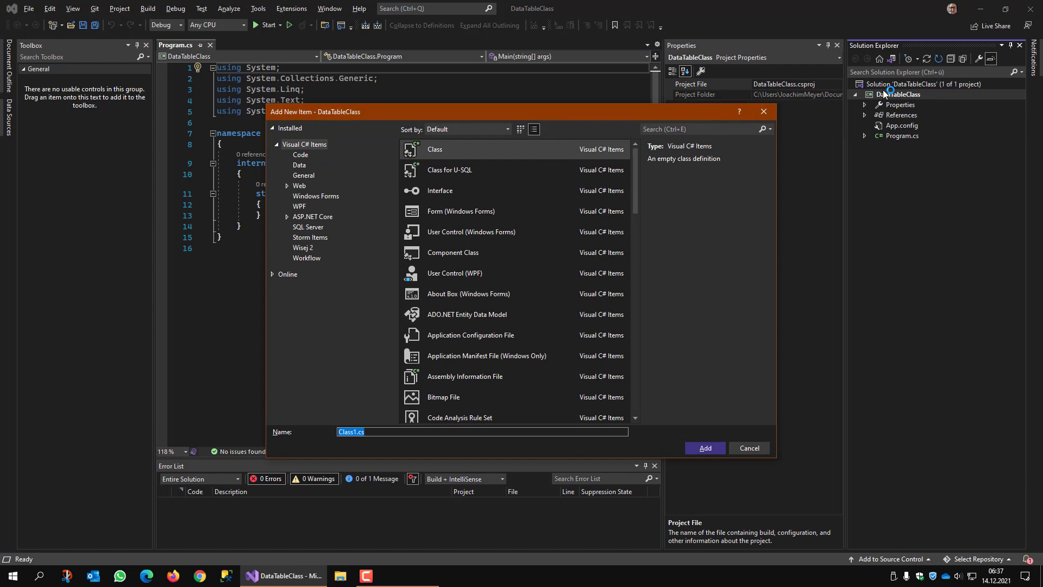
{"action": "type", "text": "Data"}
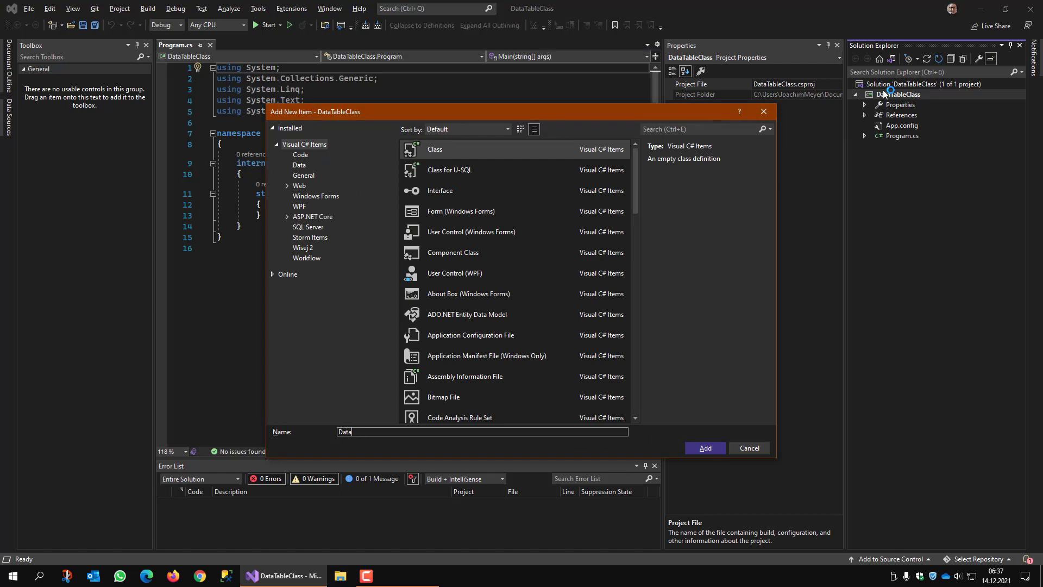
{"action": "left_click", "coordinate": [704, 448]}
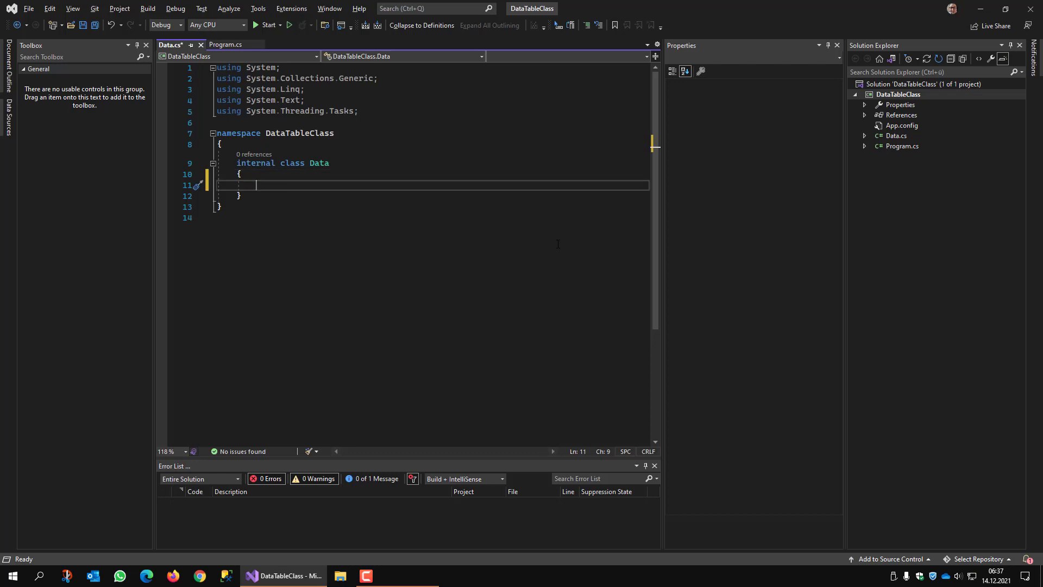
- Add public int Id and string Name auto-properties using the prop snippet
{"action": "type", "text": "pro"}
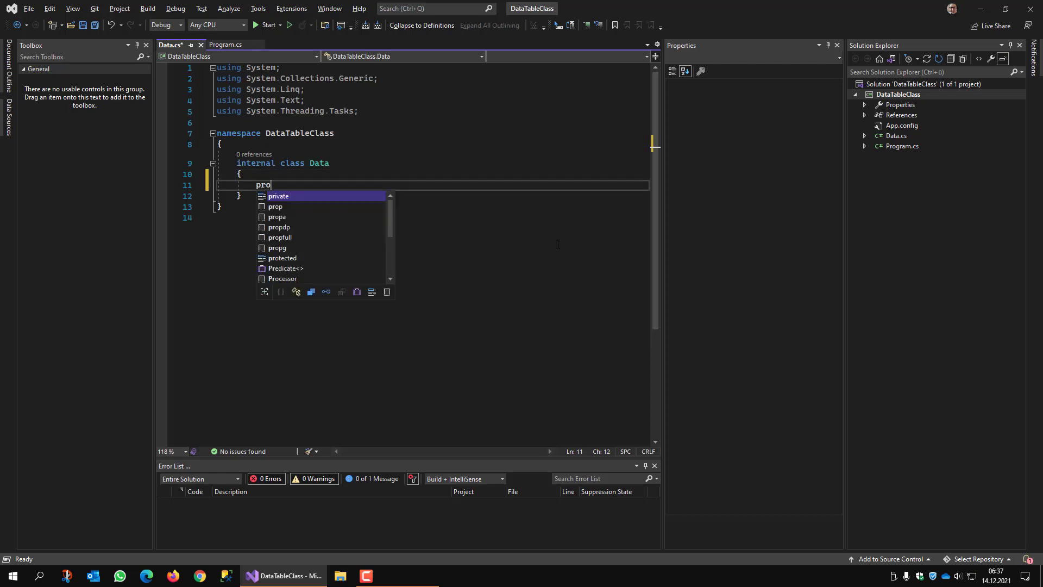
{"action": "key", "text": "Tab"}
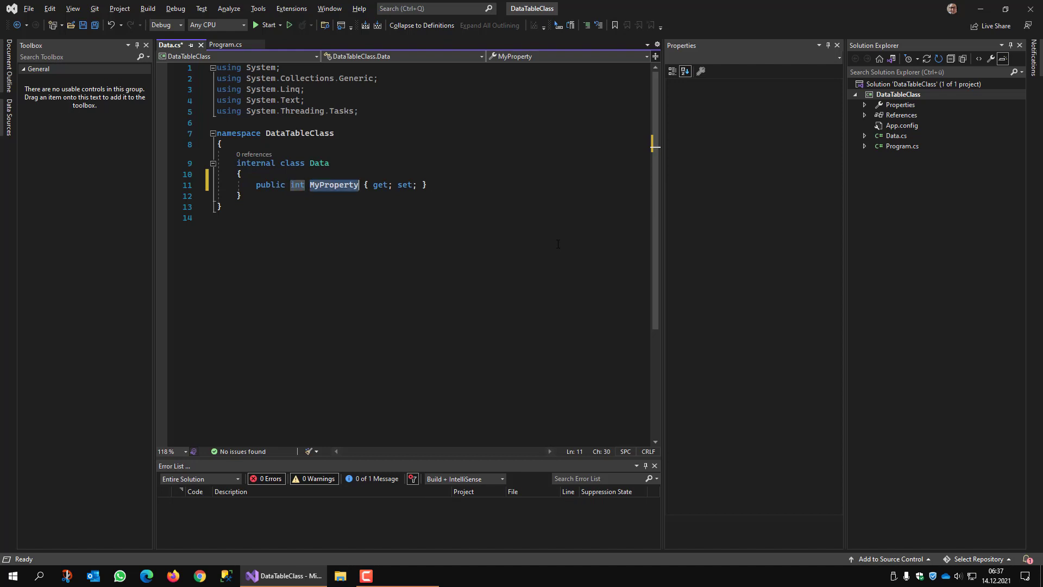
{"action": "type", "text": "Id"}
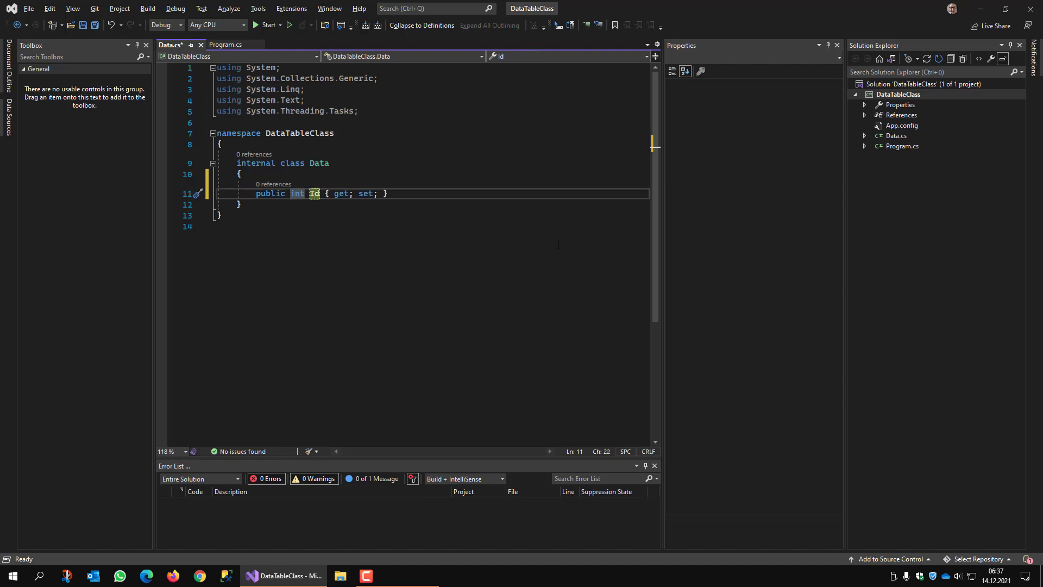
{"action": "type", "text": "pr"}
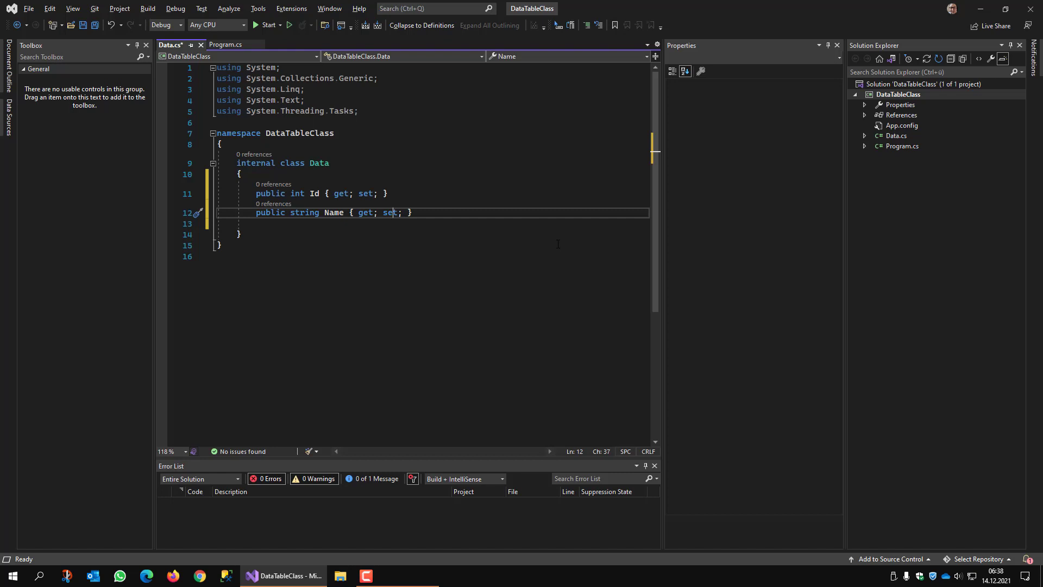
- Declare Data as implementing INotifyPropertyChanged after the class name
{"action": "double_click", "coordinate": [320, 163]}
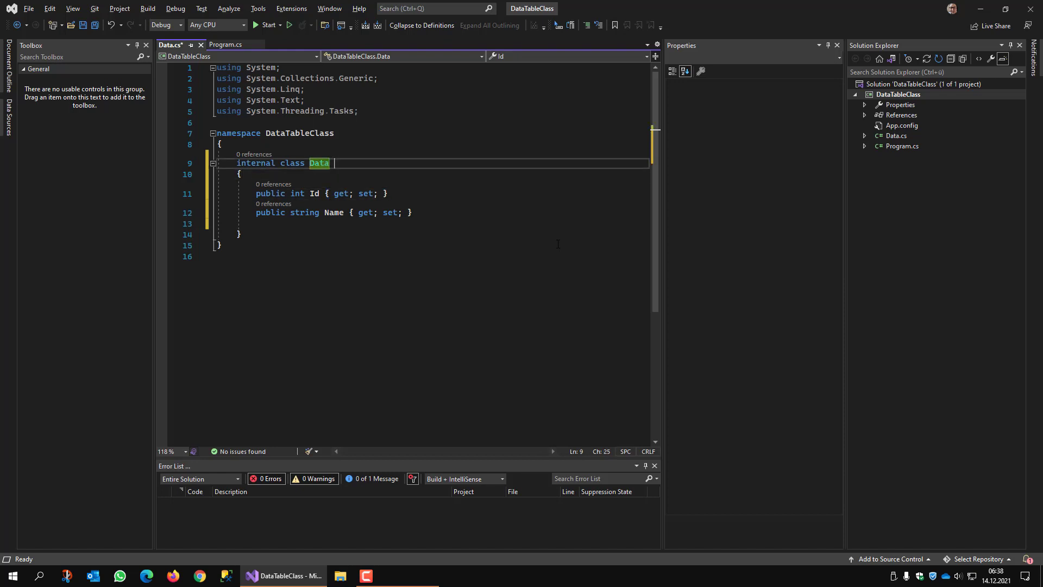
{"action": "type", "text": ": I"}
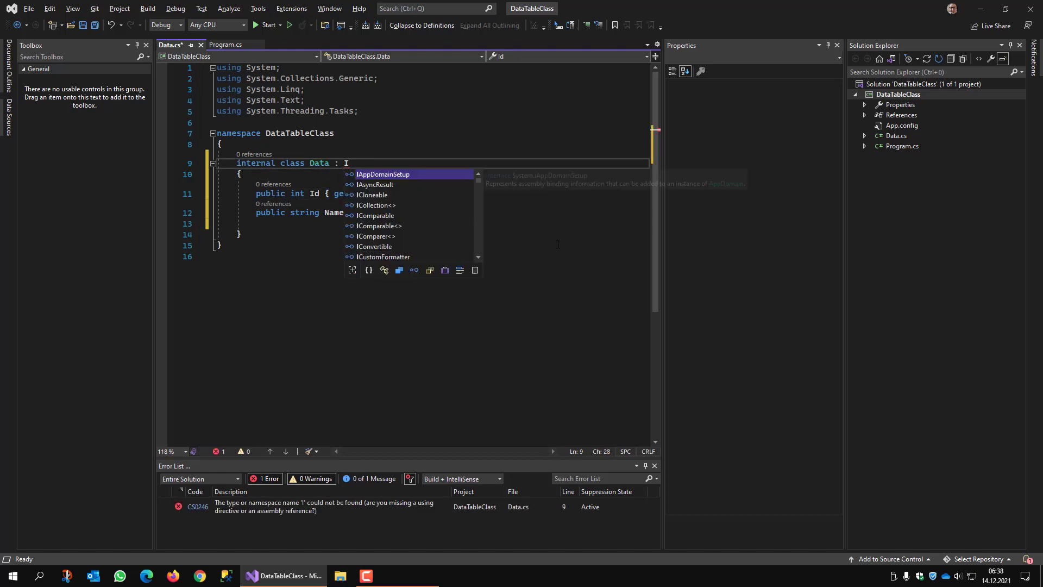
{"action": "type", "text": "NotifyC"}
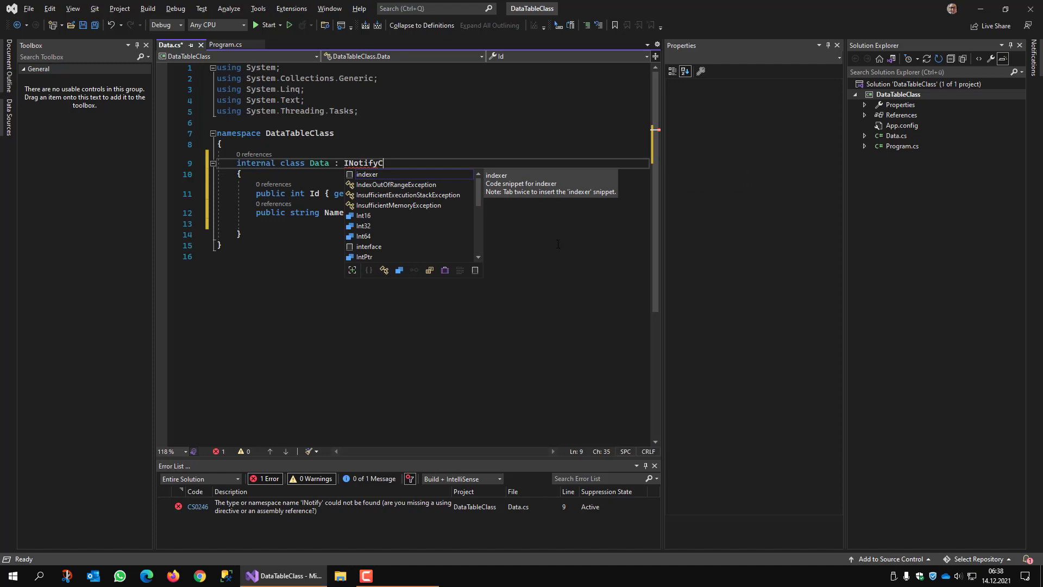
{"action": "type", "text": "ropertyCHange"}
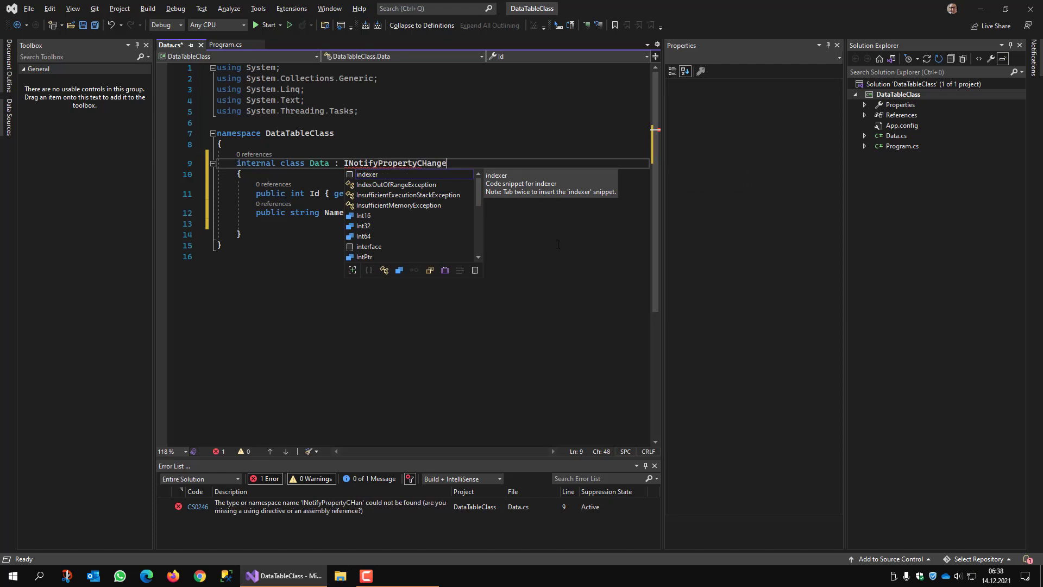
{"action": "type", "text": "d"}
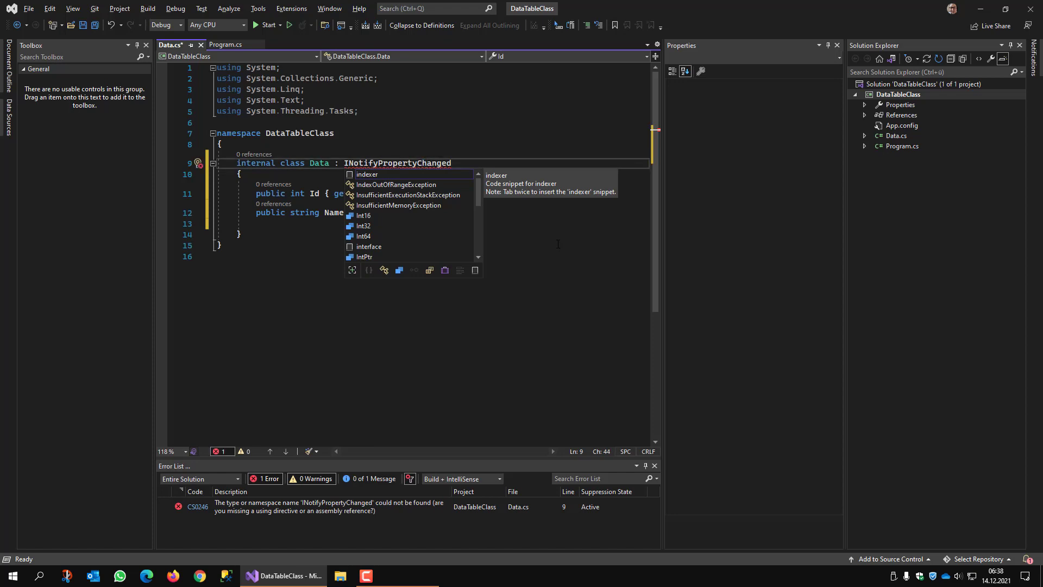
- Import System.ComponentModel and generate the PropertyChanged event via the lightbulb fixes
{"action": "left_click", "coordinate": [198, 163]}
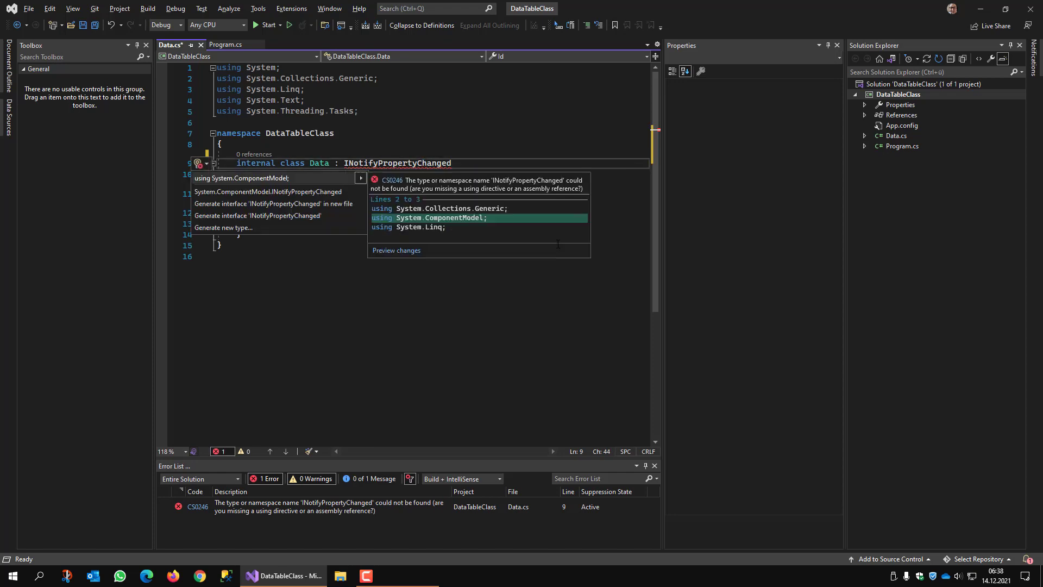
{"action": "left_click", "coordinate": [243, 191]}
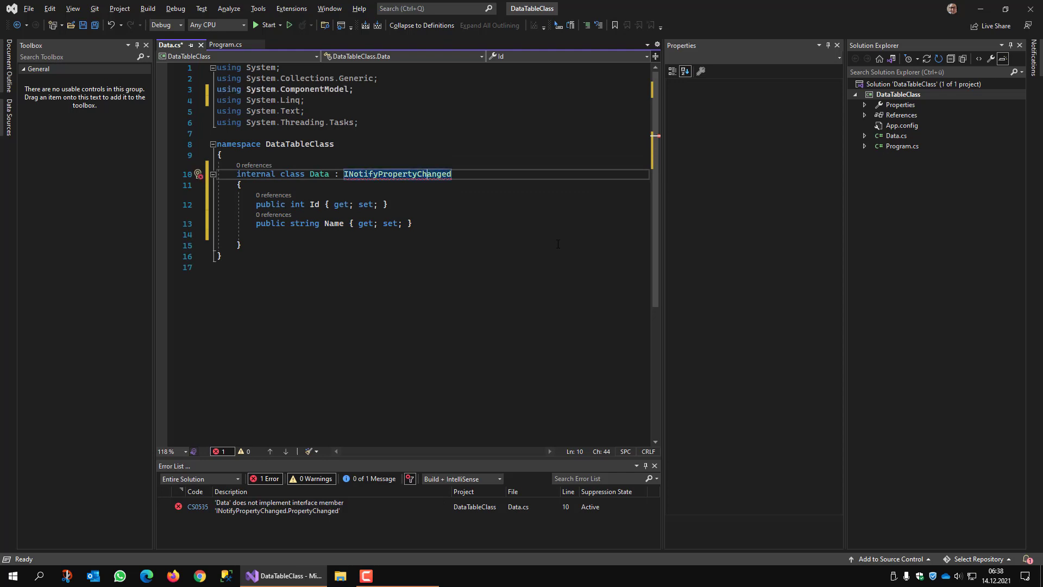
{"action": "left_click", "coordinate": [198, 174]}
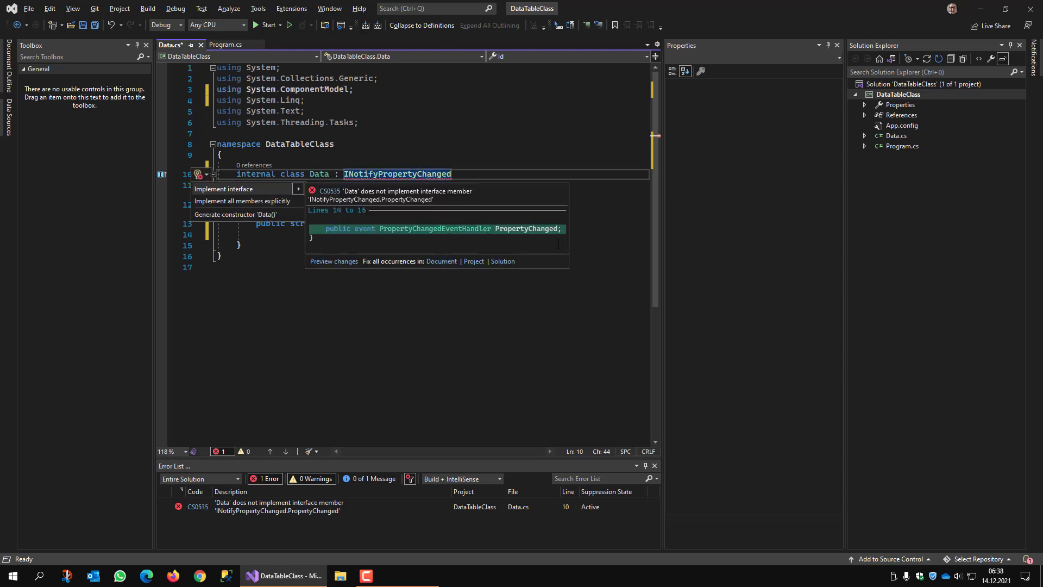
{"action": "left_click", "coordinate": [224, 189]}
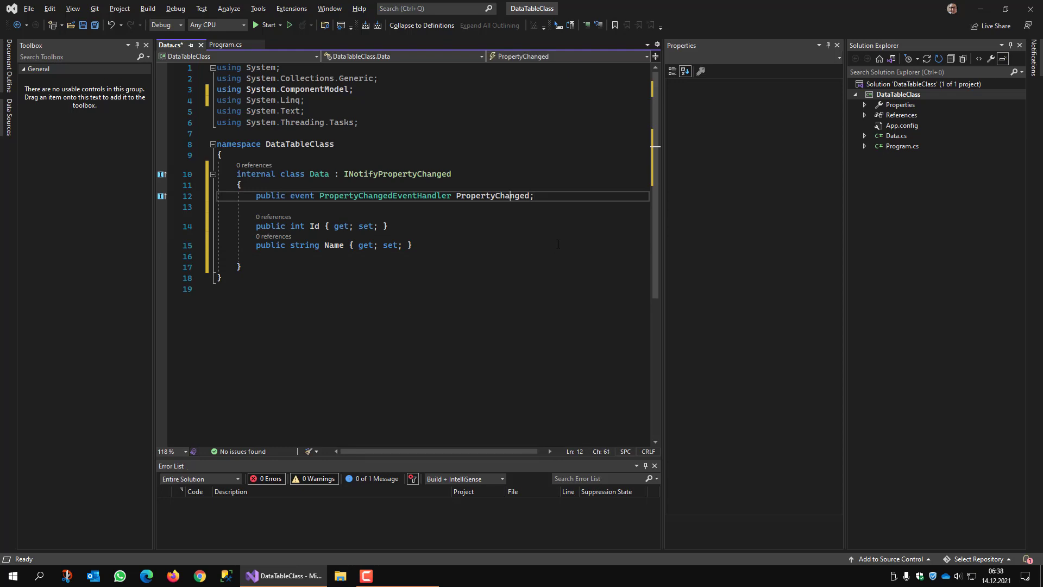
{"action": "double_click", "coordinate": [493, 195]}
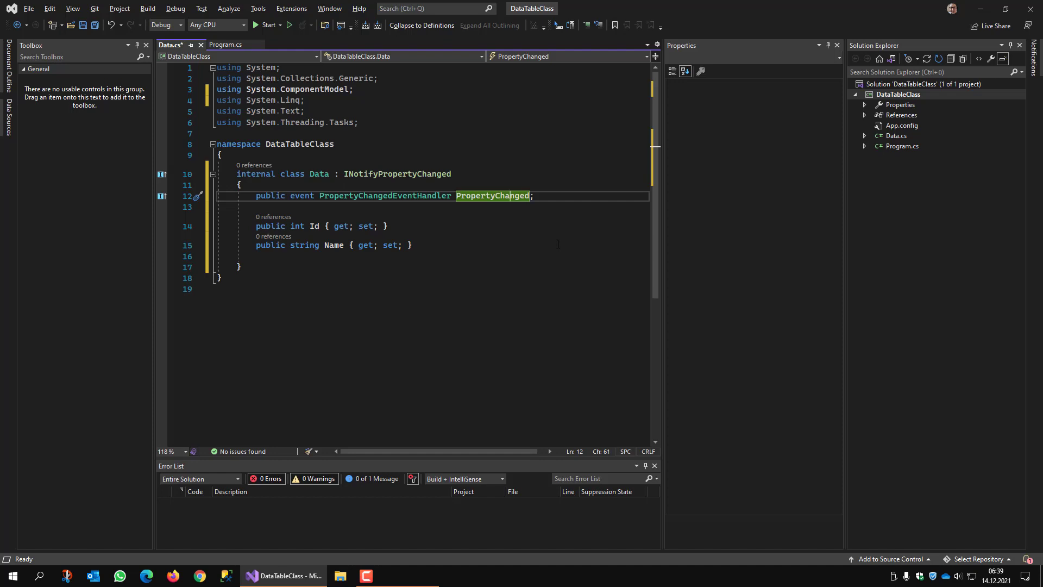
- Add a private int _id backing field above the Id property
{"action": "left_click", "coordinate": [388, 226]}
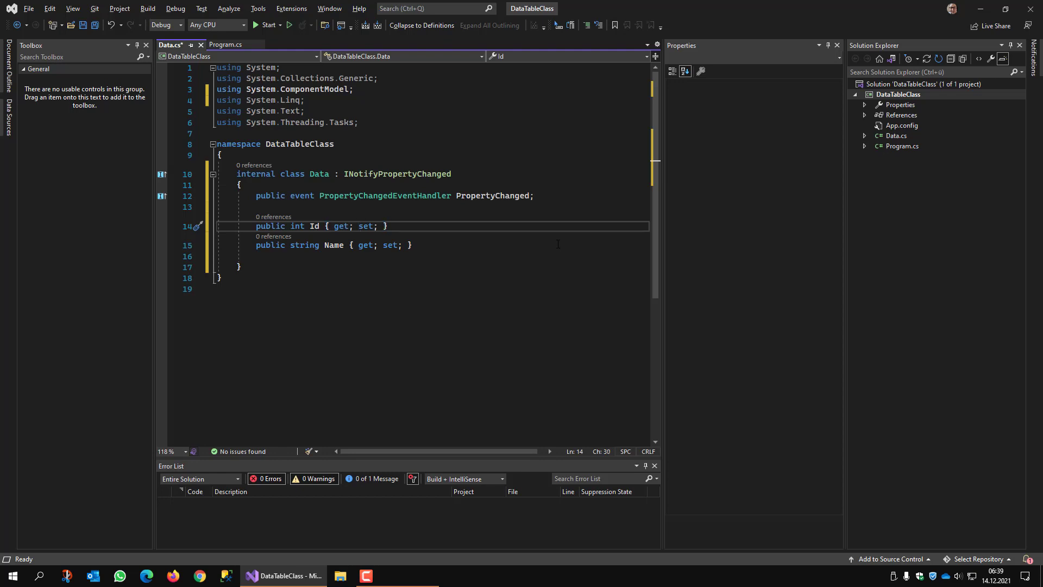
{"action": "key", "text": "enter"}
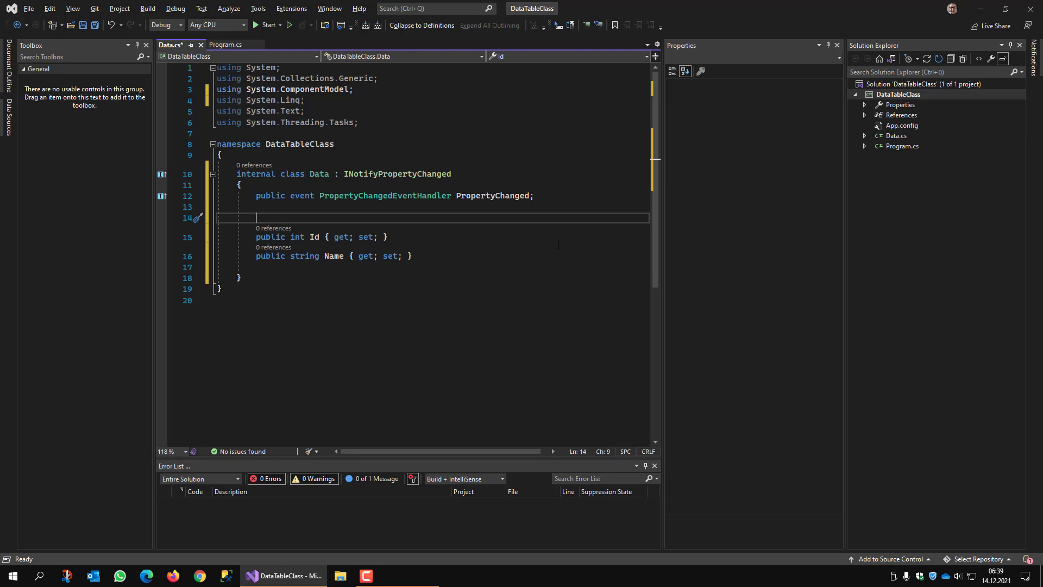
{"action": "type", "text": "private"}
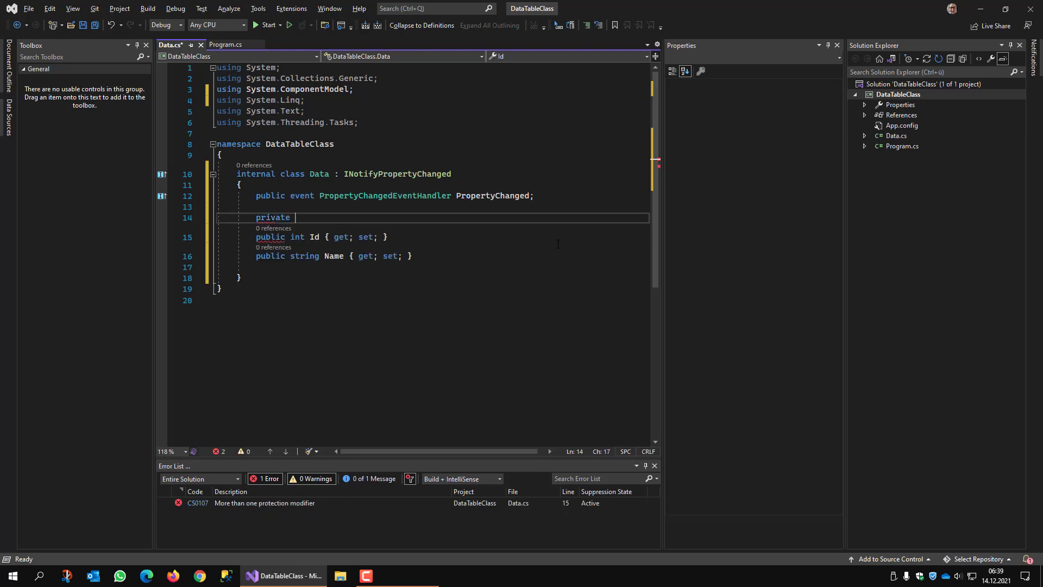
{"action": "type", "text": "int _id;"}
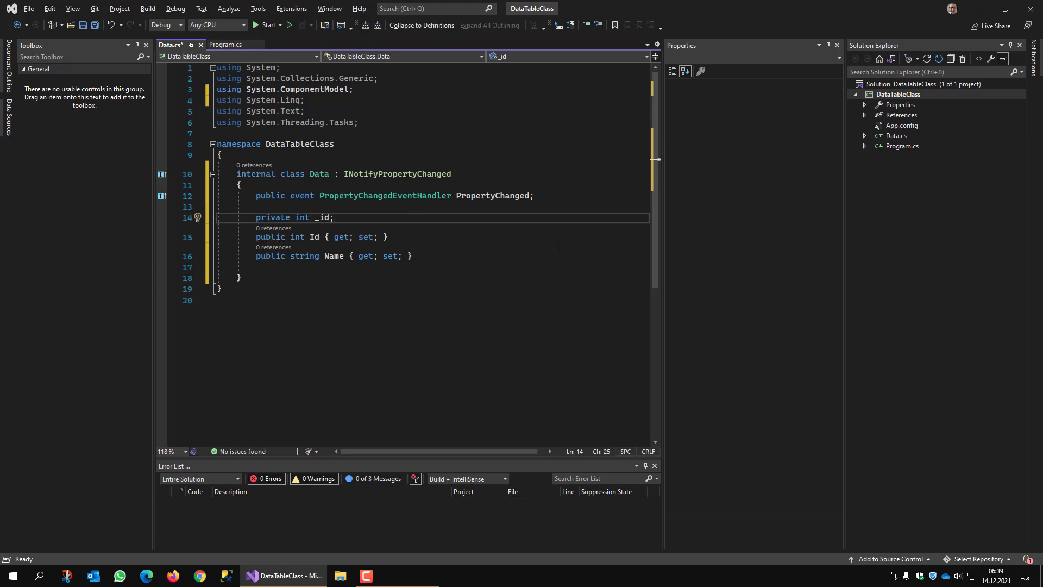
- Rewrite Id with get => _id; and a set block assigning _id = value
{"action": "key", "text": "Enter"}
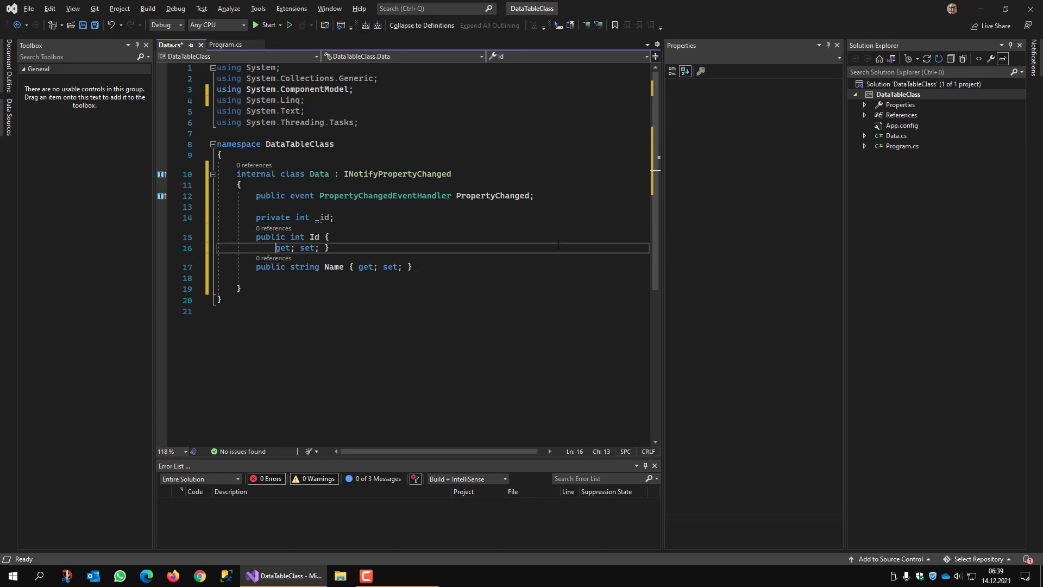
{"action": "key", "text": "enter"}
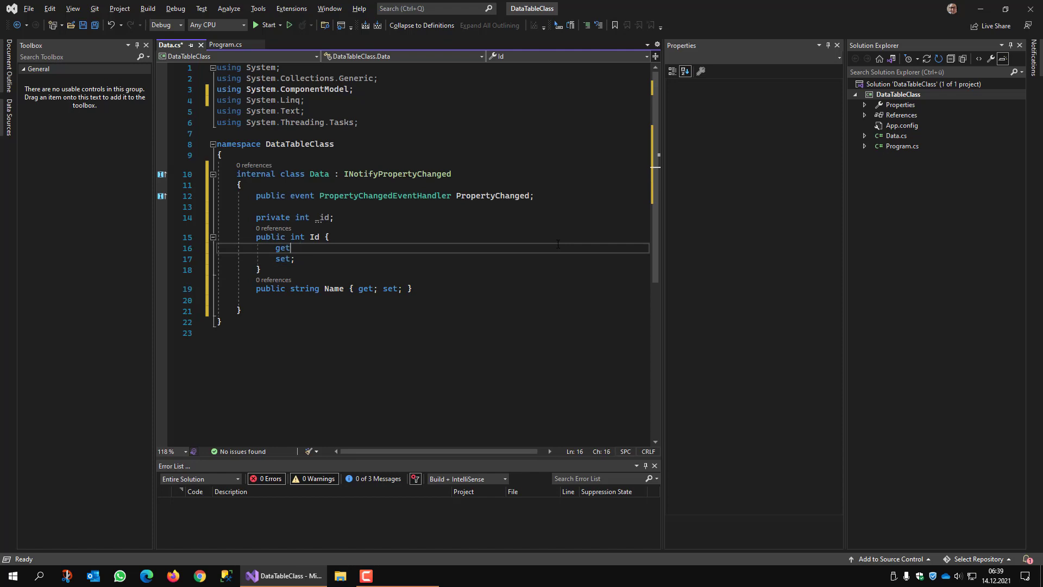
{"action": "type", "text": "=> _id; set { _id = value;"}
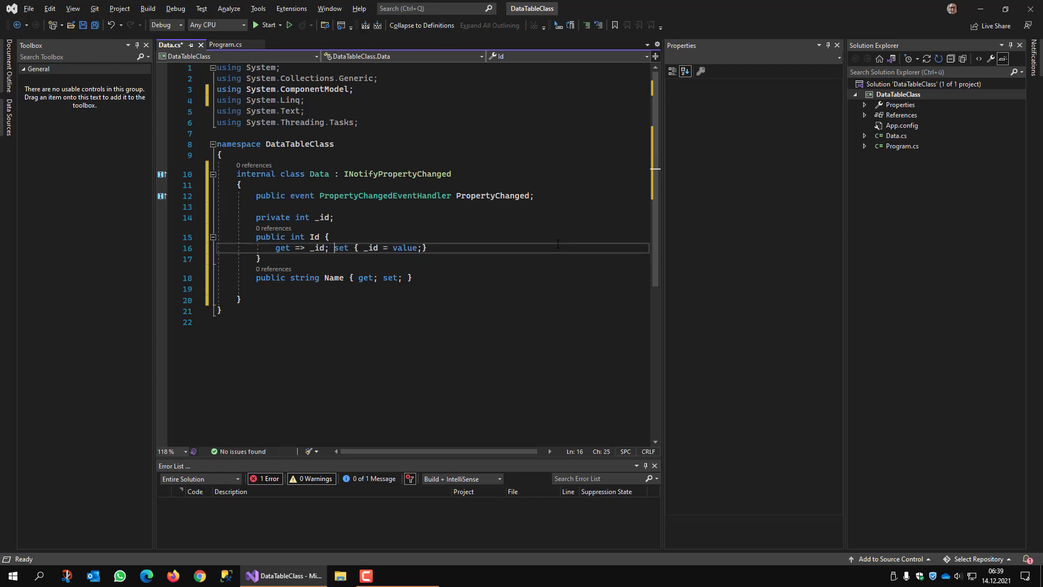
{"action": "key", "text": "Enter"}
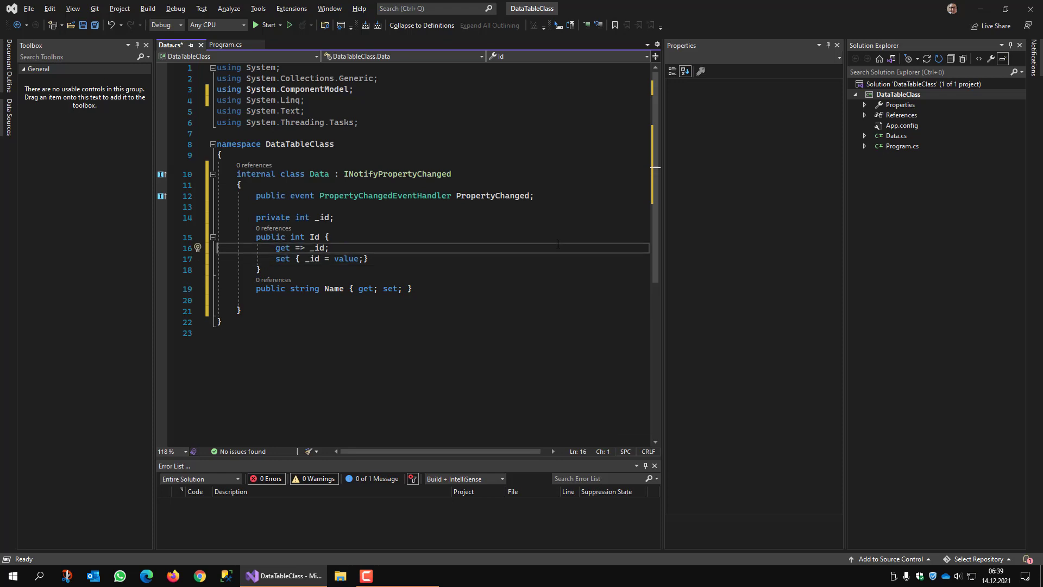
{"action": "left_click", "coordinate": [344, 259]}
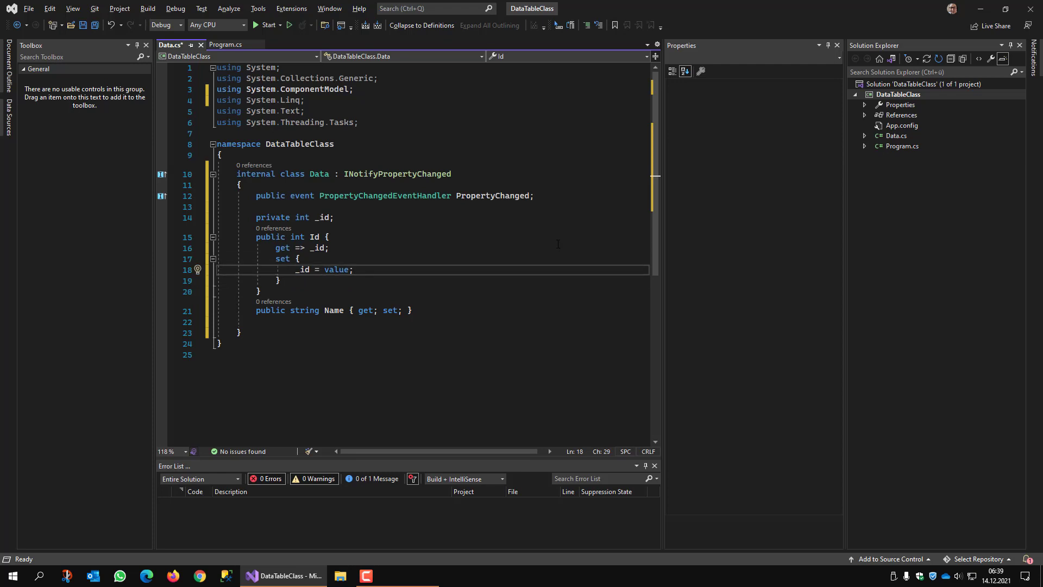
- Raise PropertyChanged?.Invoke(this, new PropertyChangedEventArgs("Id")) in the Id setter
{"action": "key", "text": "enter"}
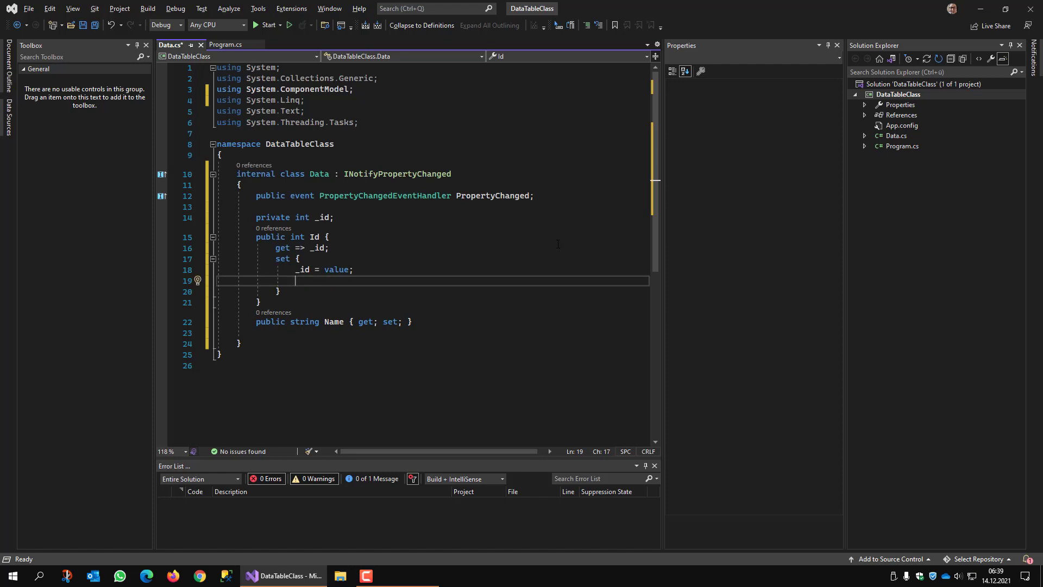
{"action": "type", "text": "prope"}
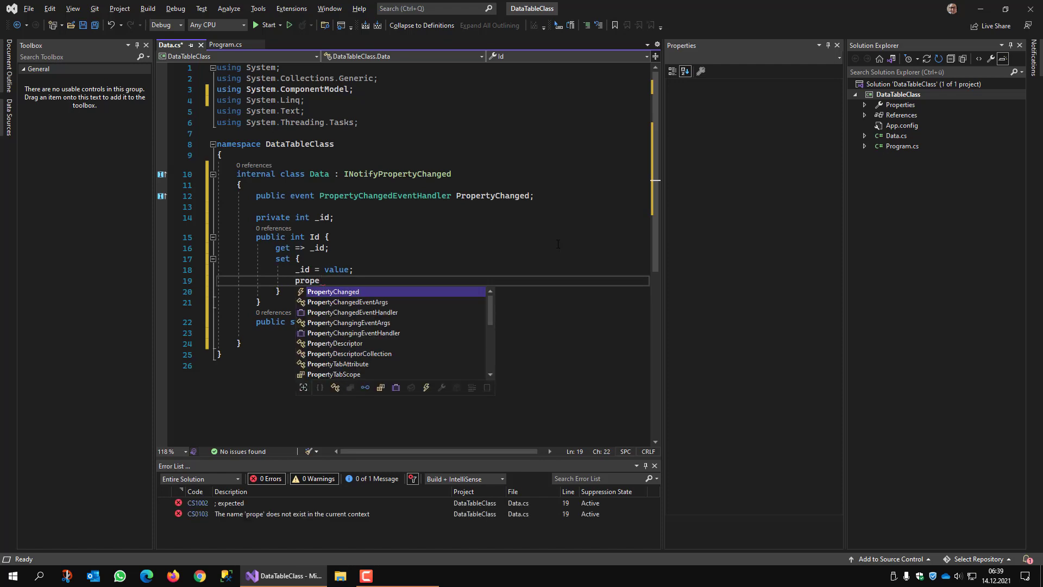
{"action": "type", "text": "PropertyChanged?"}
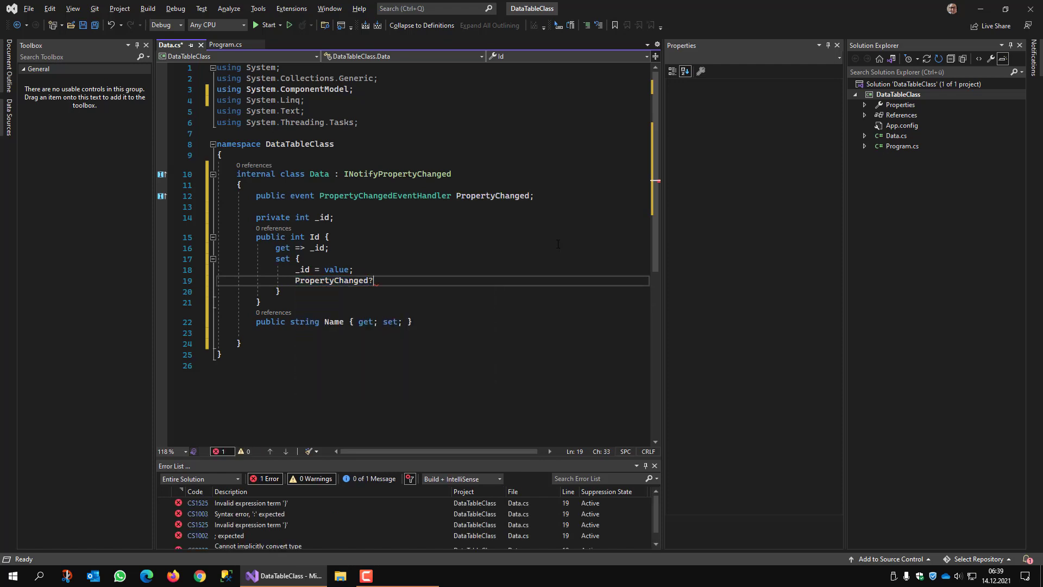
{"action": "type", "text": ".Invoke();"}
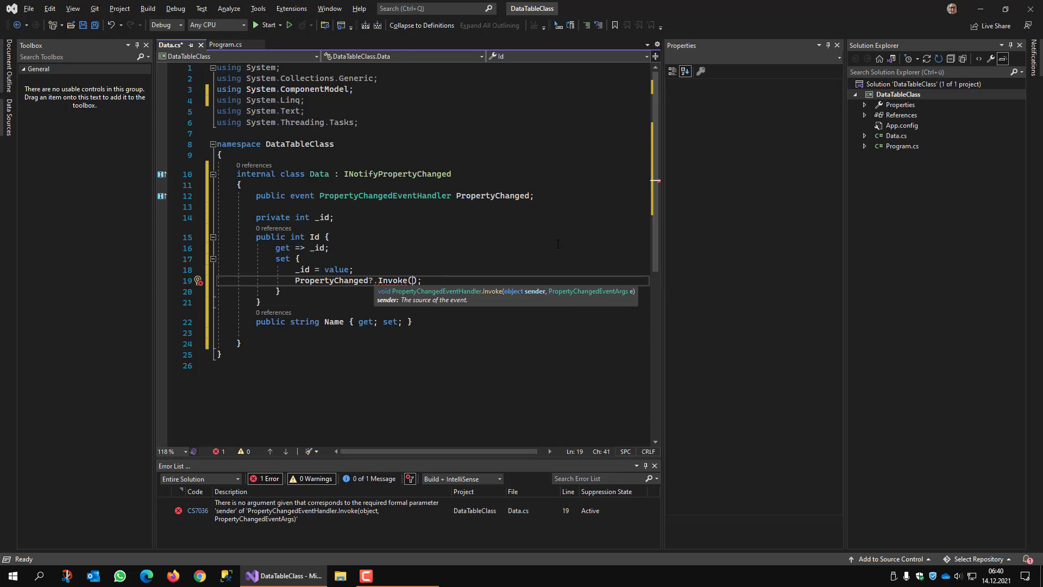
{"action": "type", "text": "this,"}
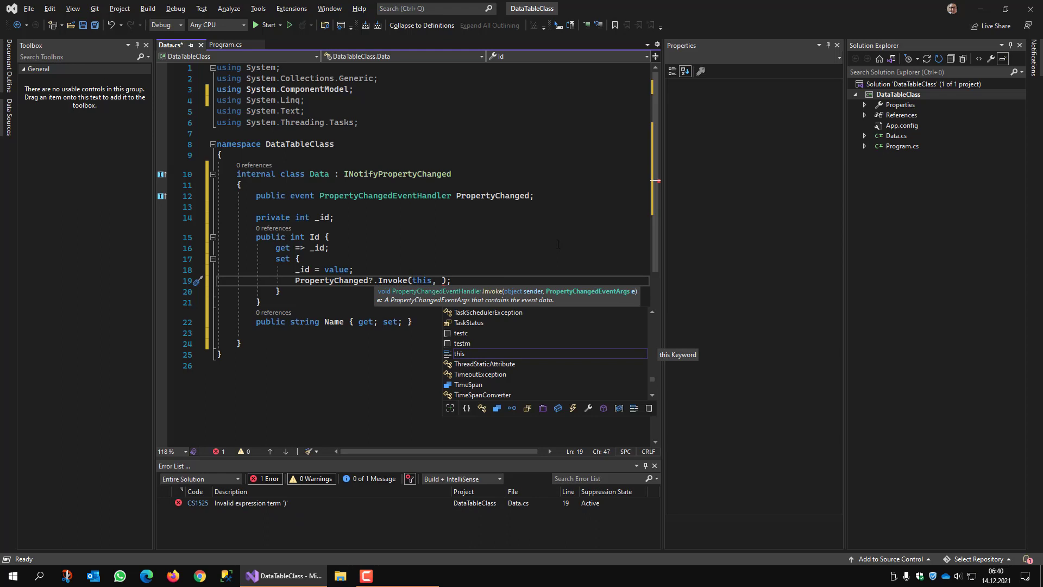
{"action": "type", "text": "new PropertyChangedEventArgs"}
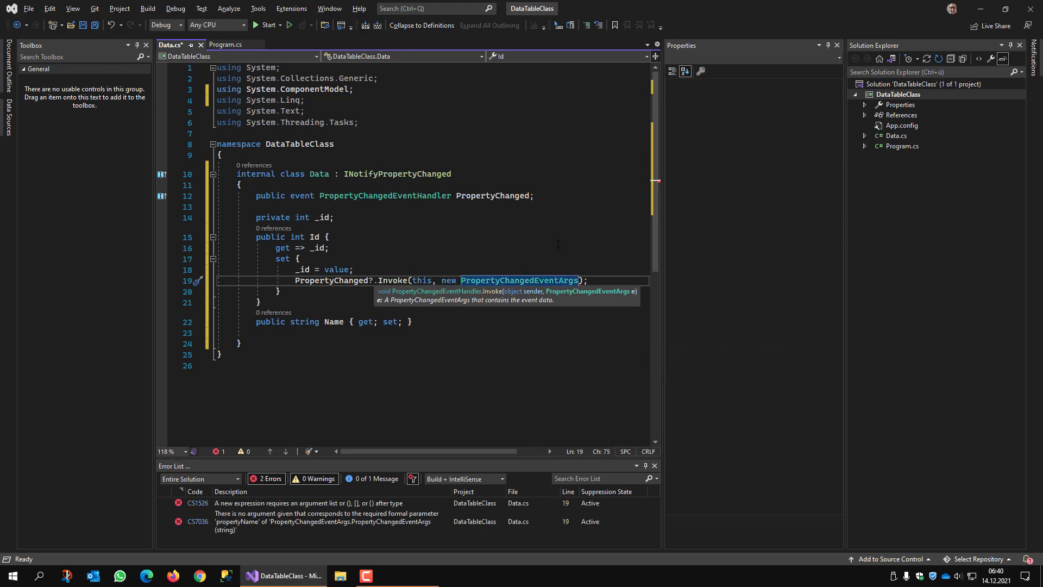
{"action": "type", "text": "("}
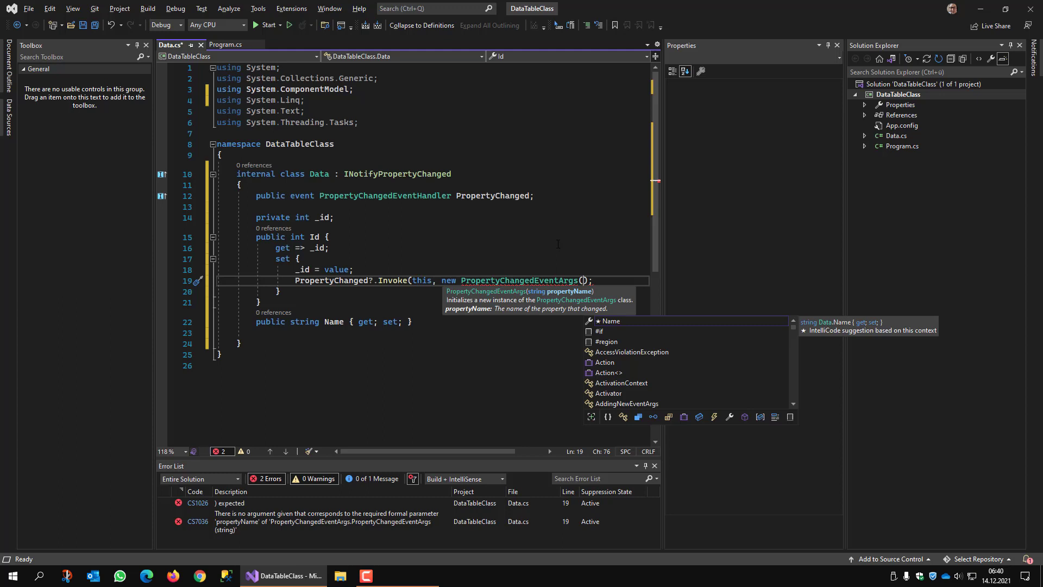
{"action": "type", "text": "\"\""}
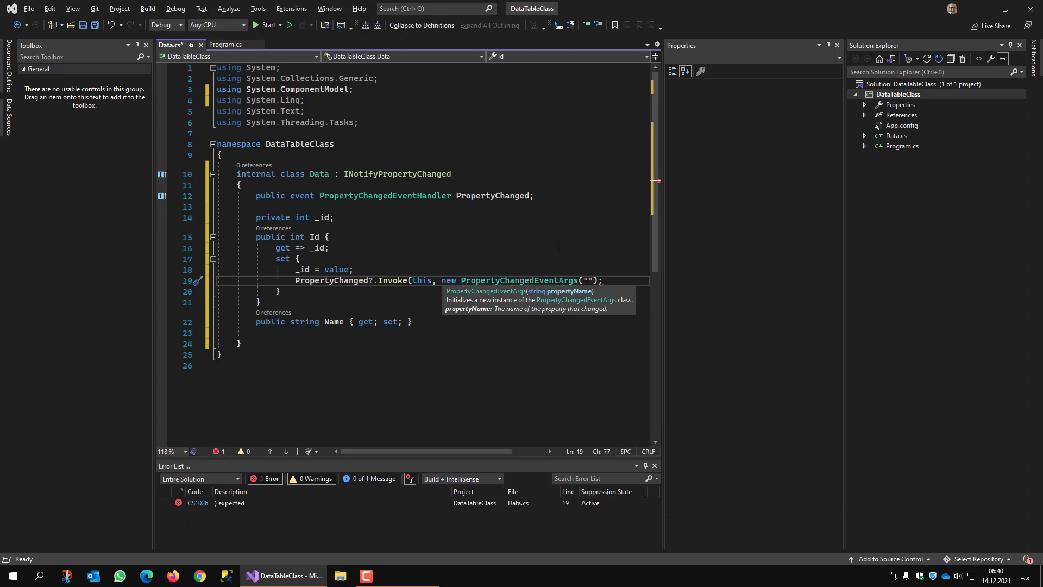
{"action": "type", "text": "Id"}
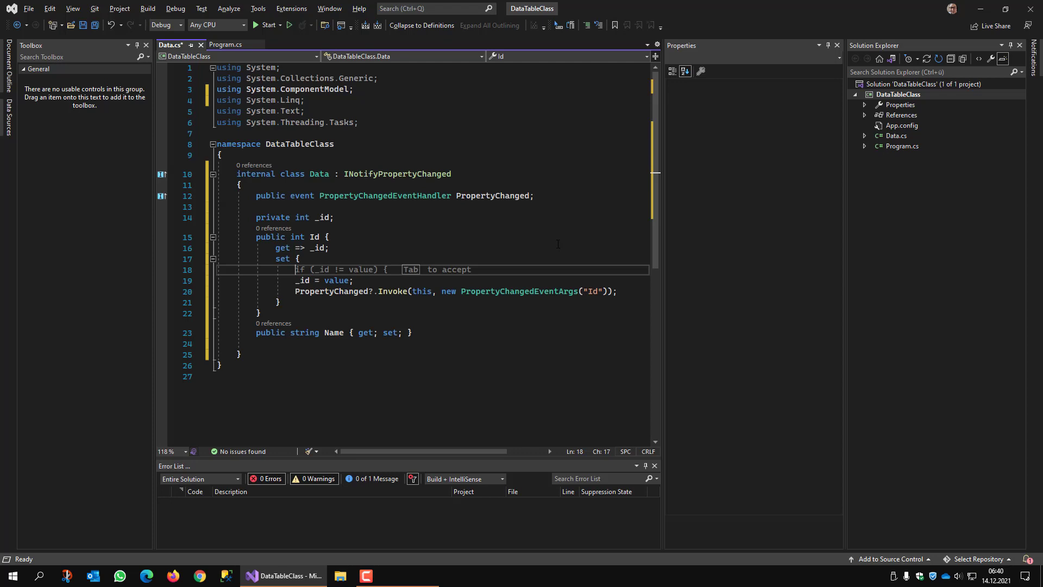
- Accept the if (_id != value) check and give Name a _name-backed notifying property
{"action": "key", "text": "Tab"}
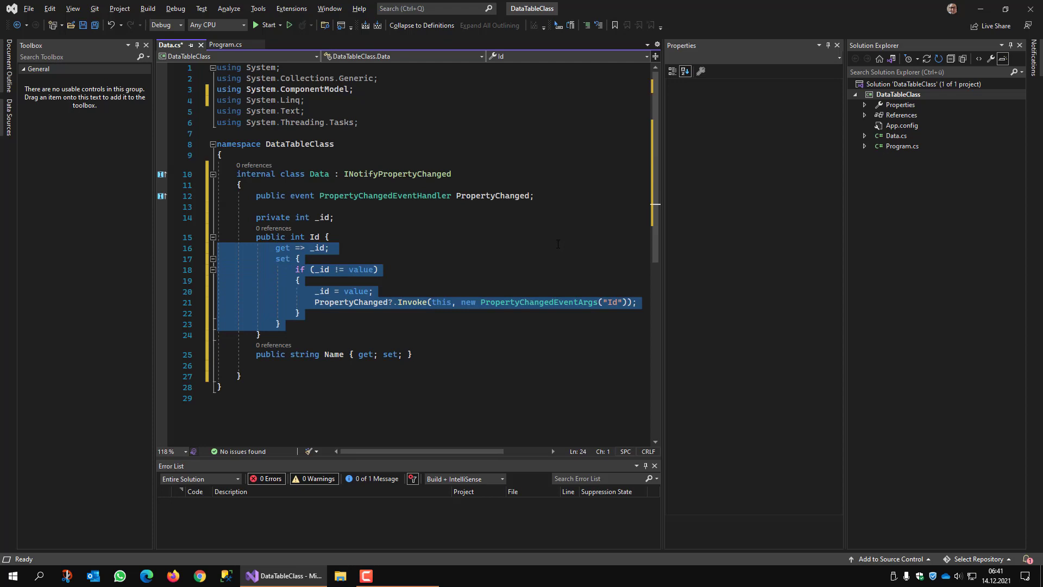
{"action": "double_click", "coordinate": [391, 354]}
{"action": "type", "text": "public string"}
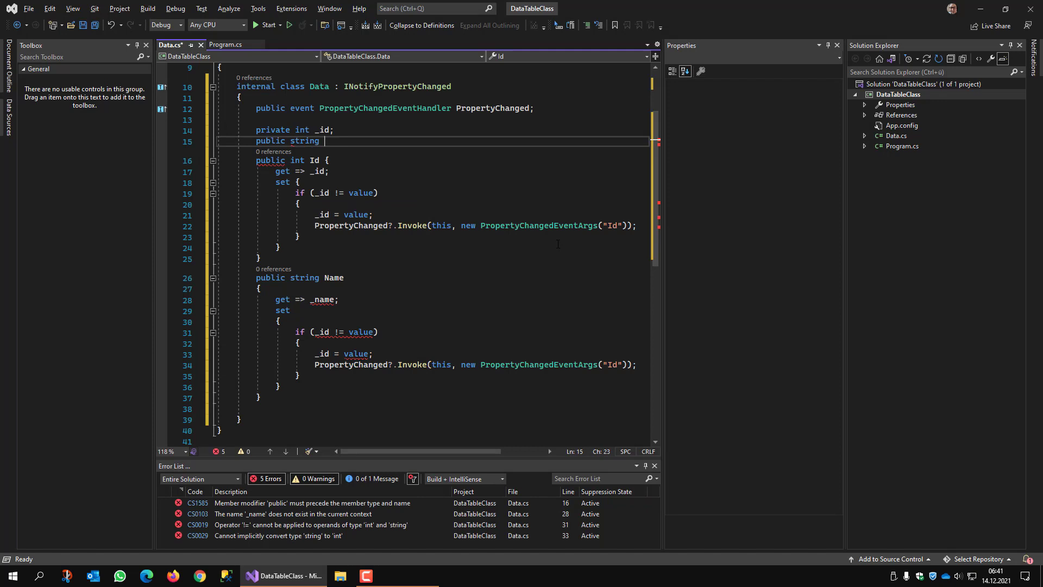
{"action": "type", "text": "_name:"}
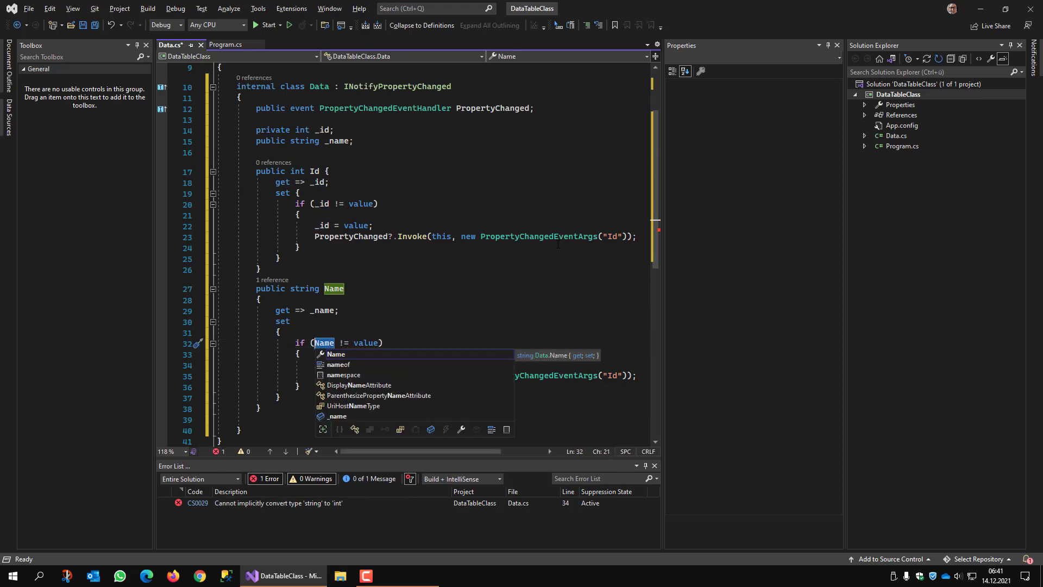
{"action": "type", "text": "_name"}
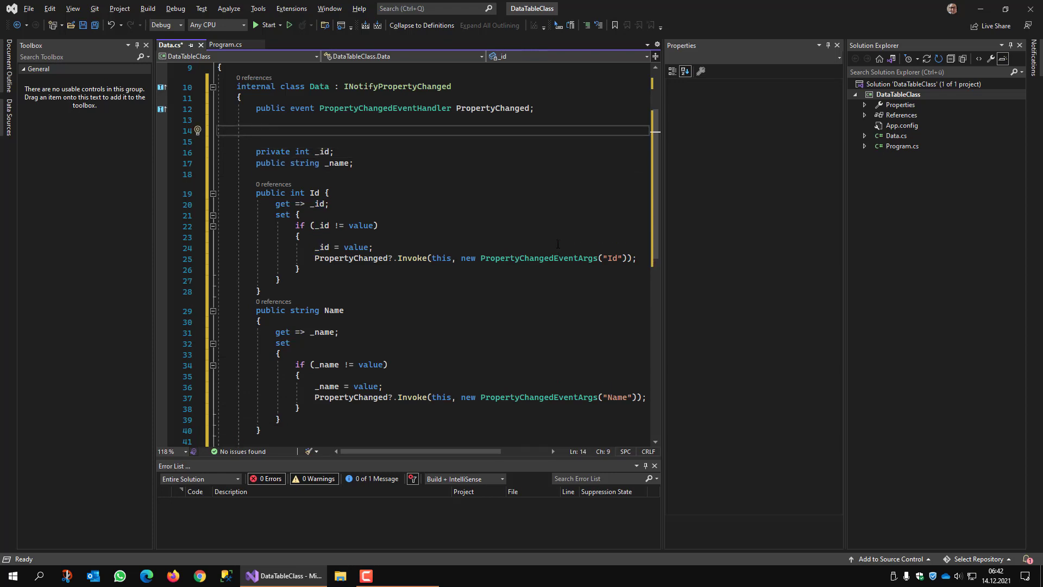
- Declare a Values field initialized as new Dictionary<string, object>()
{"action": "type", "text": "Ductio"}
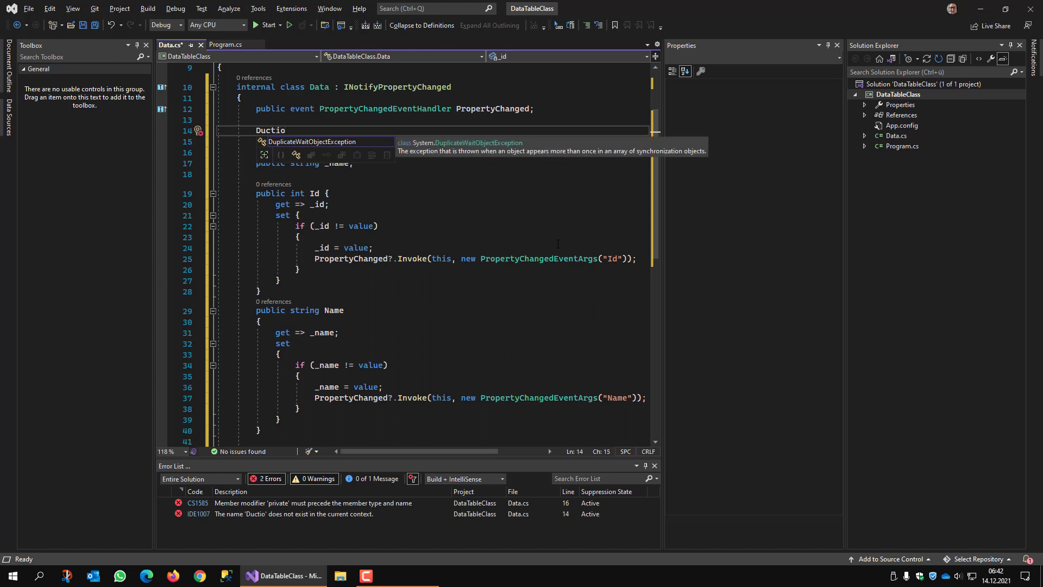
{"action": "type", "text": "i"}
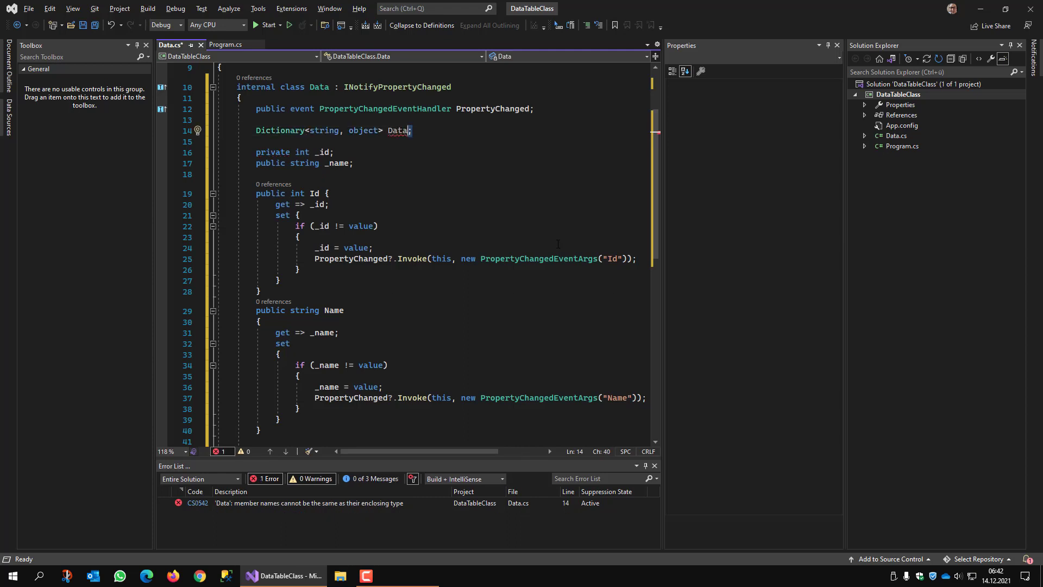
{"action": "type", "text": "Values"}
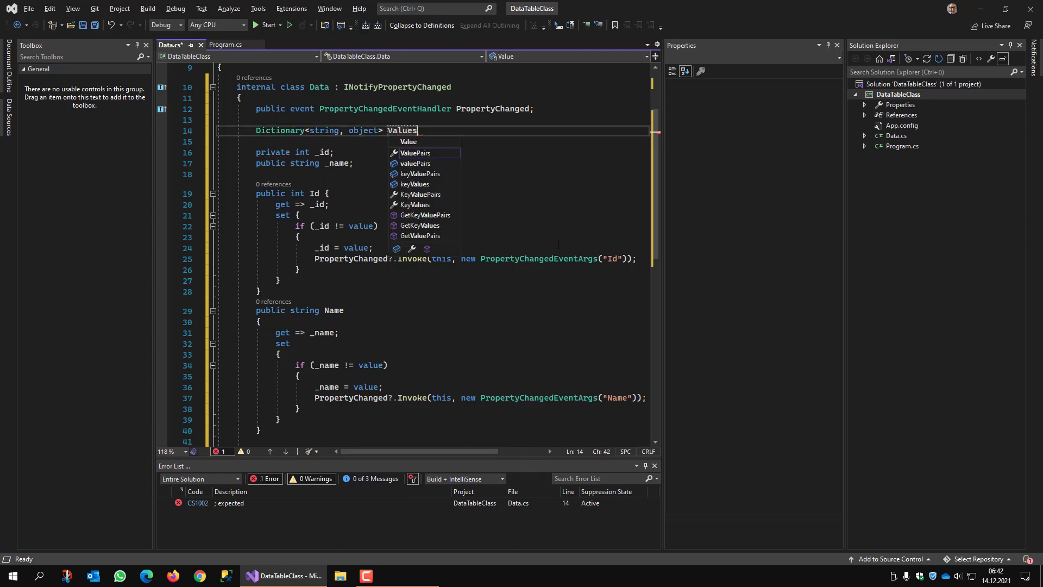
{"action": "type", "text": "= new Dictionary<string, object>();"}
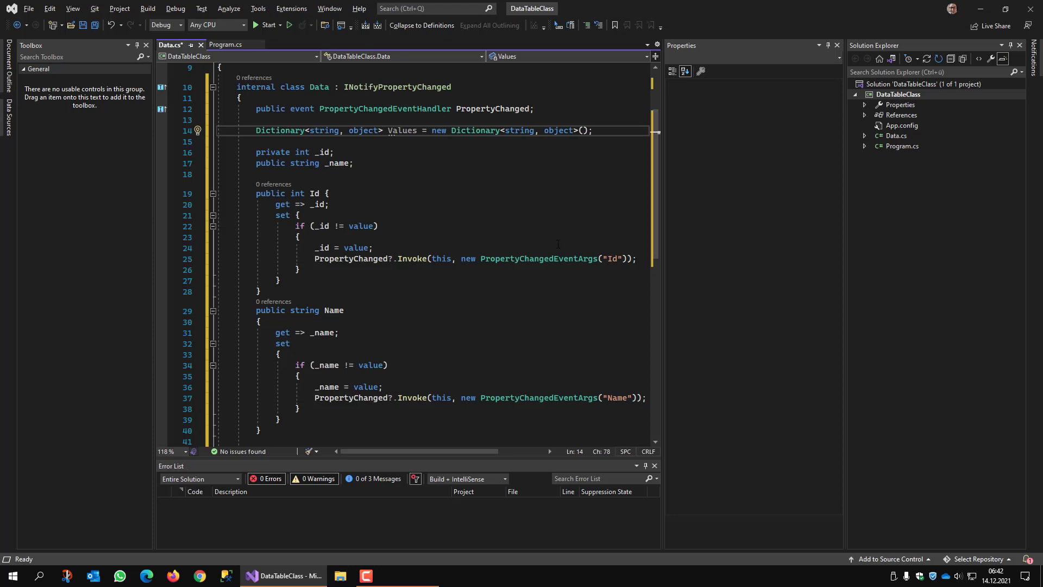
{"action": "key", "text": "enter"}
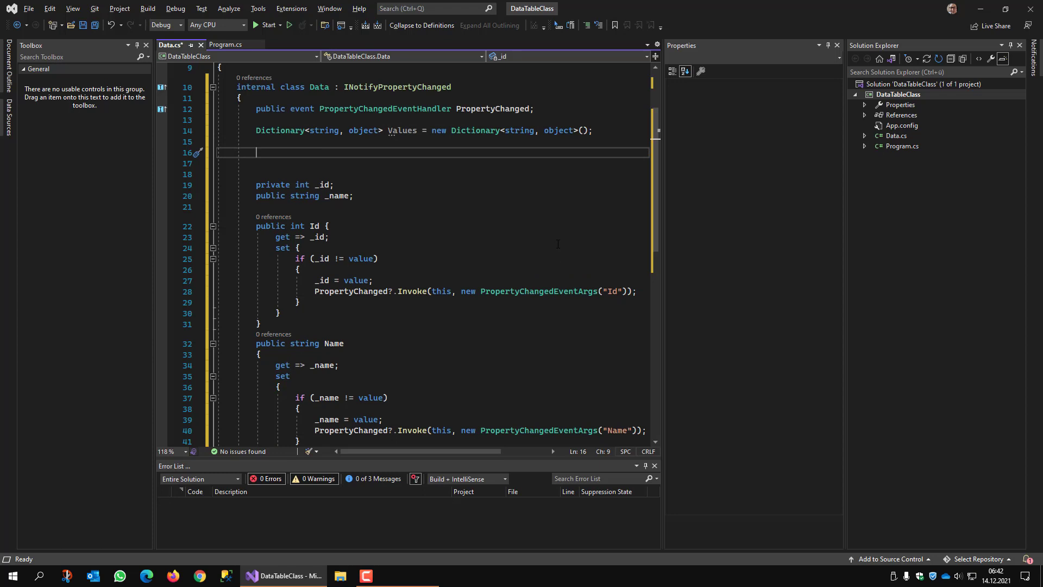
- Write the signature protected T GetValue<T>(string propertyName)
{"action": "type", "text": "prot"}
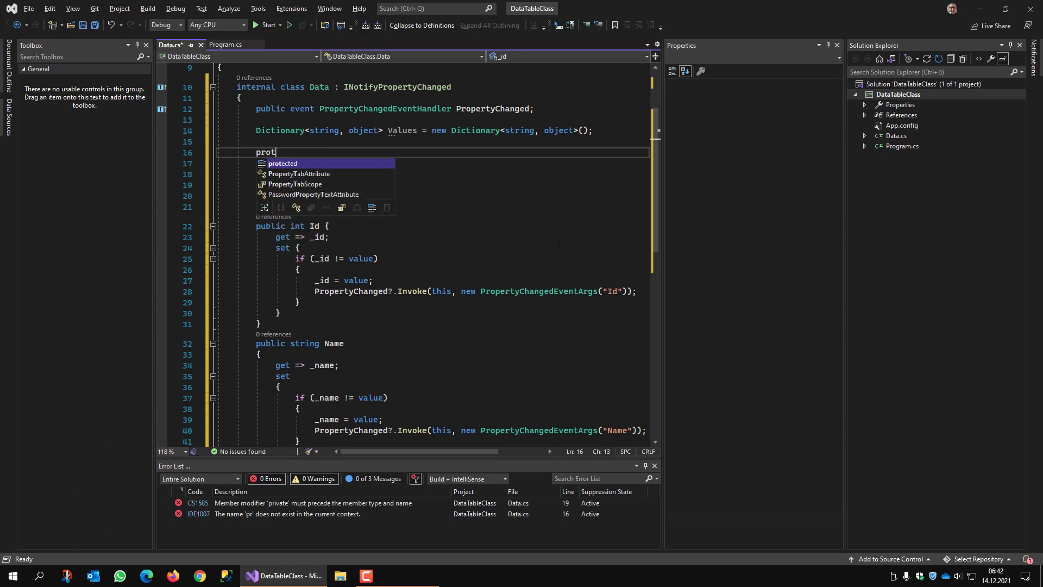
{"action": "type", "text": "ected"}
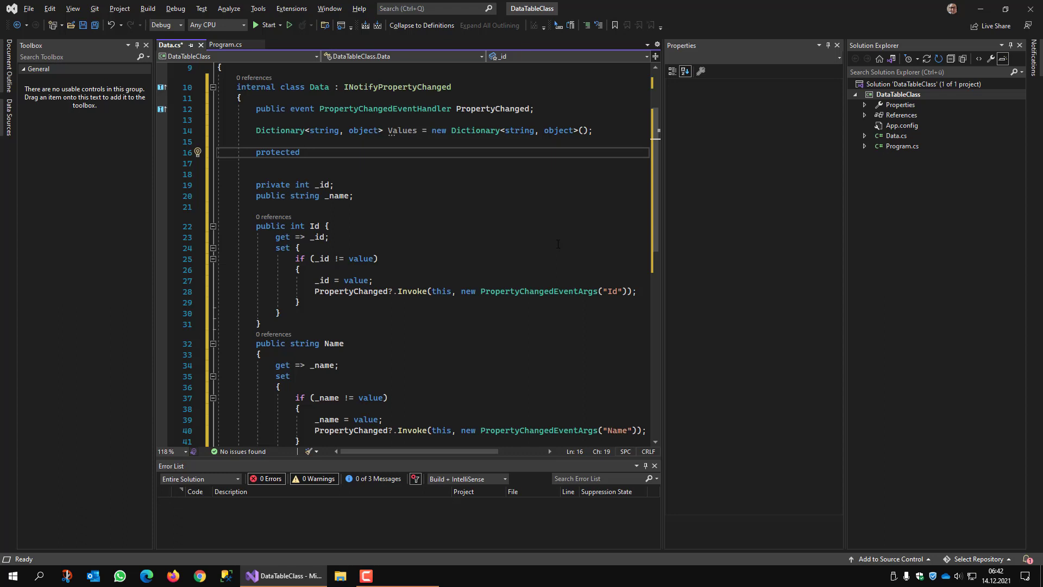
{"action": "type", "text": "T GetValue<T>"}
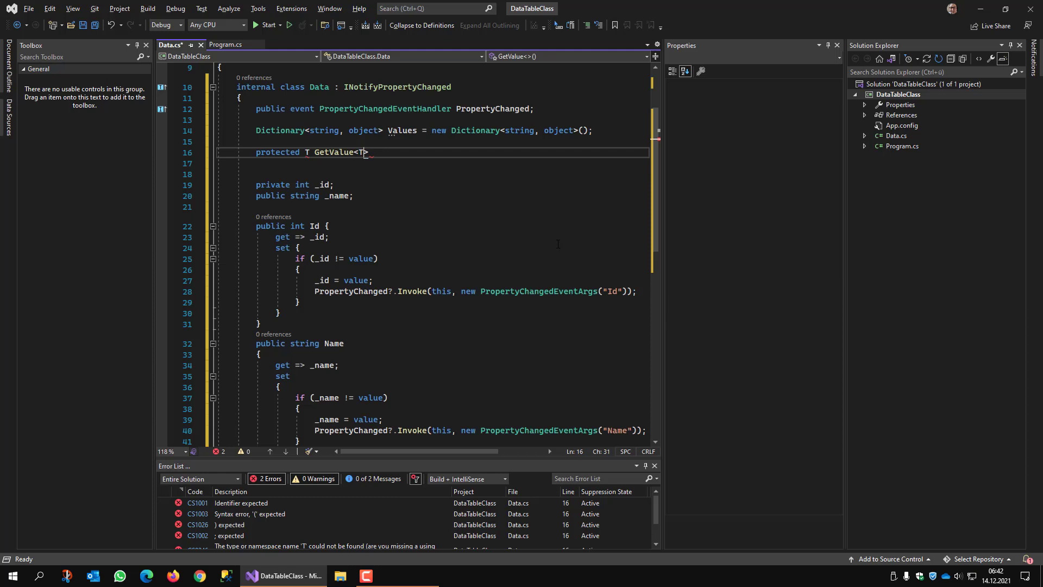
{"action": "type", "text": "()"}
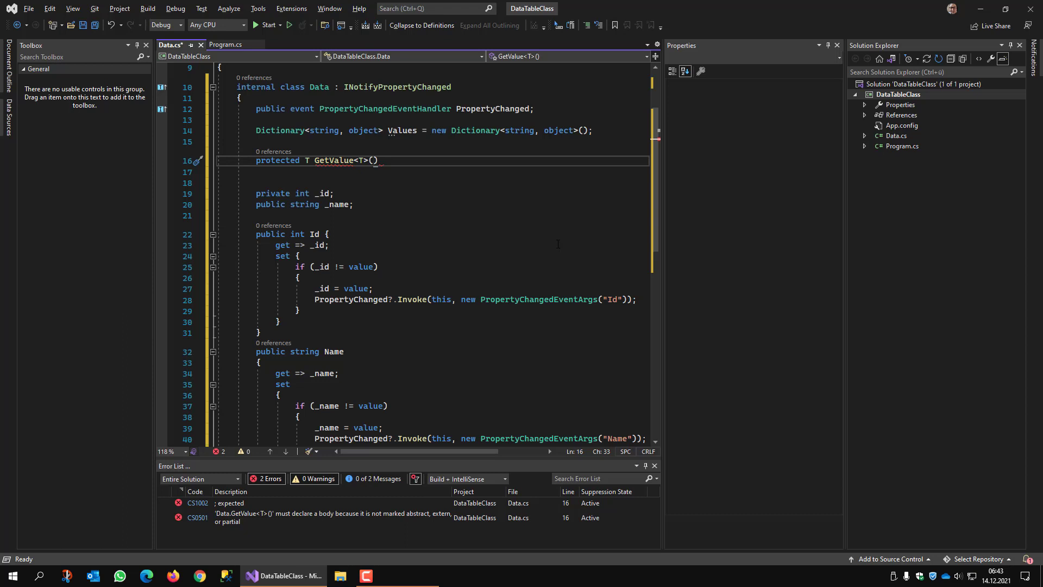
{"action": "type", "text": "s"}
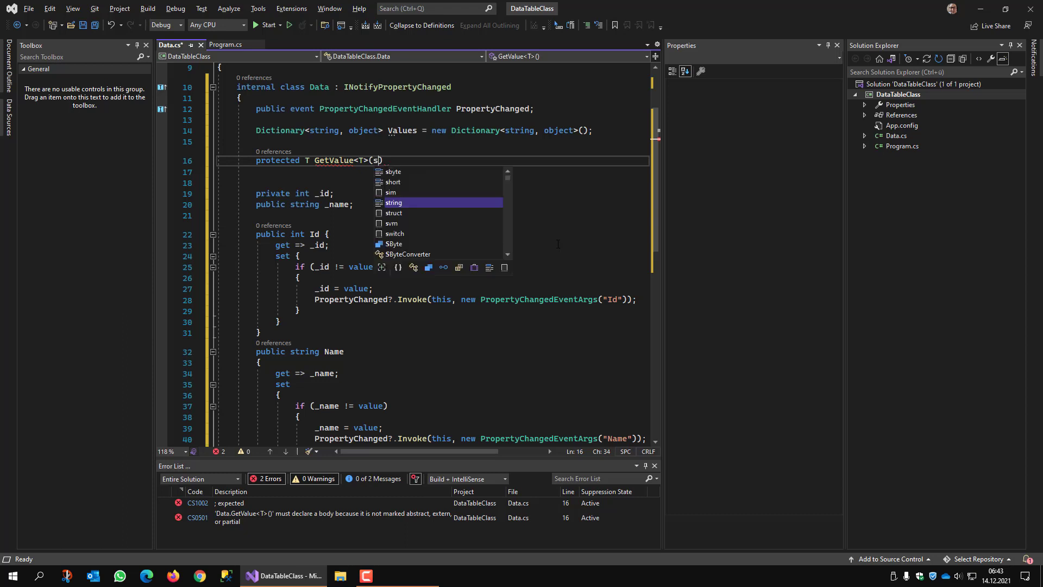
{"action": "type", "text": "string"}
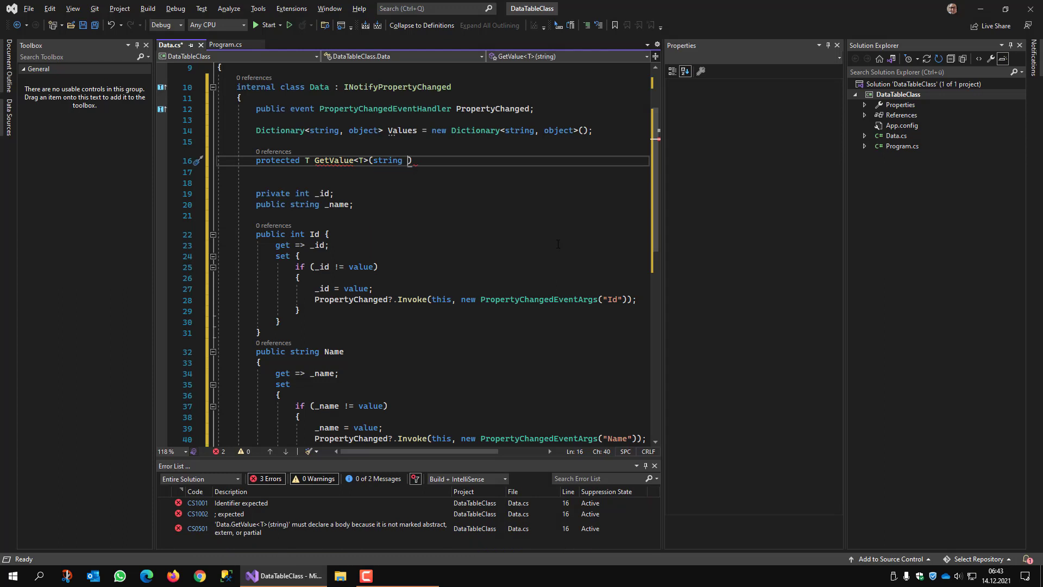
{"action": "type", "text": "propertyName"}
{"action": "type", "text": "if("}
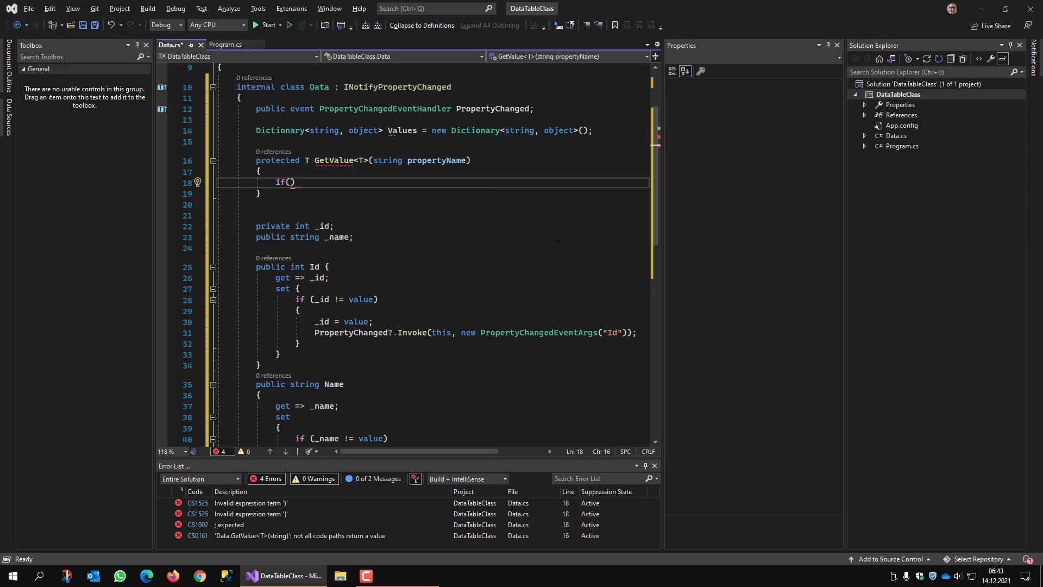
- Return (T)value when Values.TryGetValue succeeds, otherwise return default
{"action": "type", "text": "Values.TryGetValue(propertyName, out object value)"}
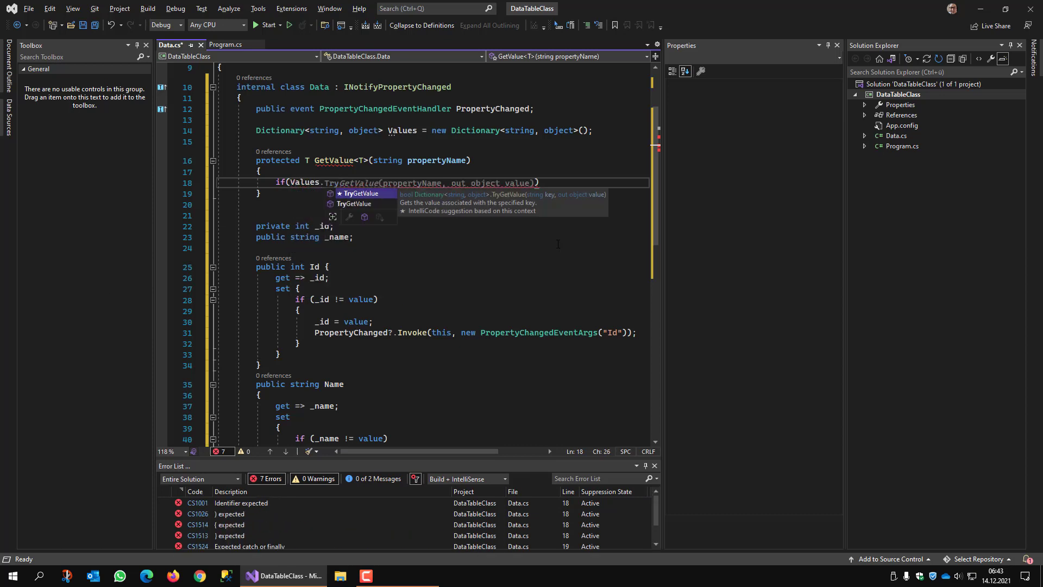
{"action": "key", "text": "Tab"}
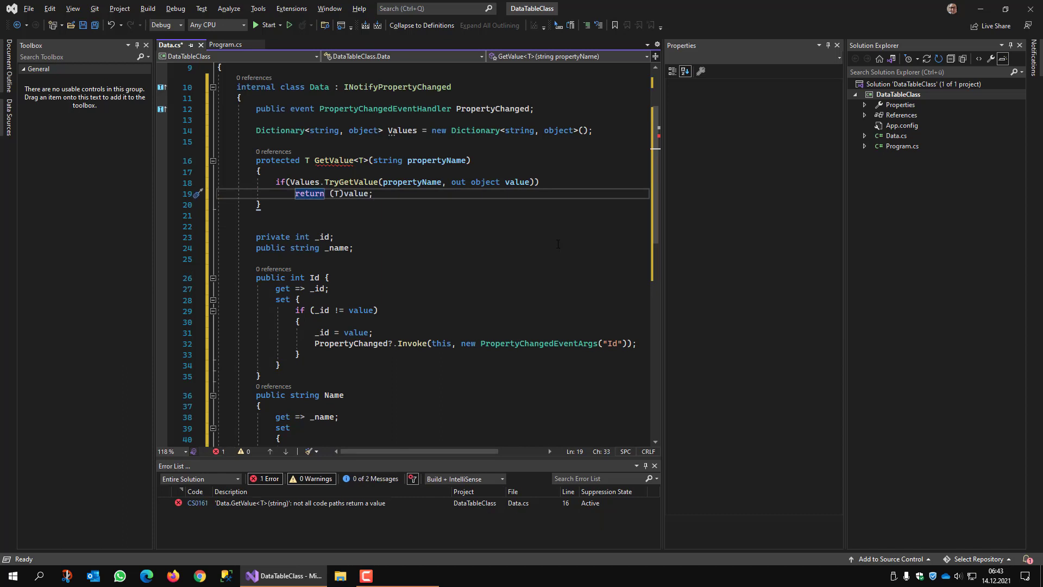
{"action": "type", "text": "return null;"}
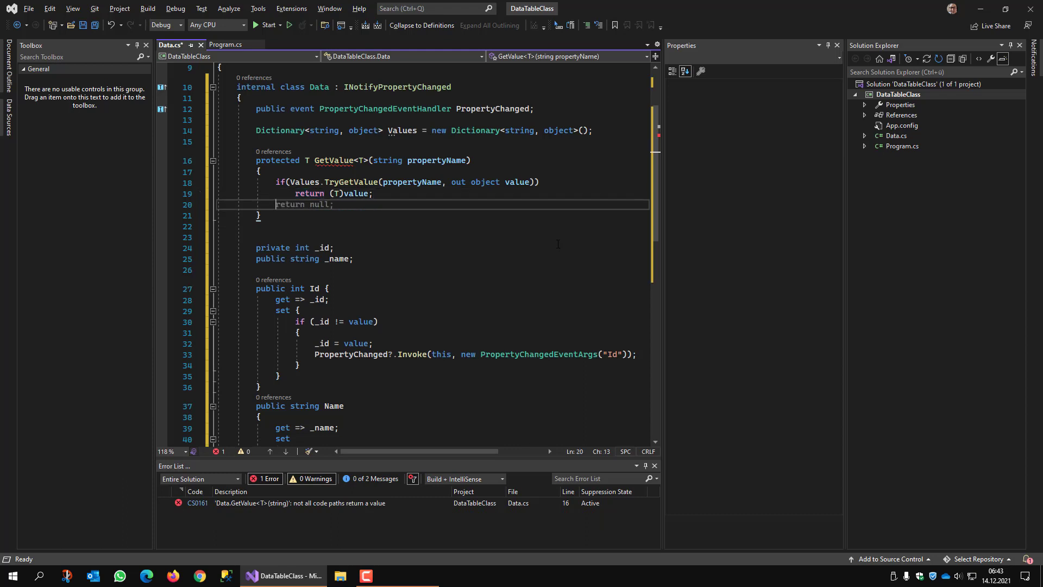
{"action": "double_click", "coordinate": [318, 204]}
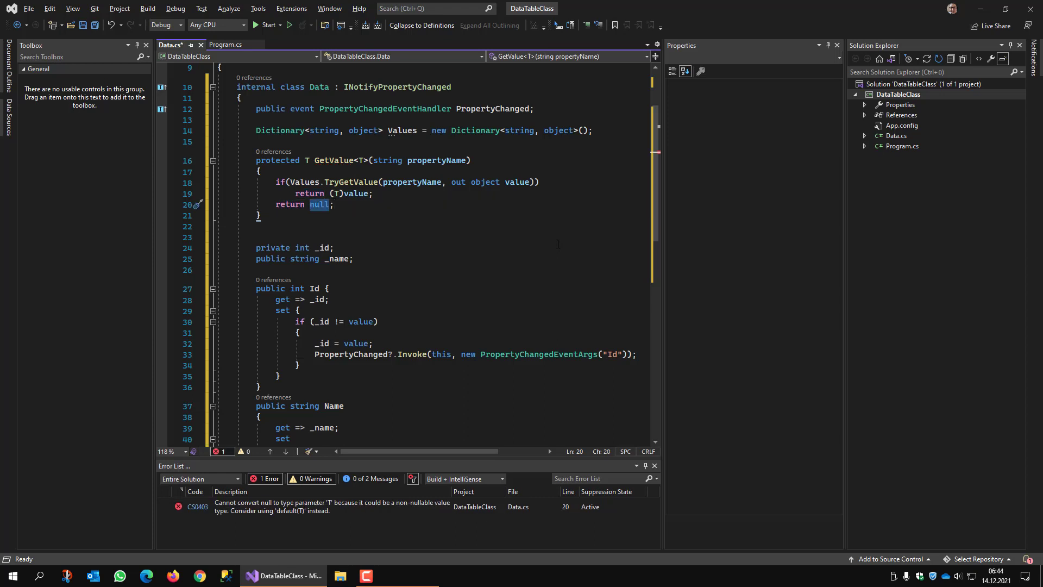
{"action": "type", "text": "default"}
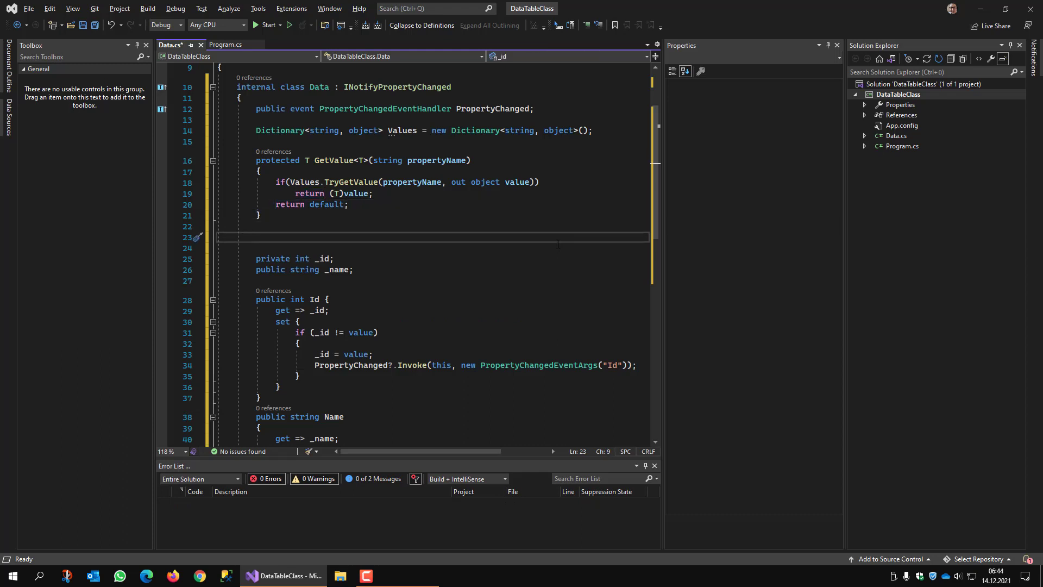
- Write the signature protected void SetValue(object propertyValue, string propertyName)
{"action": "type", "text": "protected"}
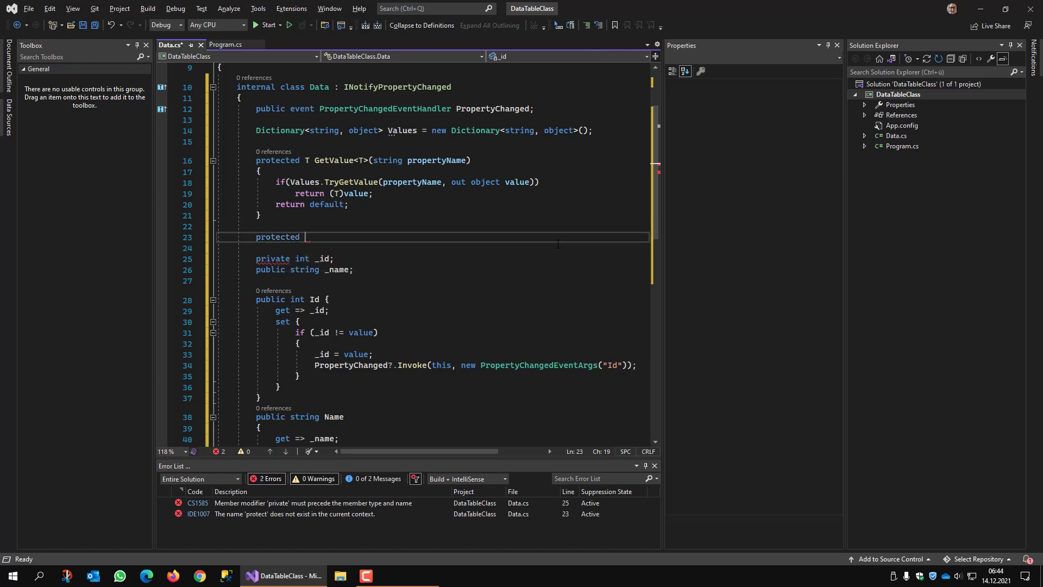
{"action": "type", "text": "void S"}
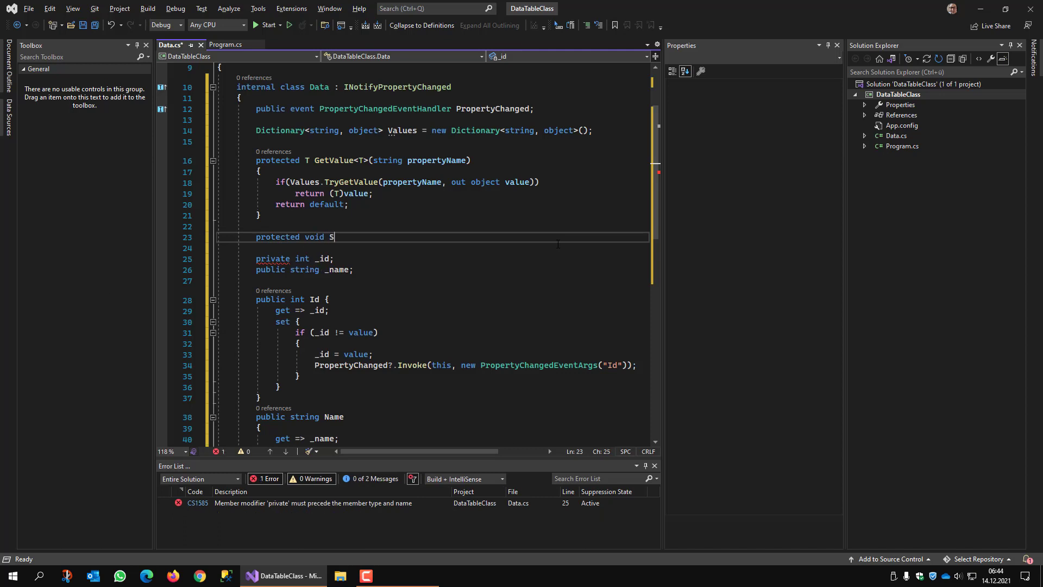
{"action": "type", "text": "etValue()"}
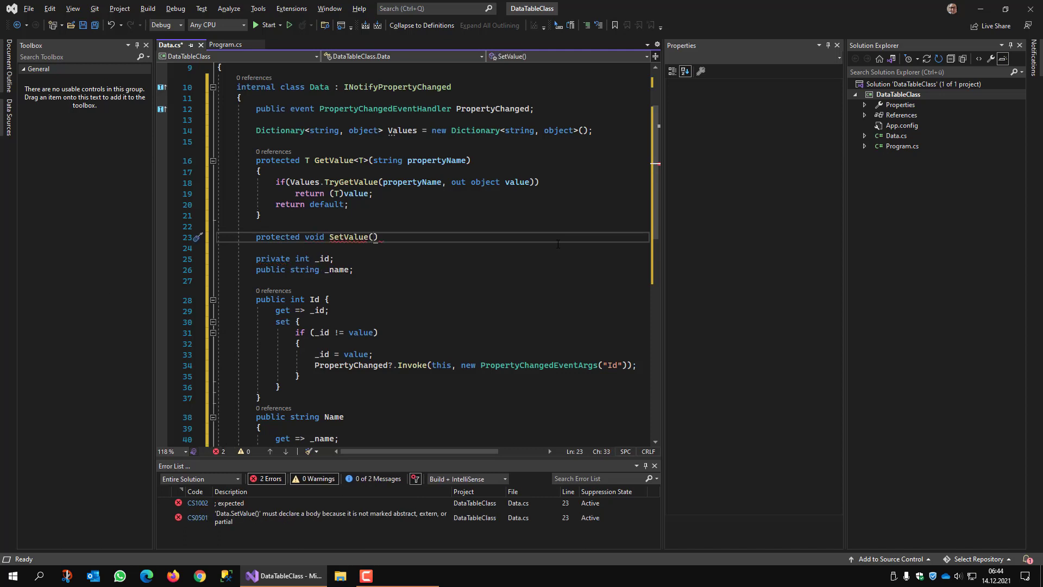
{"action": "type", "text": "Values.Clear();"}
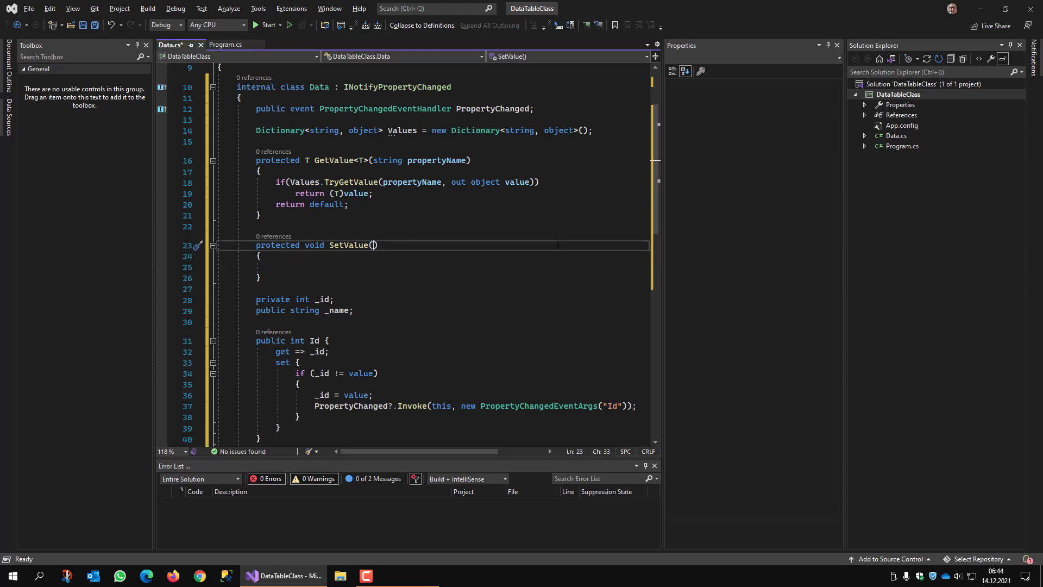
{"action": "type", "text": "object propertyValue,"}
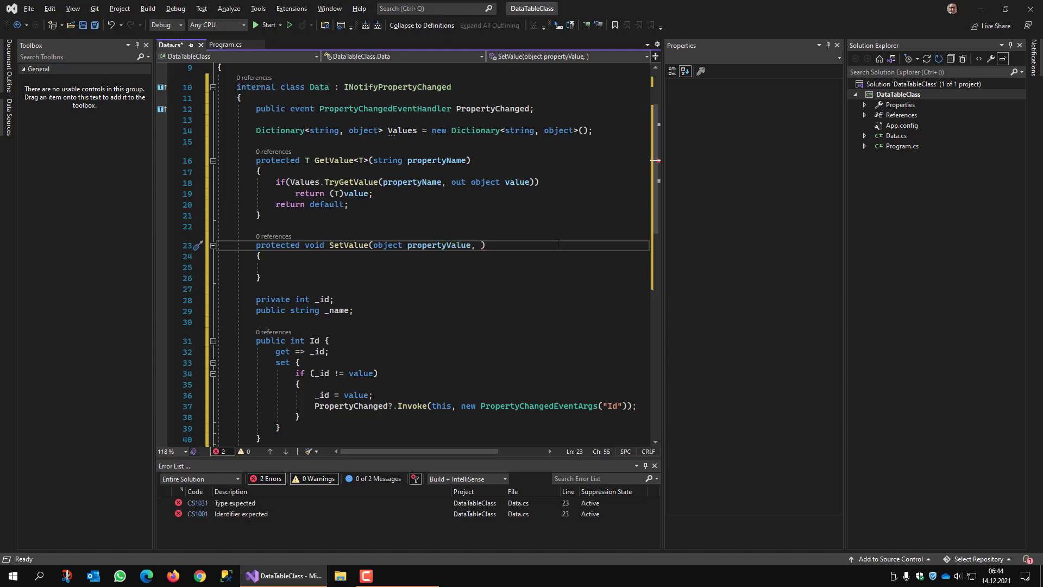
{"action": "type", "text": "string propertyName"}
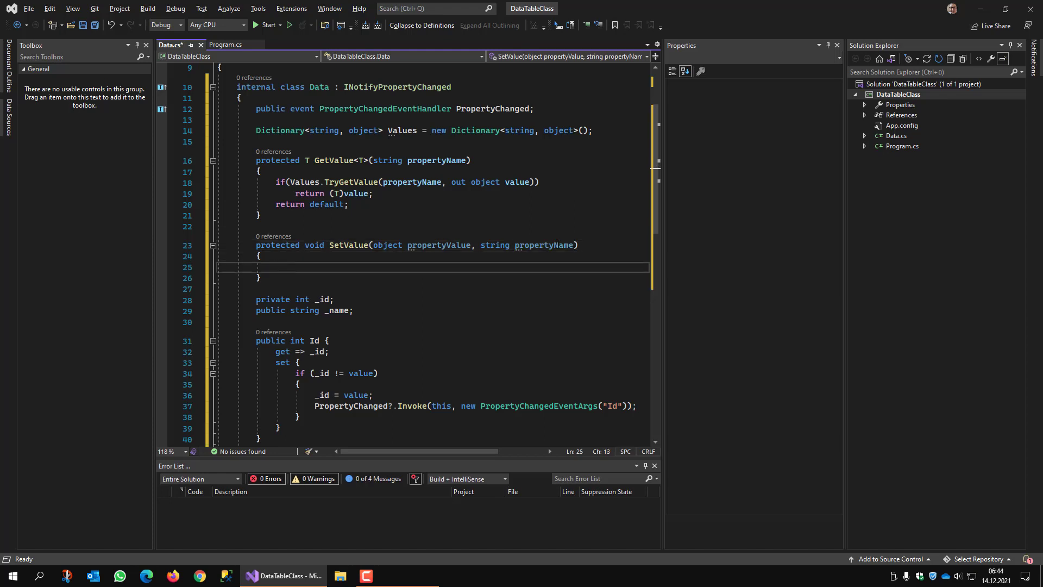
- Start the SetValue body storing Values[propertyName] = propertyValue
{"action": "left_click", "coordinate": [275, 268]}
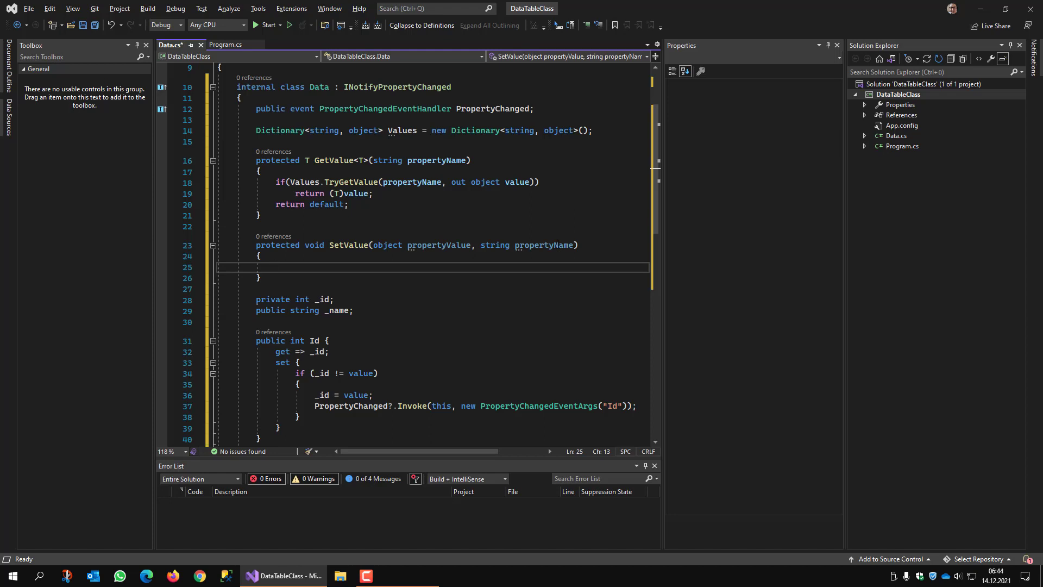
{"action": "type", "text": "Values[propertyName] = propertyValue;"}
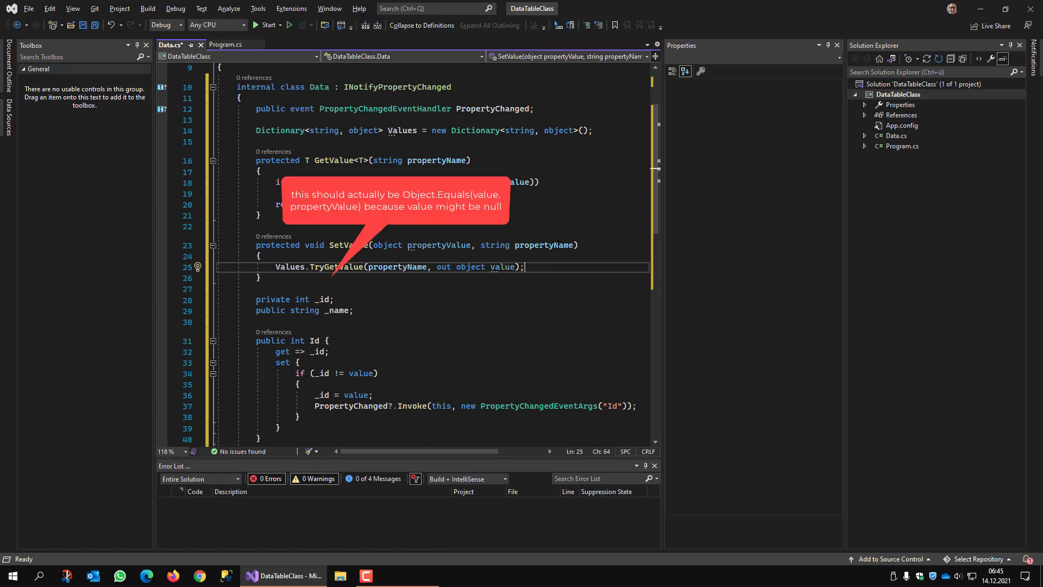
- Guard SetValue with if (!value.Equals(propertyValue)) and store Values[propertyName] = propertyValue
{"action": "type", "text": "SetValue(propertyValue, propertyName);"}
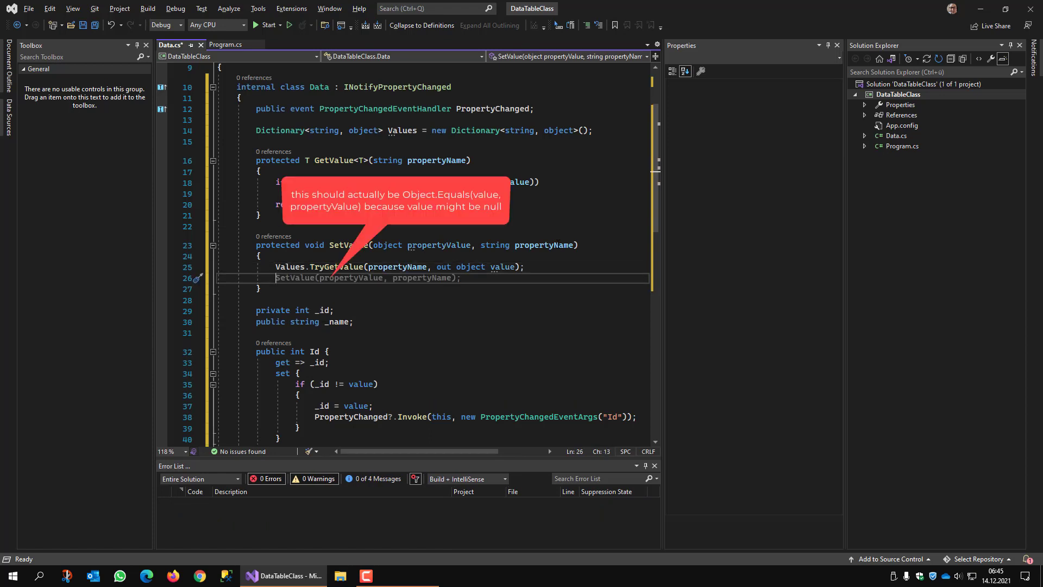
{"action": "type", "text": "if(value != null)"}
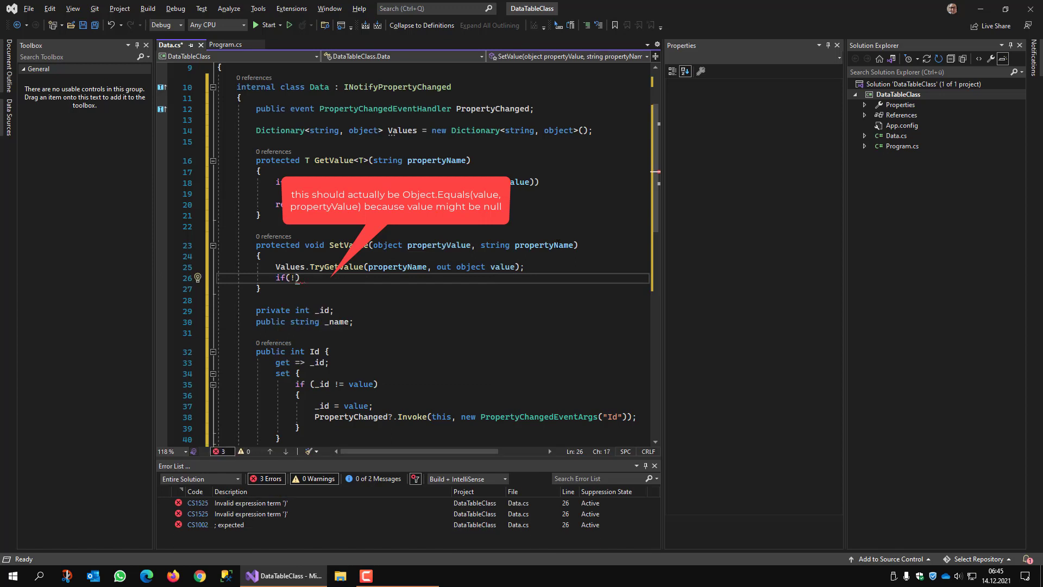
{"action": "type", "text": "value.Equals(propertyValue))"}
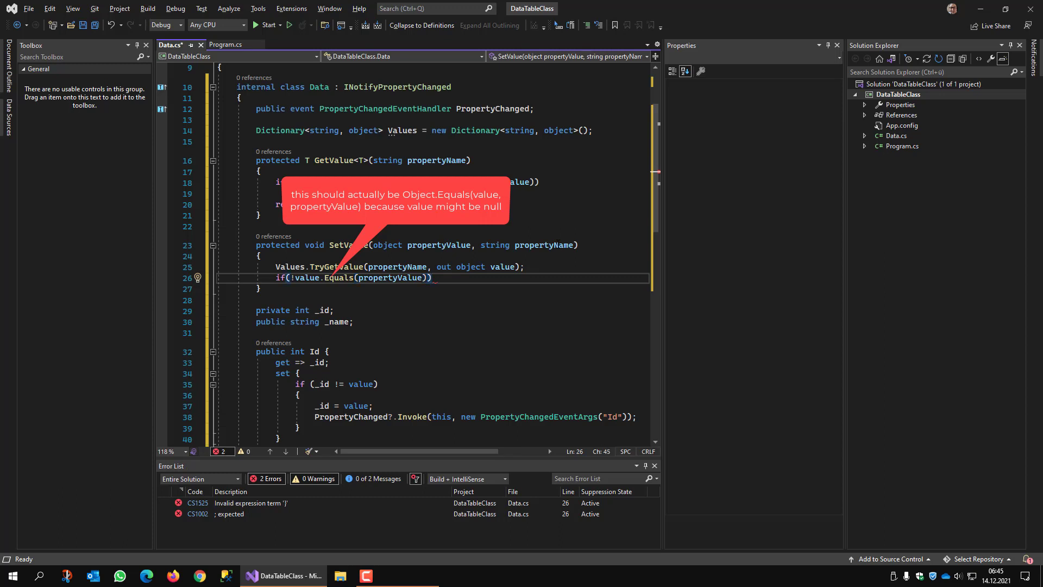
{"action": "type", "text": "{ }"}
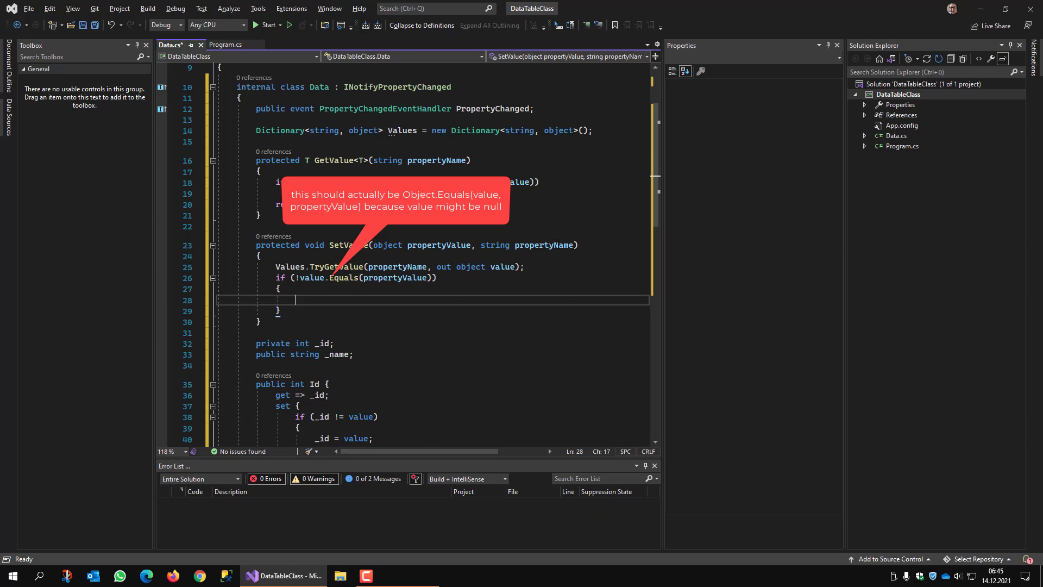
{"action": "type", "text": "Values[]"}
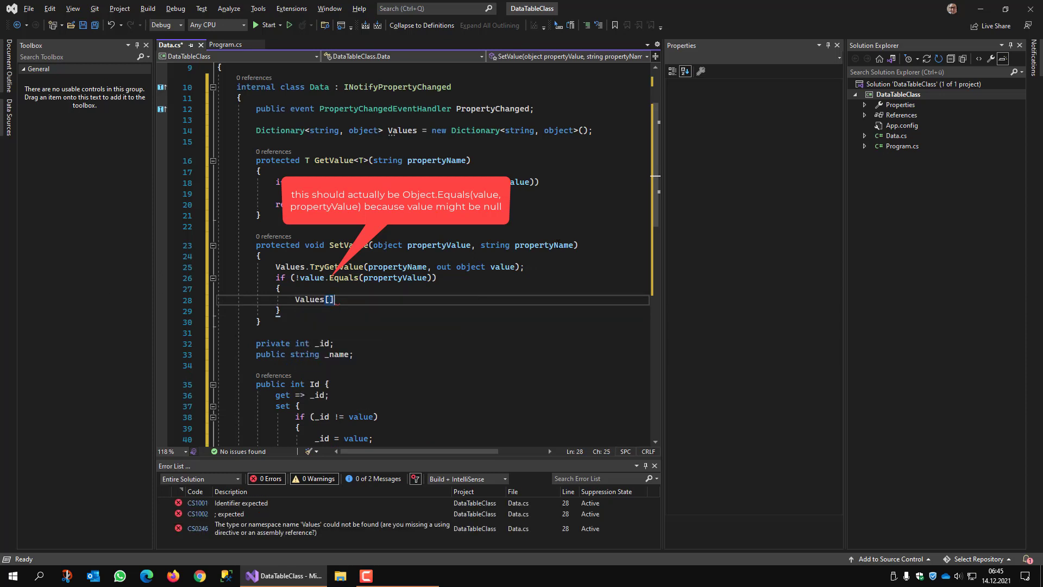
{"action": "type", "text": "prop"}
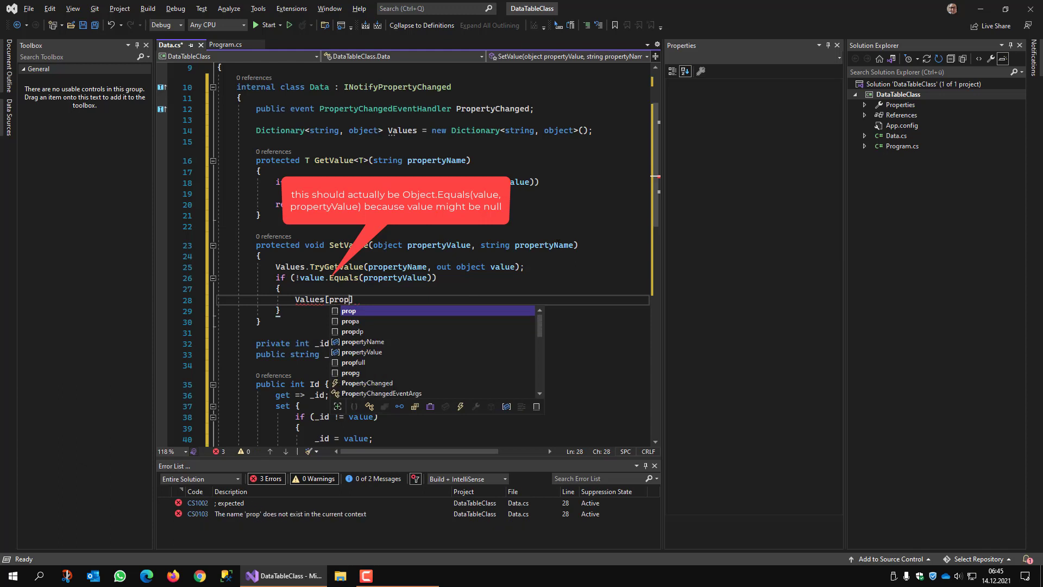
{"action": "type", "text": "ertry"}
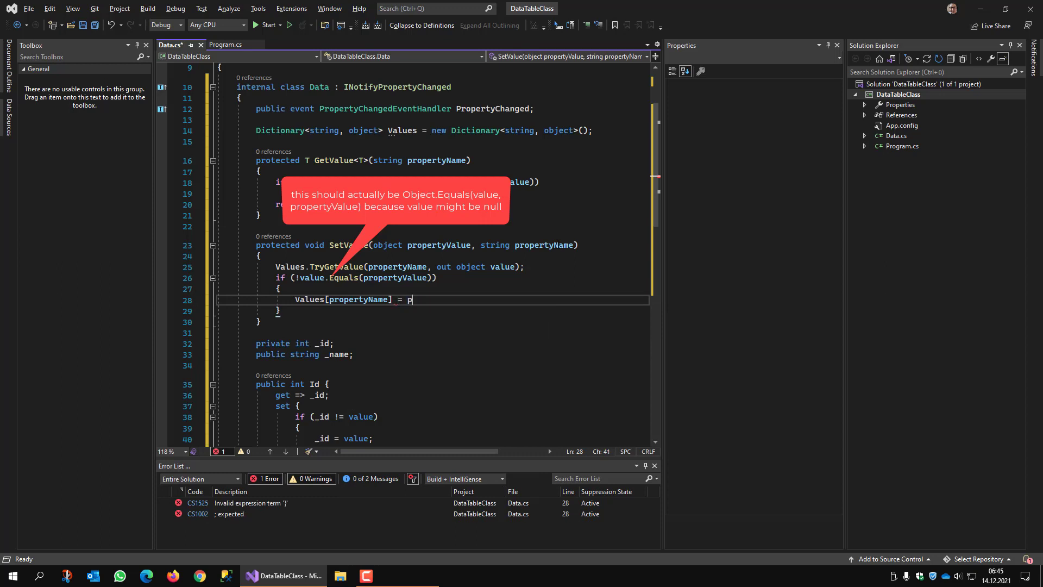
{"action": "type", "text": "ropertyValue;"}
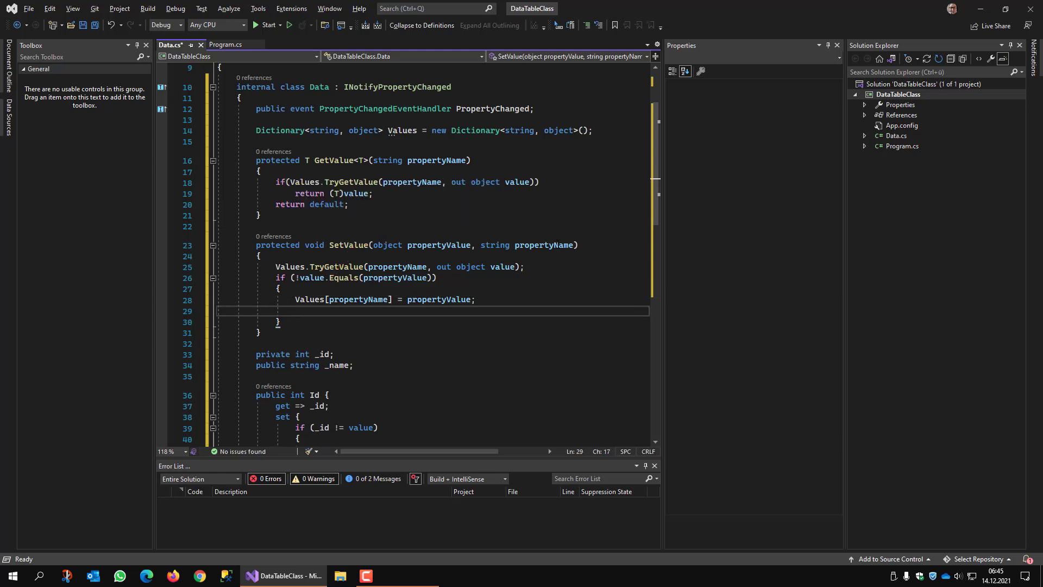
- Raise PropertyChanged?.Invoke(this, new PropertyChangedEventArgs(propertyName)) inside SetValue
{"action": "type", "text": "property"}
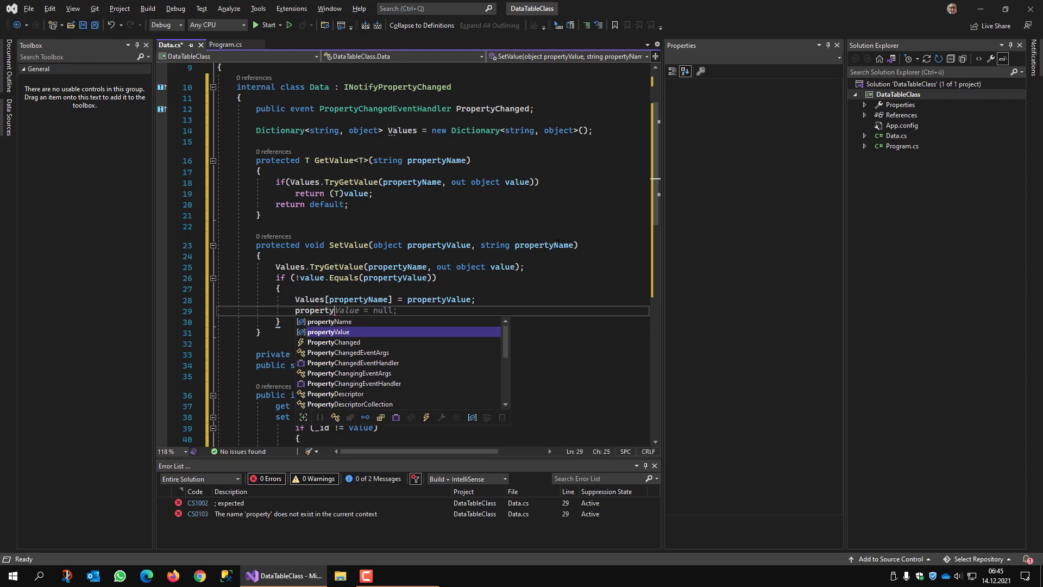
{"action": "type", "text": "PropertyChanged?"}
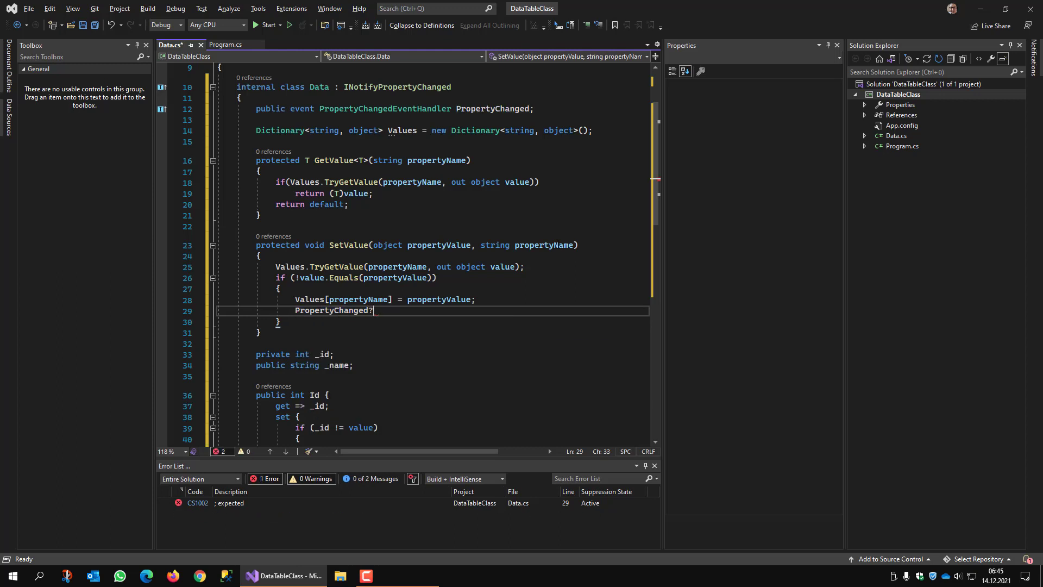
{"action": "type", "text": ".DynamicInvoke(this, new PropertyChangedEventArgs(propert"}
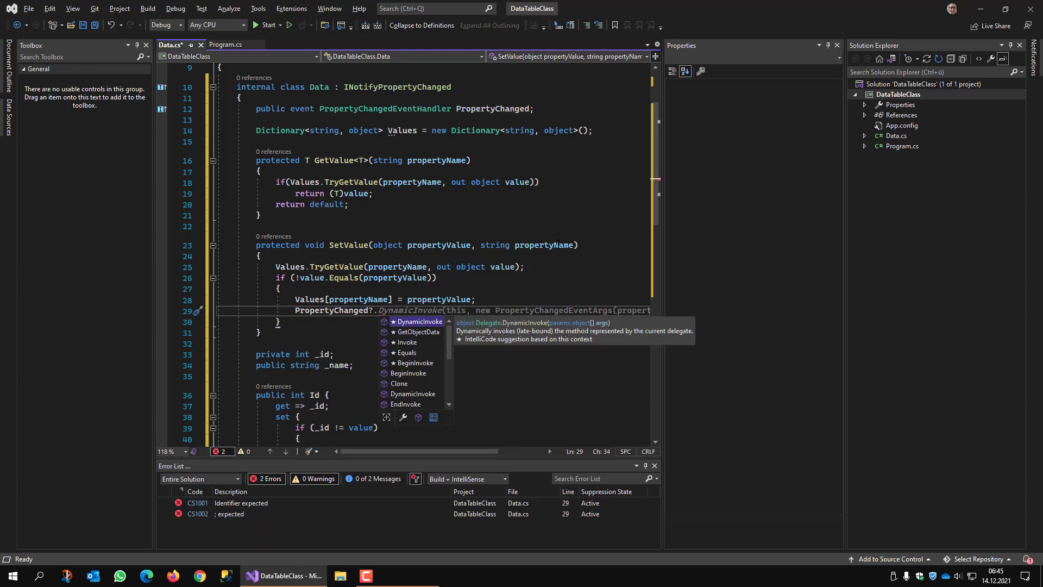
{"action": "type", "text": "Invoke"}
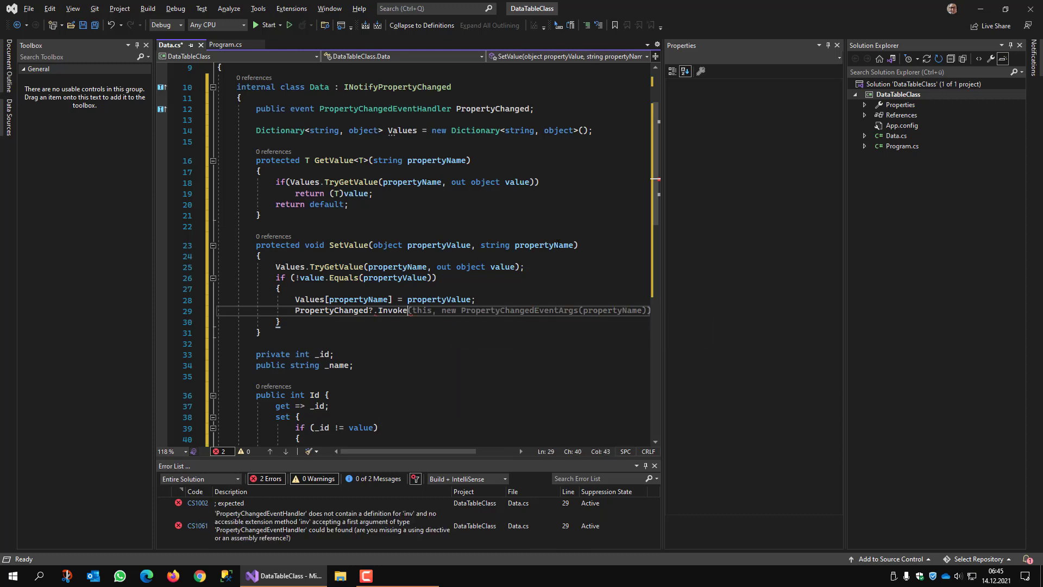
{"action": "type", "text": "));"}
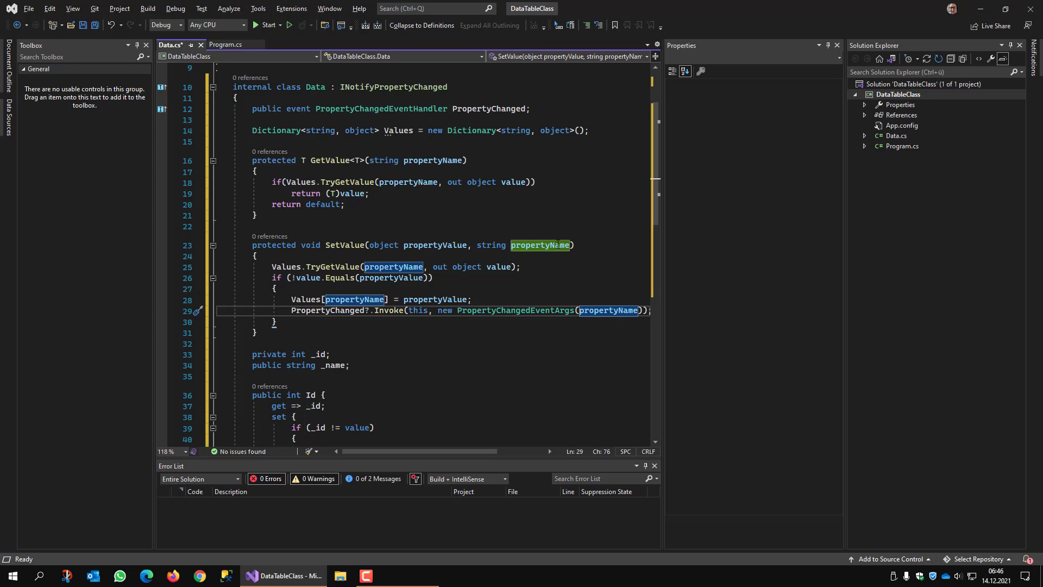
{"action": "left_click", "coordinate": [275, 321]}
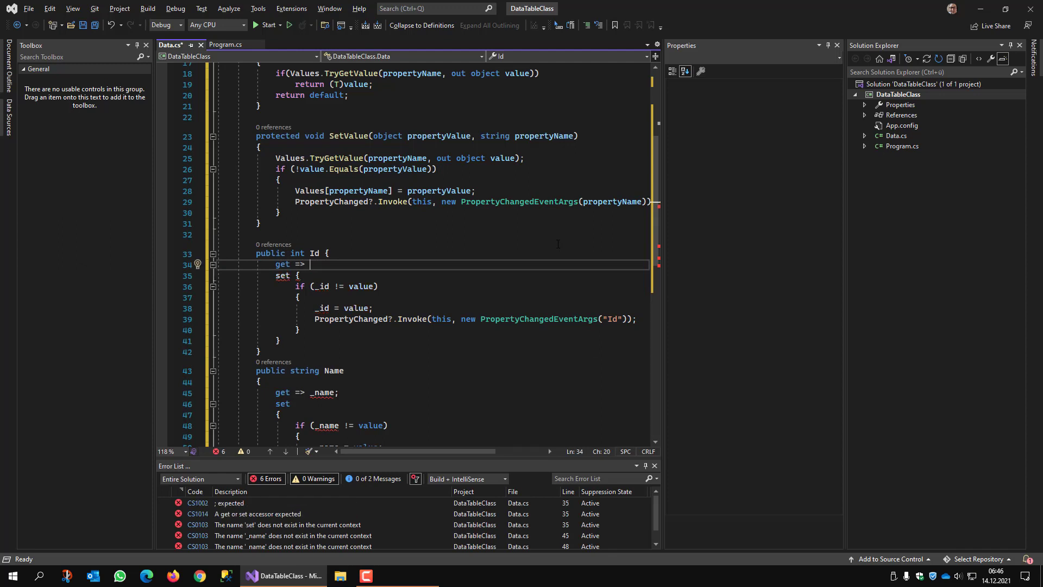
- Rewrite the Id getter as get => GetValue<int>("Id")
{"action": "type", "text": "Values."}
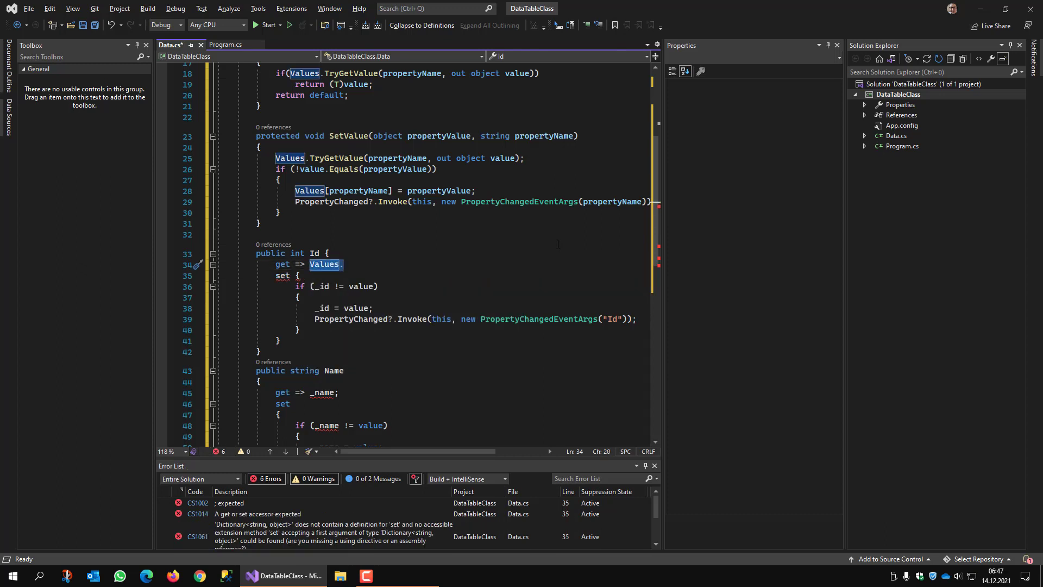
{"action": "type", "text": "GetValue"}
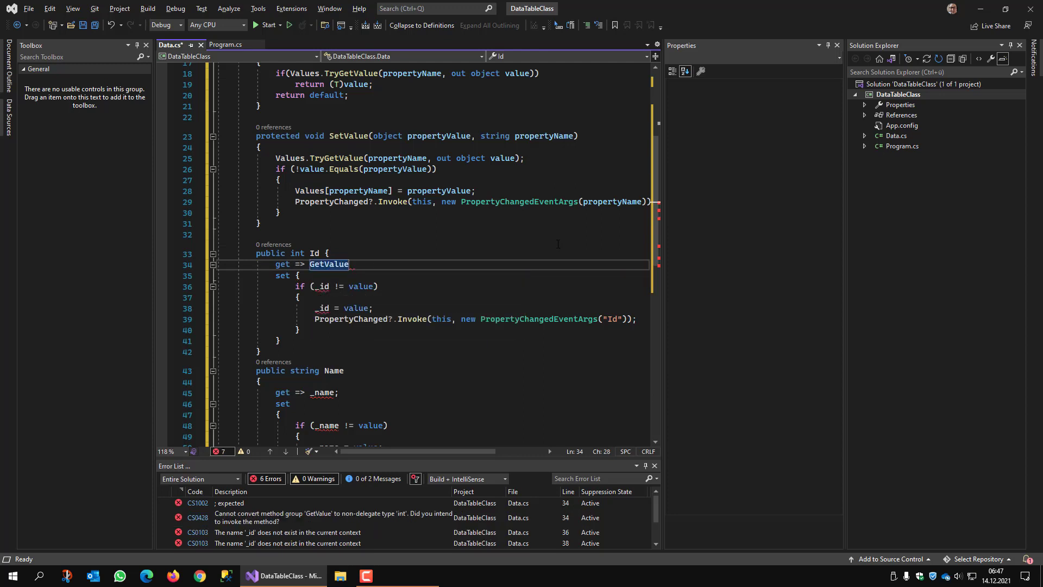
{"action": "type", "text": "<>"}
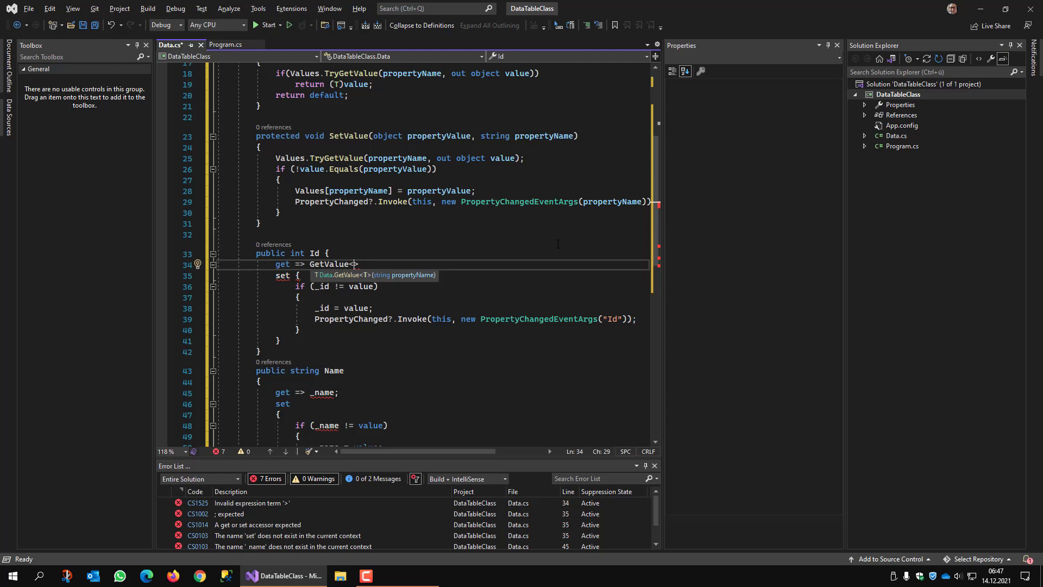
{"action": "type", "text": "int"}
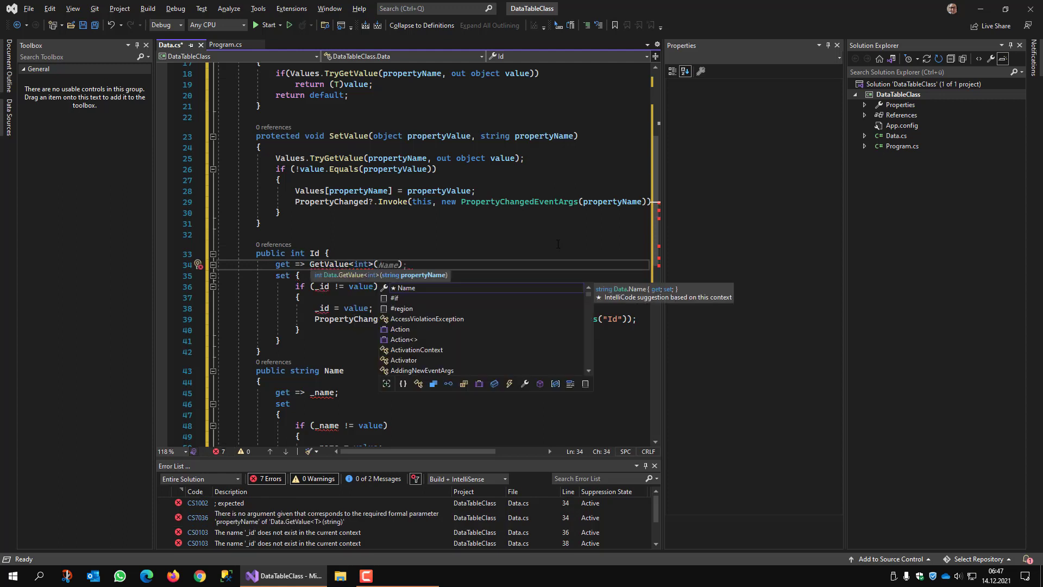
{"action": "type", "text": "\"Id\""}
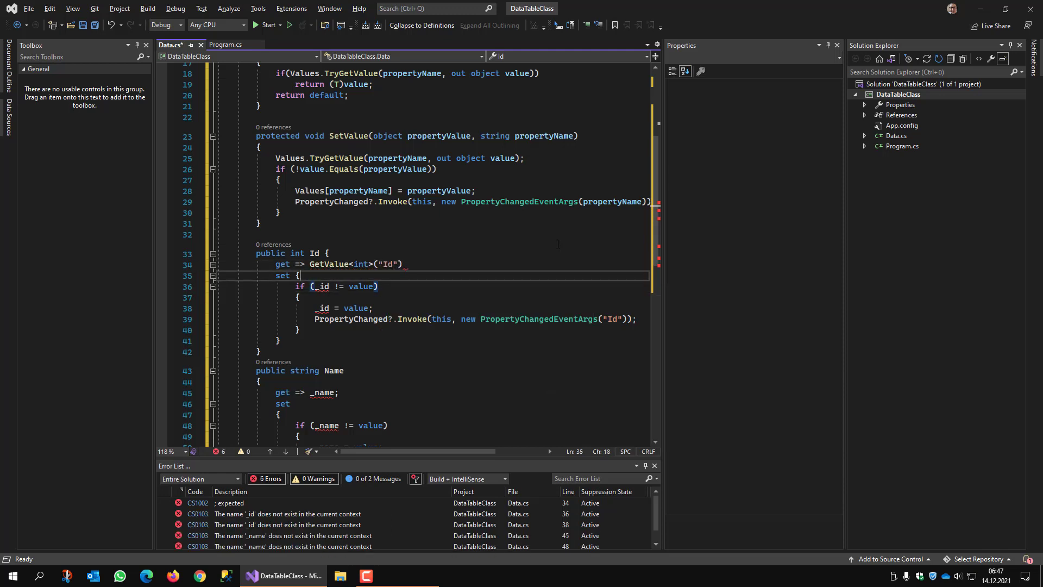
- Replace the old Id setter with set => SetValue(Values, "Id")
{"action": "left_click_drag", "start_coordinate": [299, 275], "coordinate": [299, 331]}
{"action": "type", "text": "=> Set"}
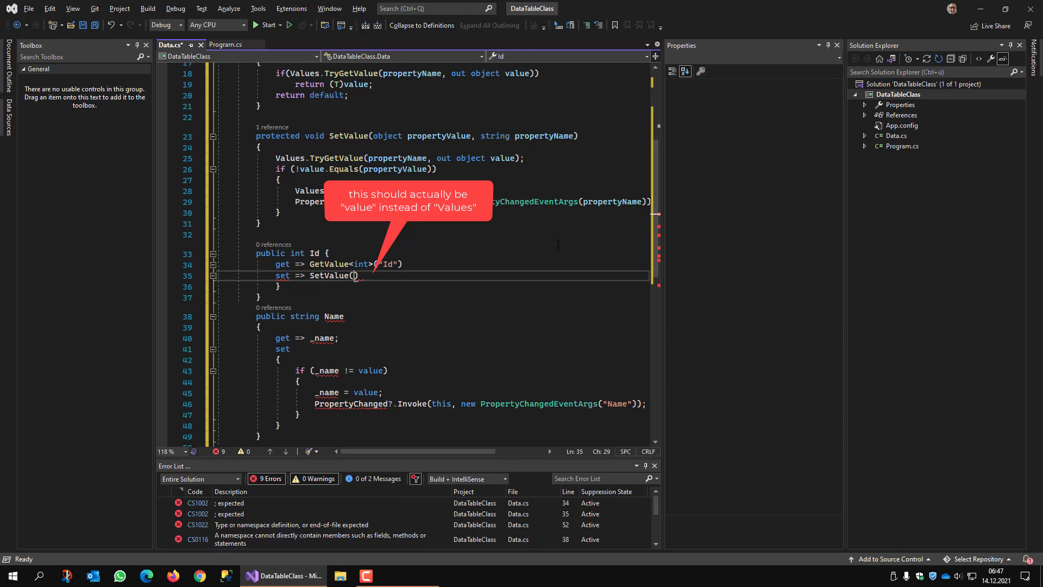
{"action": "type", "text": "Values,"}
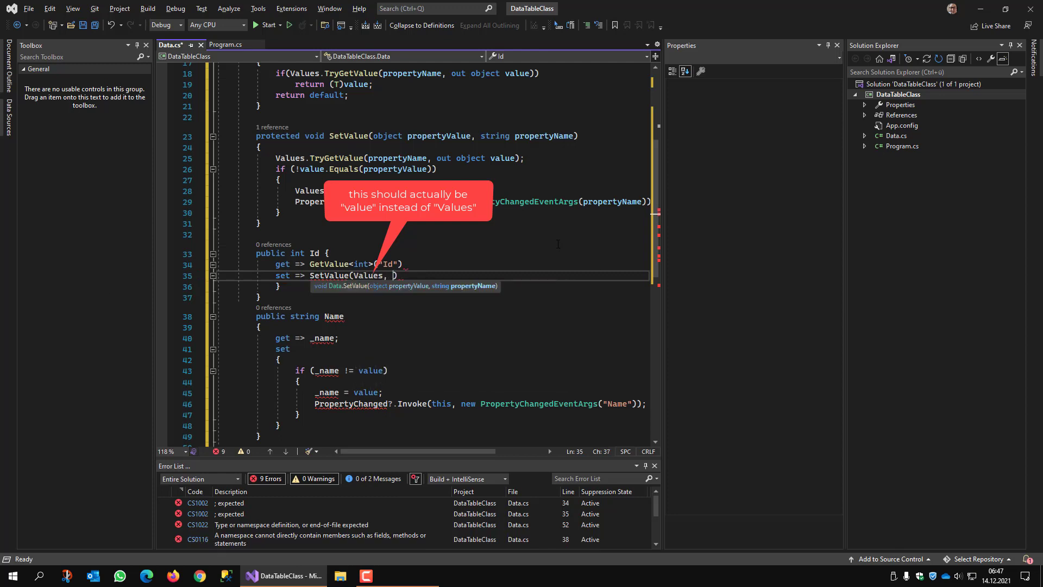
{"action": "type", "text": "\"Id\""}
{"action": "left_click", "coordinate": [463, 264]}
{"action": "type", "text": ";"}
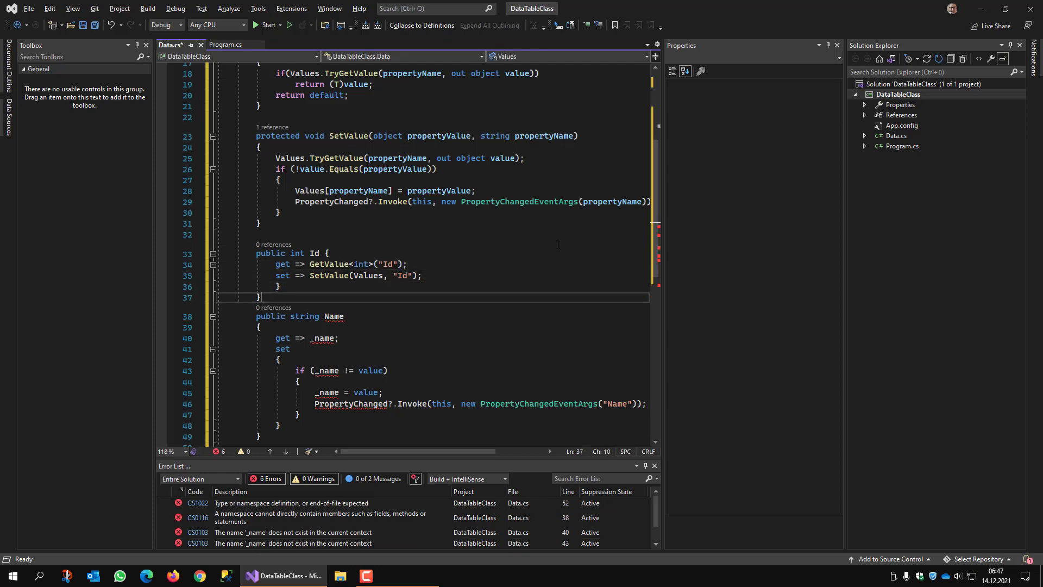
- Paste the accessor lines into Name, keyed by "Name", and fix the braces so no errors remain
{"action": "left_click", "coordinate": [406, 263]}
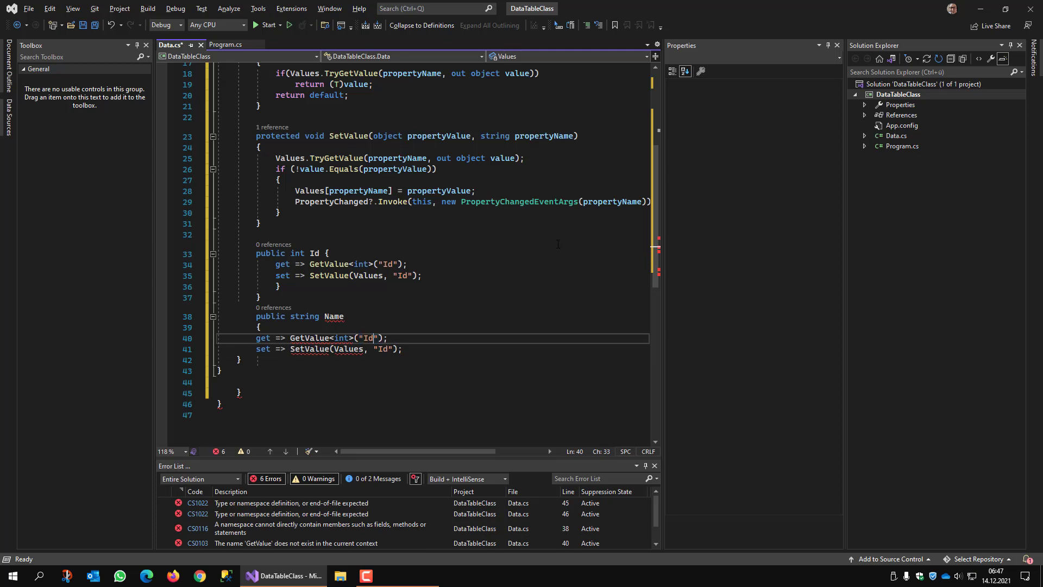
{"action": "type", "text": "Name"}
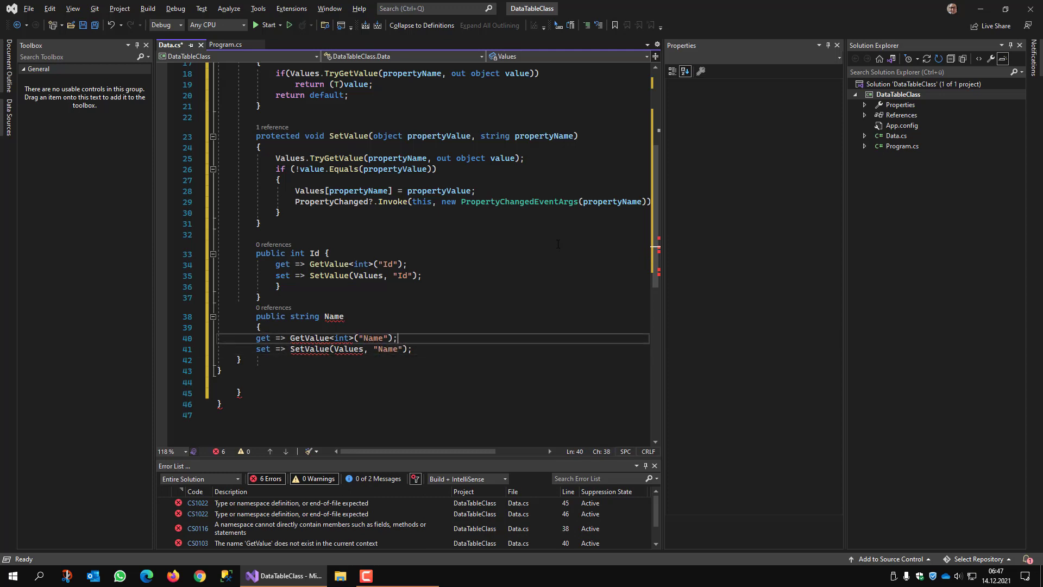
{"action": "left_click", "coordinate": [416, 348]}
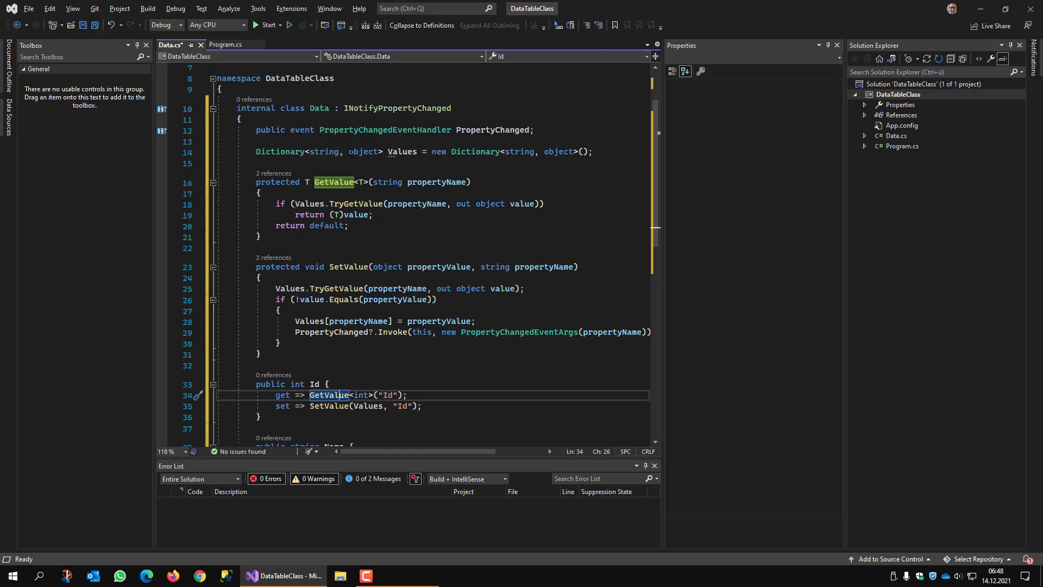
- Add [CallerMemberName] to GetValue's propertyName parameter with a null default
{"action": "scroll", "scroll_direction": "down", "scroll_amount": 3}
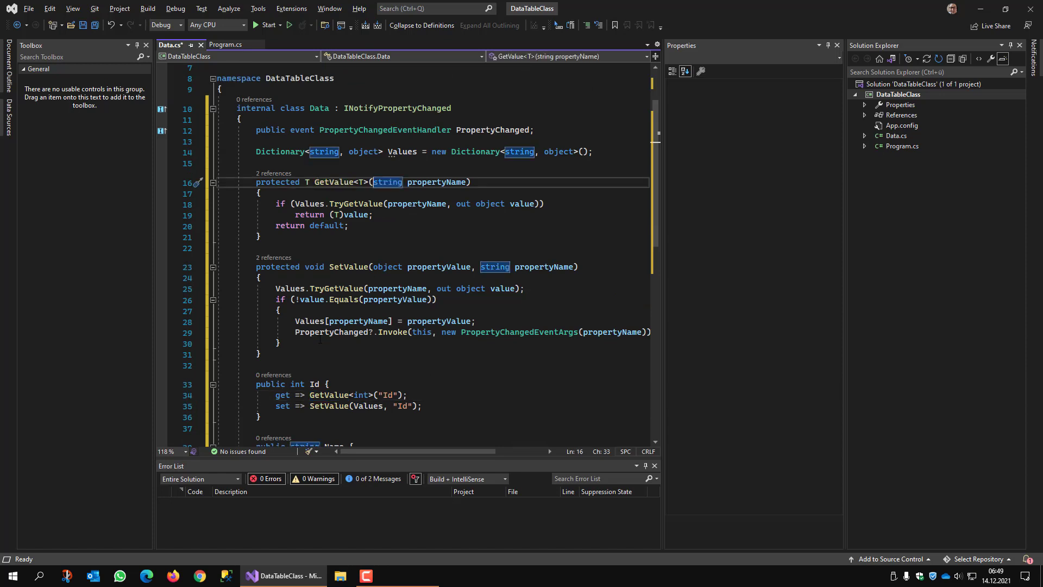
{"action": "type", "text": "[]"}
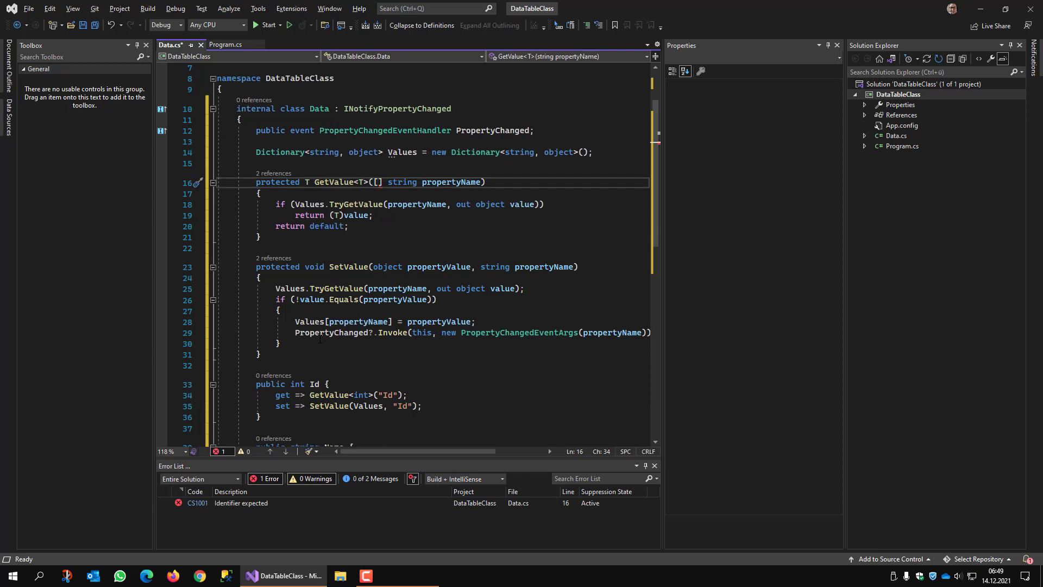
{"action": "type", "text": "CallerMemberName"}
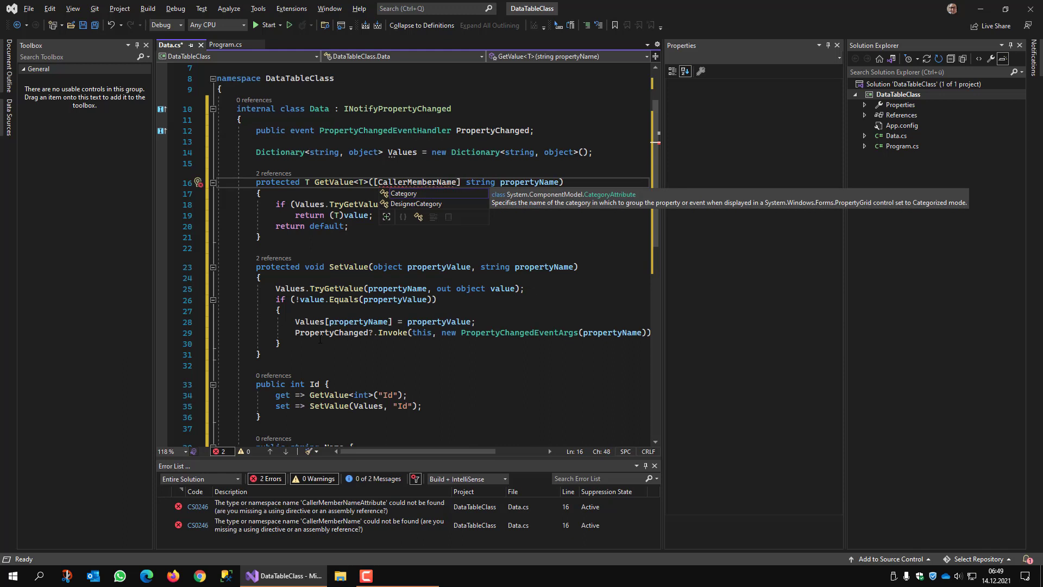
{"action": "left_click", "coordinate": [197, 181]}
{"action": "type", "text": " = null"}
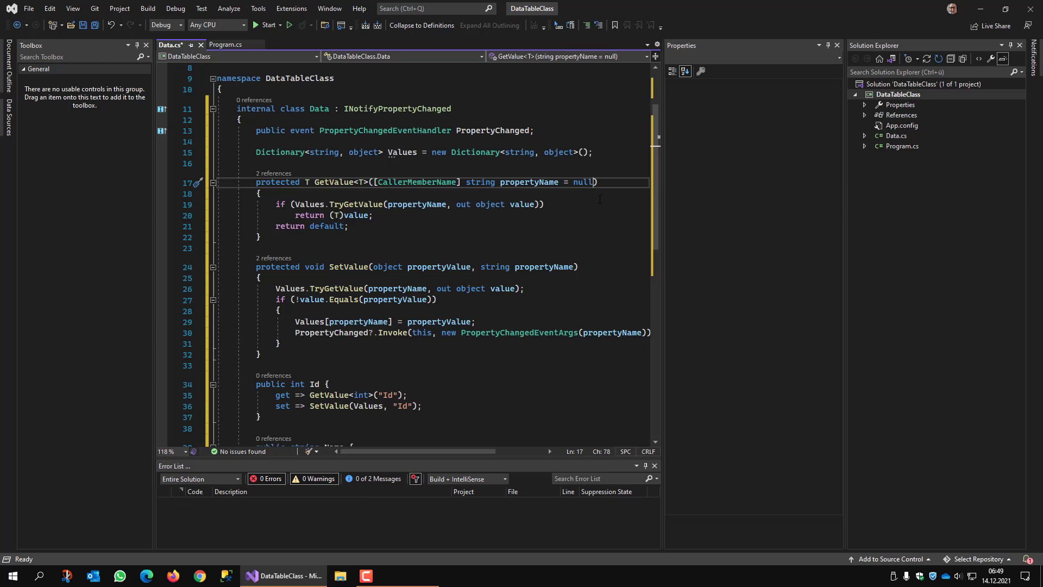
- Copy the [CallerMemberName] attribute onto SetValue's propertyName parameter
{"action": "double_click", "coordinate": [416, 181]}
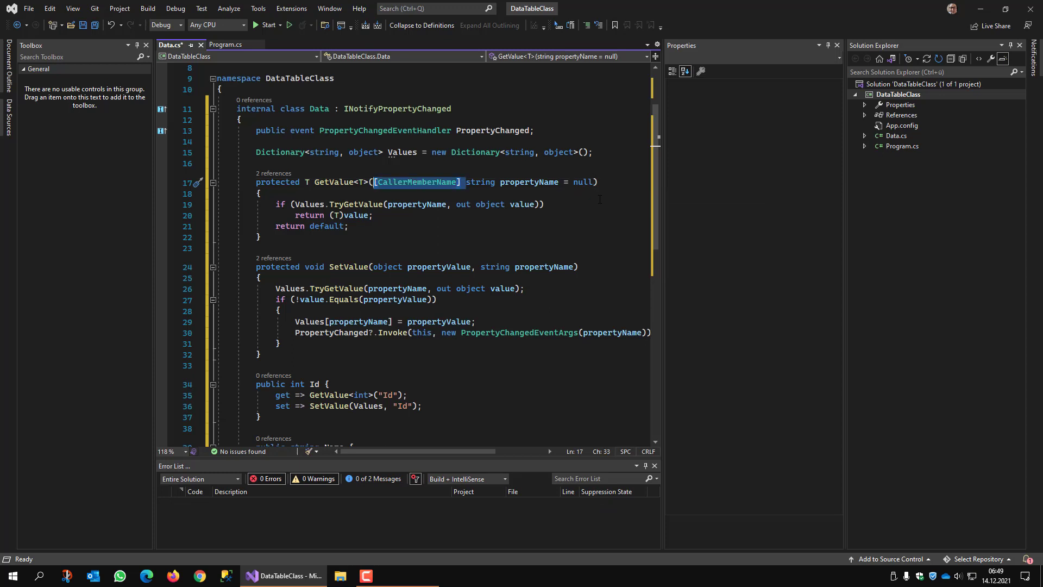
{"action": "left_click", "coordinate": [260, 277]}
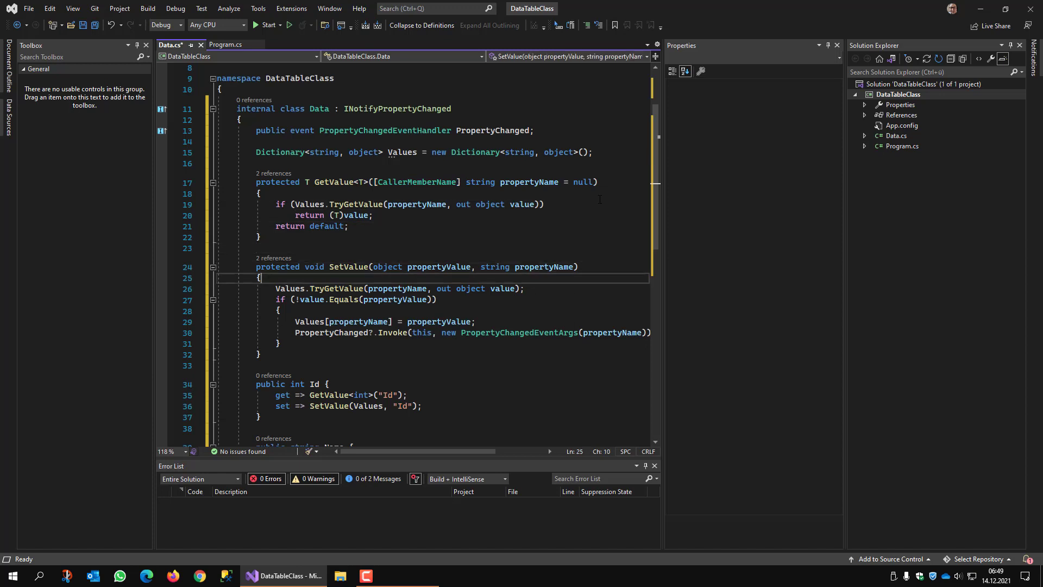
{"action": "type", "text": "[CallerMemberName]"}
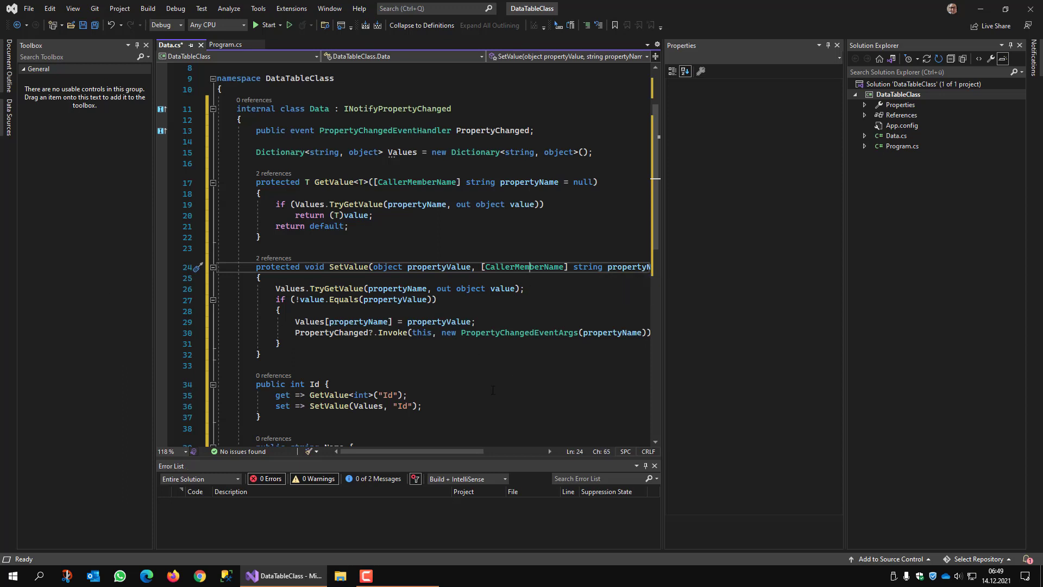
- Delete the "Id" string arguments so Id calls GetValue<int>() and SetValue(Values)
{"action": "double_click", "coordinate": [523, 267]}
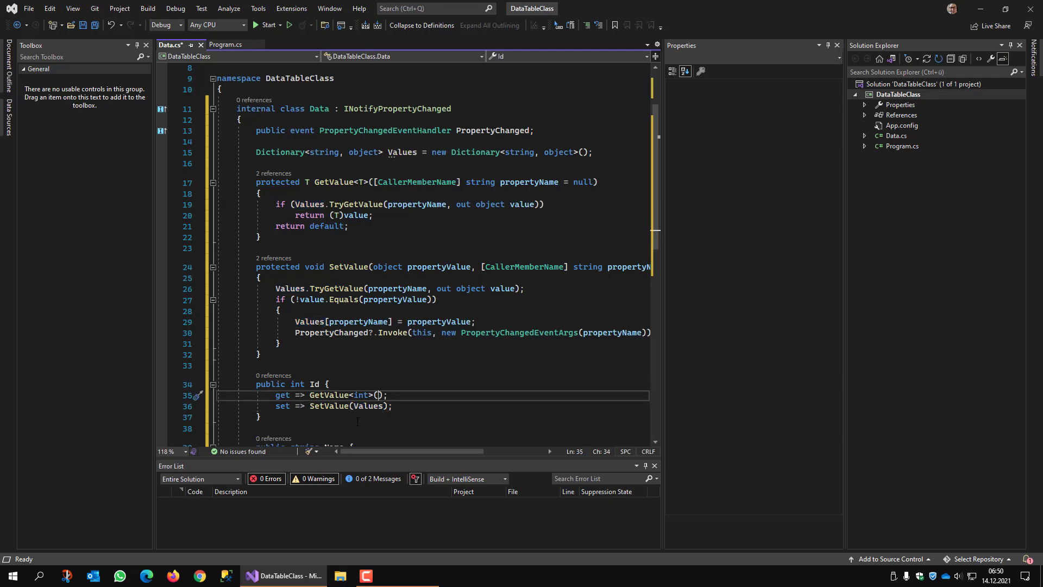
{"action": "scroll", "scroll_direction": "down", "scroll_amount": 3}
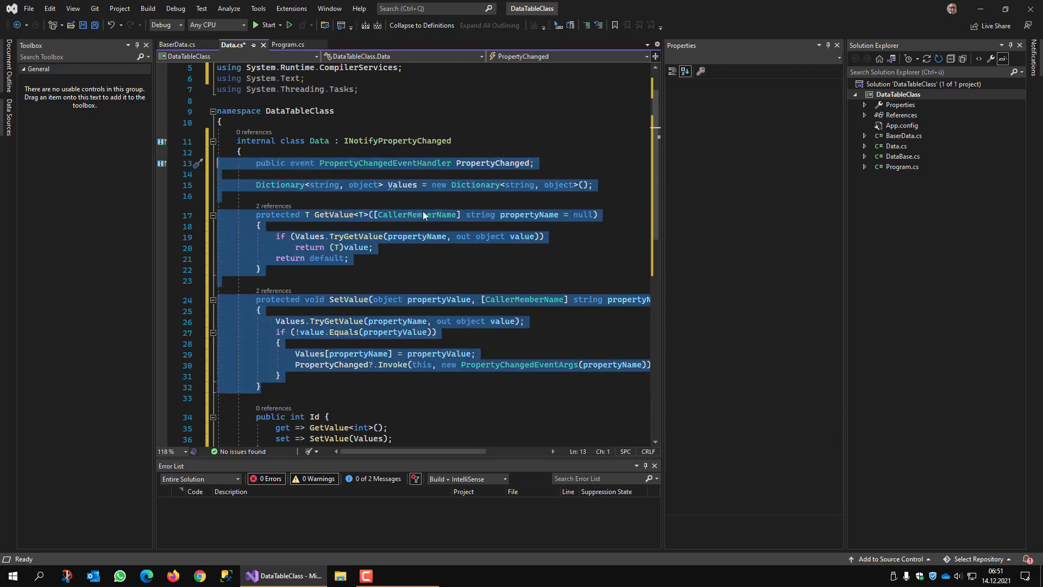
- Add a new Class item named BaseClass to the DataTableClass project
{"action": "left_click", "coordinate": [900, 94]}
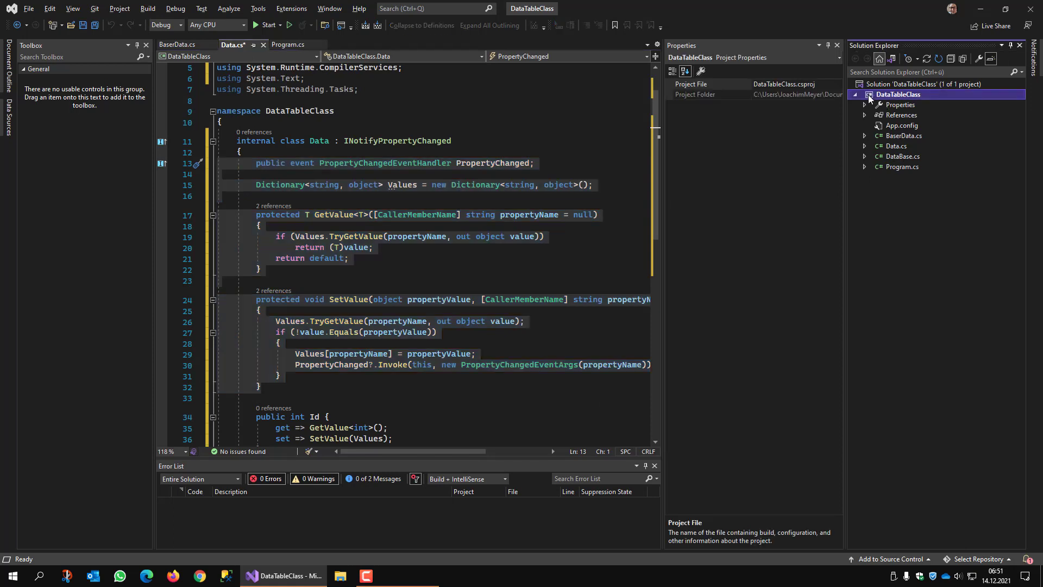
{"action": "right_click", "coordinate": [898, 95]}
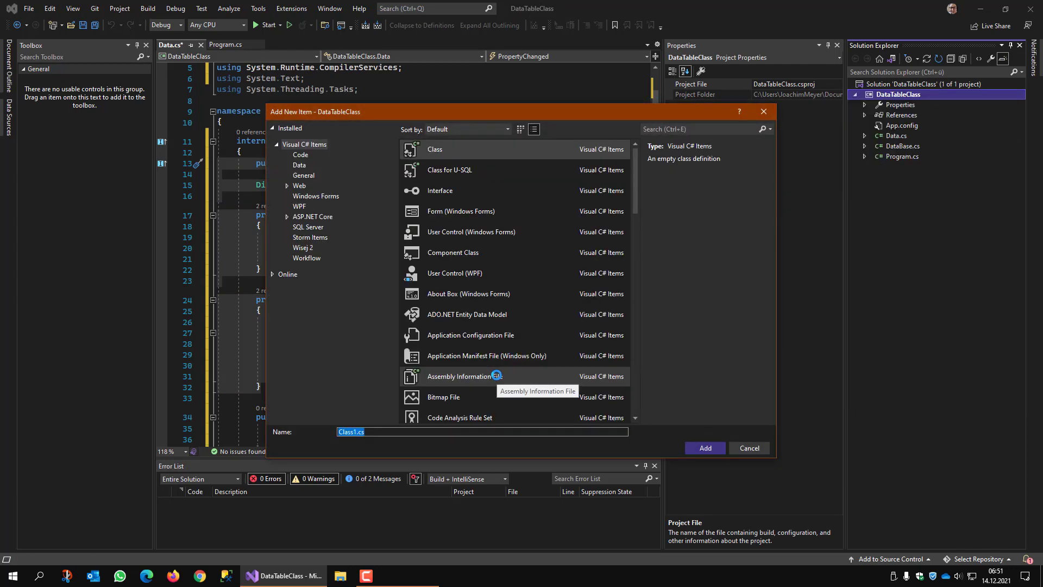
{"action": "type", "text": "BaseCl"}
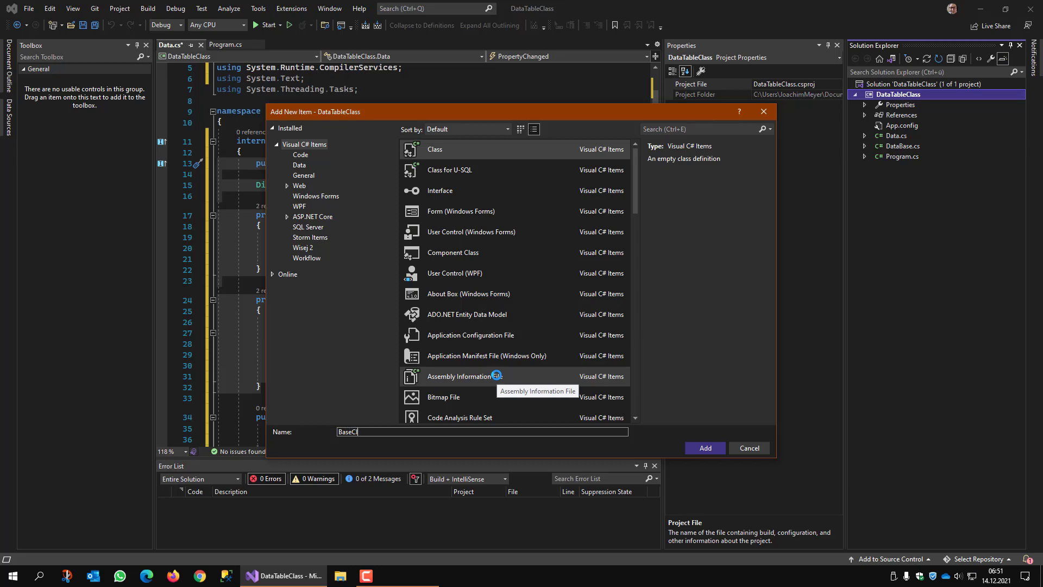
{"action": "left_click", "coordinate": [704, 447]}
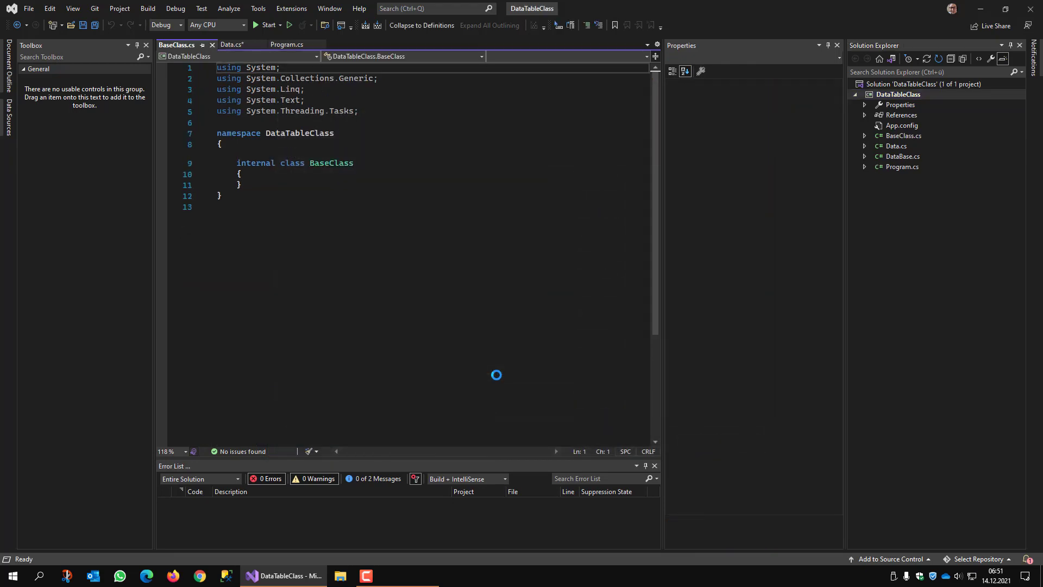
- Move the event, Values, GetValue and SetValue members into BaseClass and add the missing usings
{"action": "left_click", "coordinate": [232, 45]}
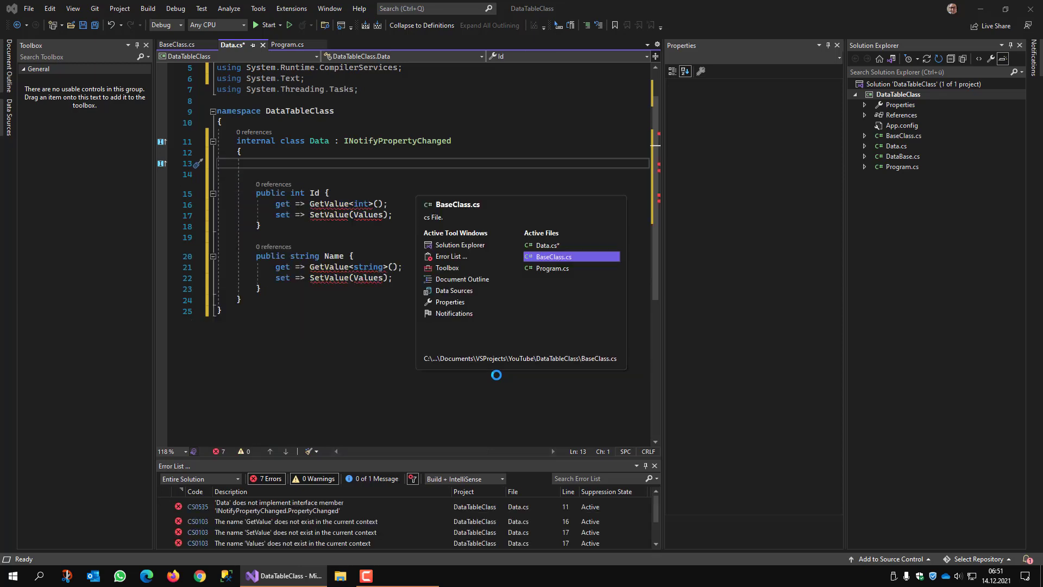
{"action": "left_click", "coordinate": [550, 257]}
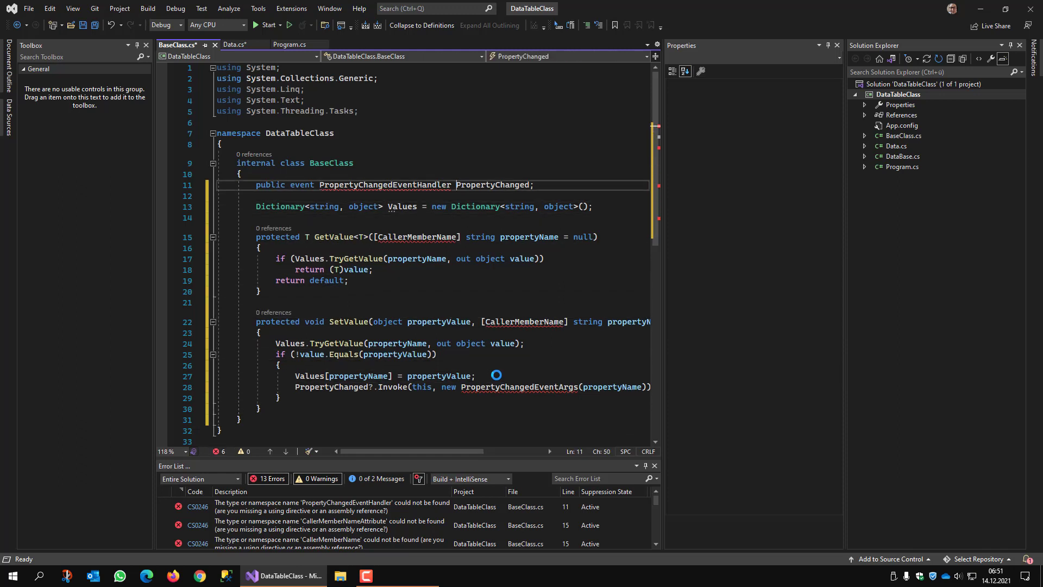
{"action": "left_click", "coordinate": [198, 185]}
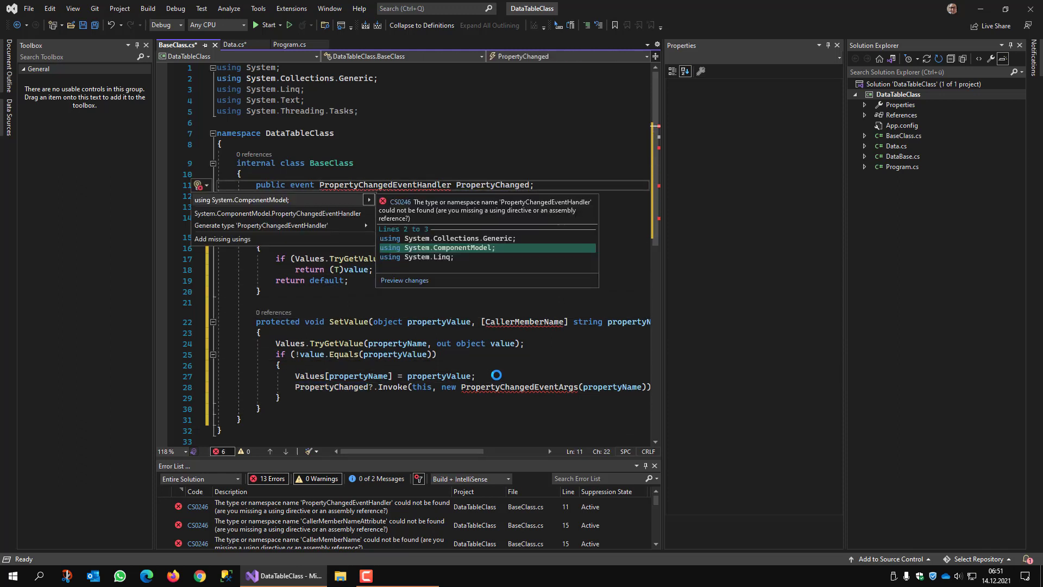
{"action": "left_click", "coordinate": [268, 200]}
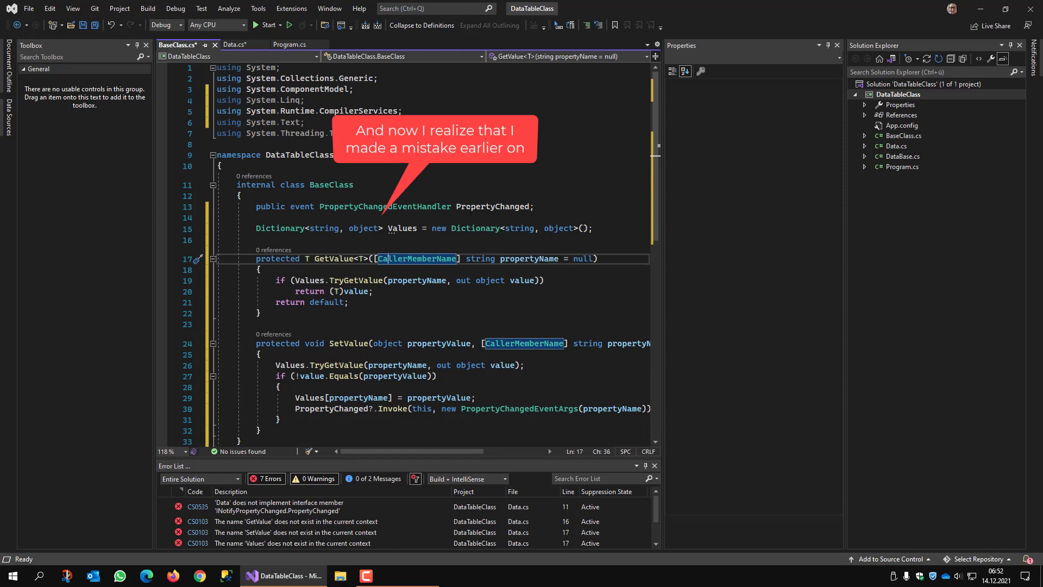
- Make Data derive from BaseClass and pass value to SetValue in both setters
{"action": "left_click", "coordinate": [234, 45]}
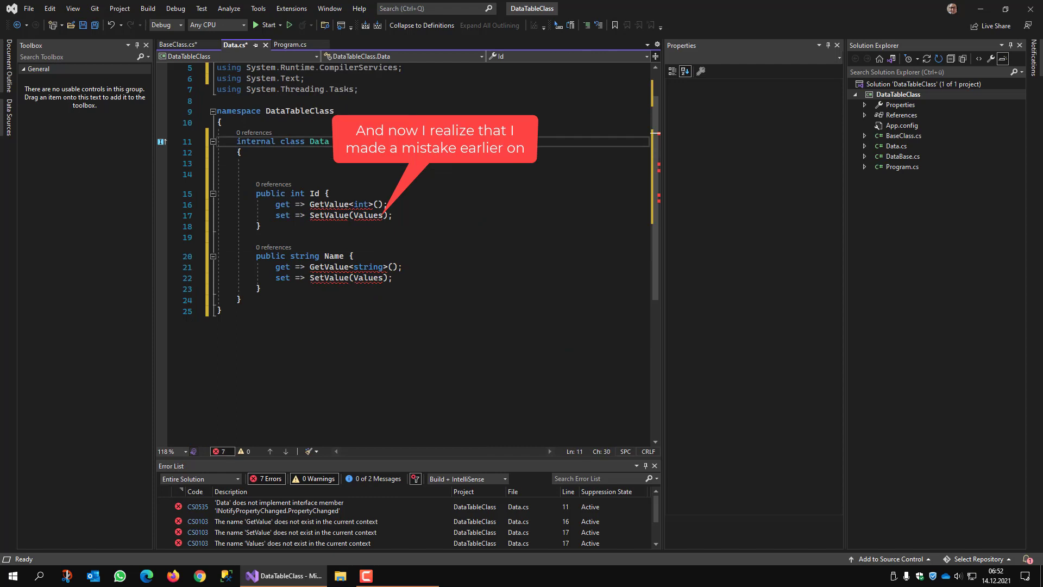
{"action": "type", "text": "BaseClass"}
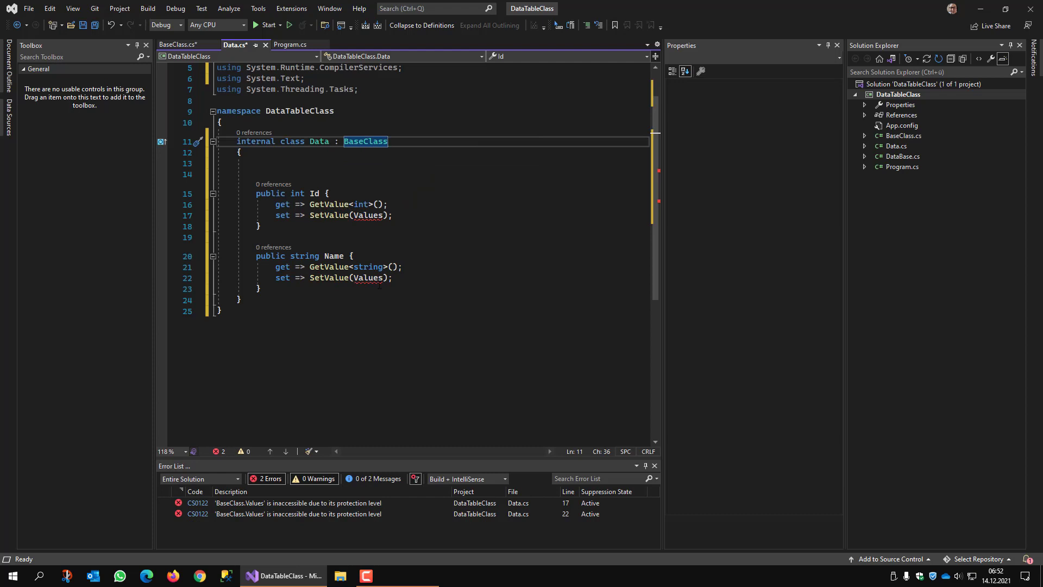
{"action": "double_click", "coordinate": [368, 216]}
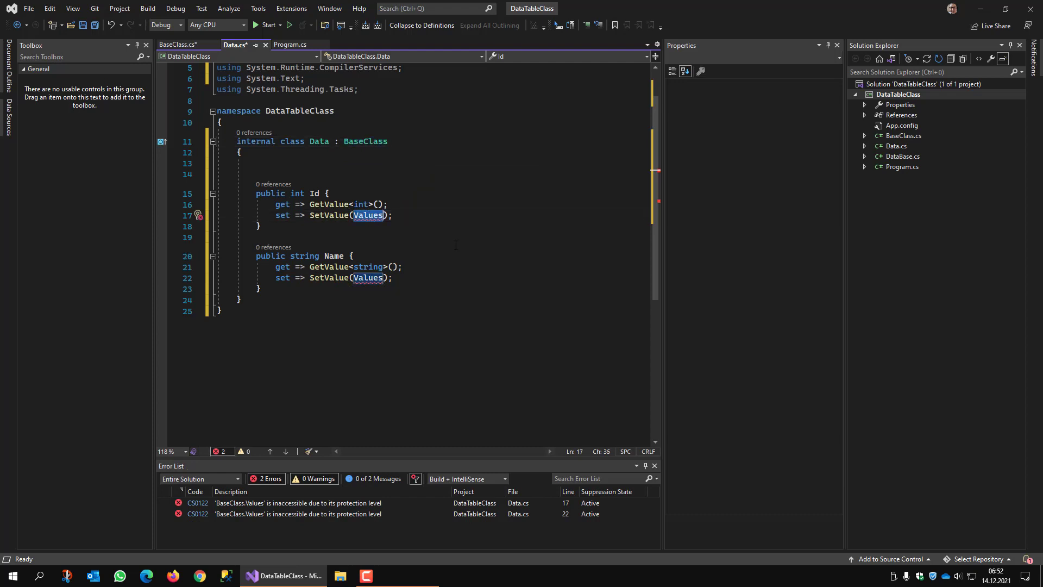
{"action": "type", "text": "value"}
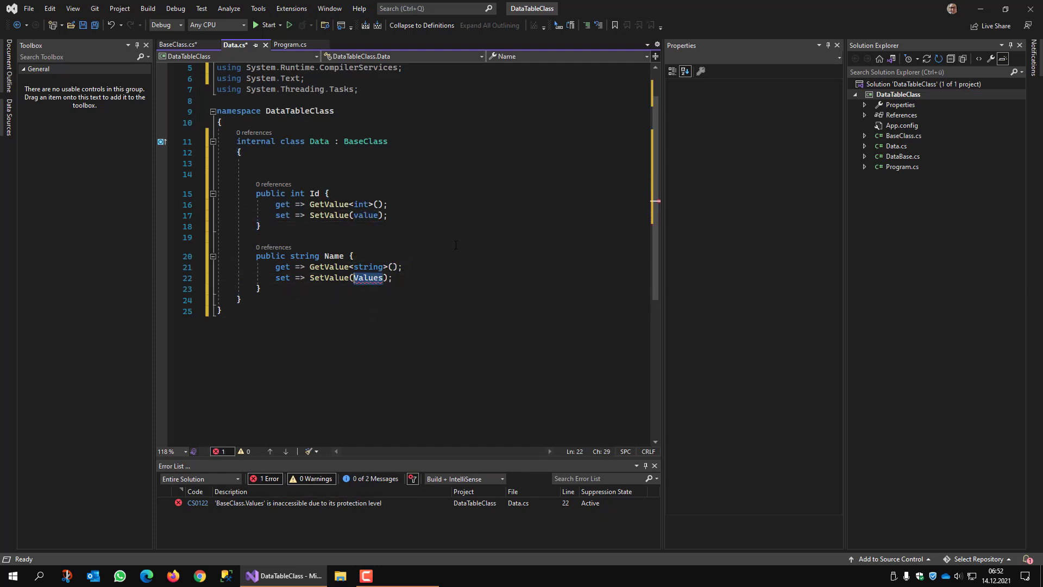
{"action": "type", "text": "value"}
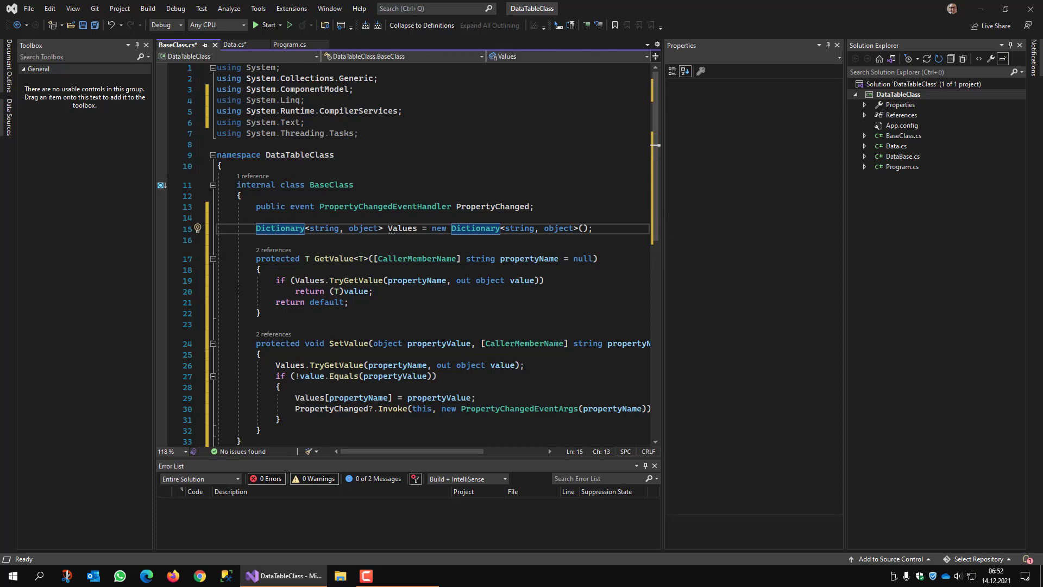
- Review BaseClass's Values dictionary usages, then return to the Data file
{"action": "scroll", "scroll_direction": "down", "scroll_amount": 3}
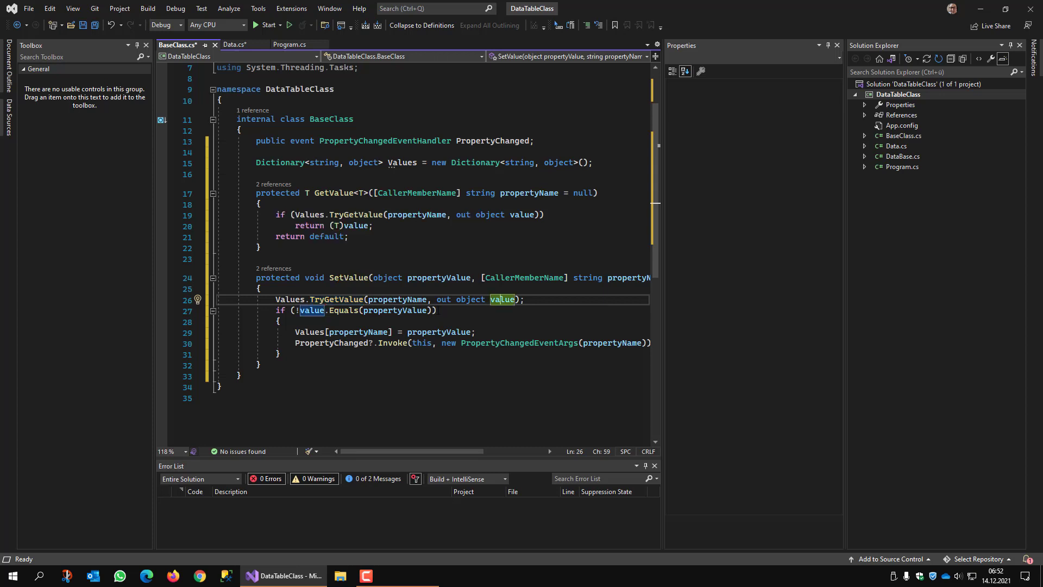
{"action": "mouse_move", "coordinate": [440, 332]}
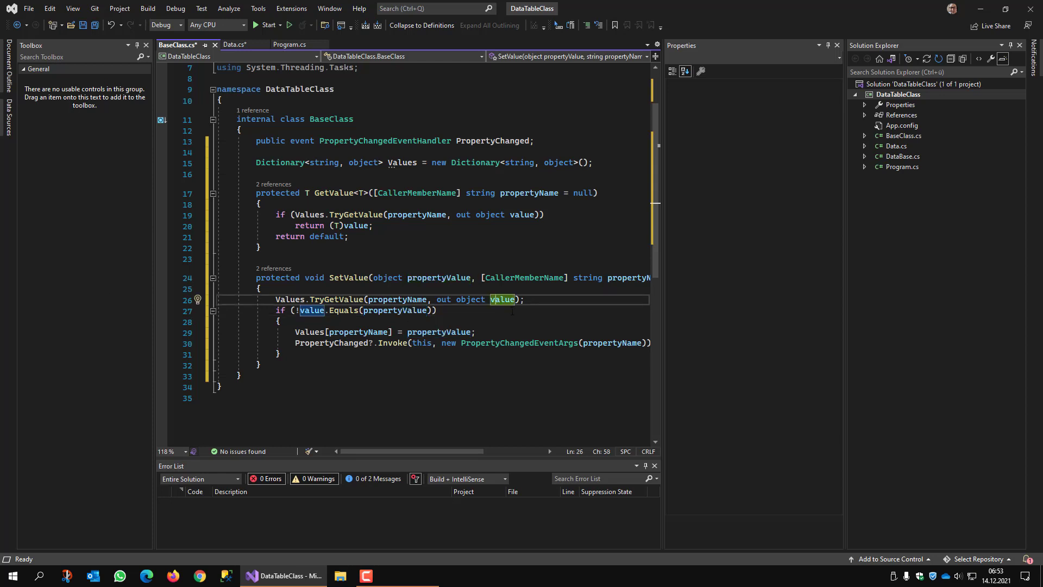
{"action": "left_click", "coordinate": [303, 310]}
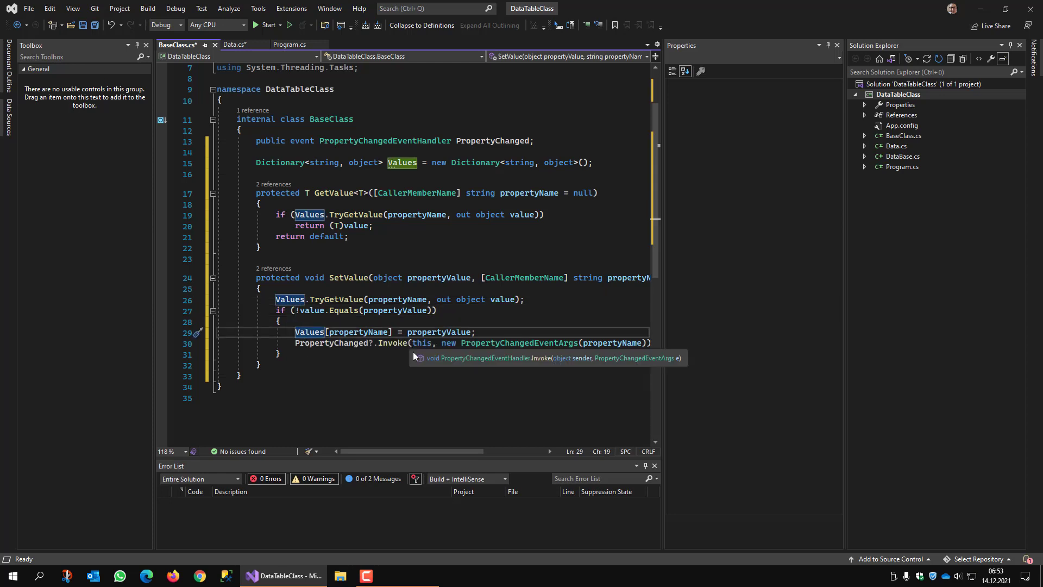
{"action": "mouse_move", "coordinate": [438, 360]}
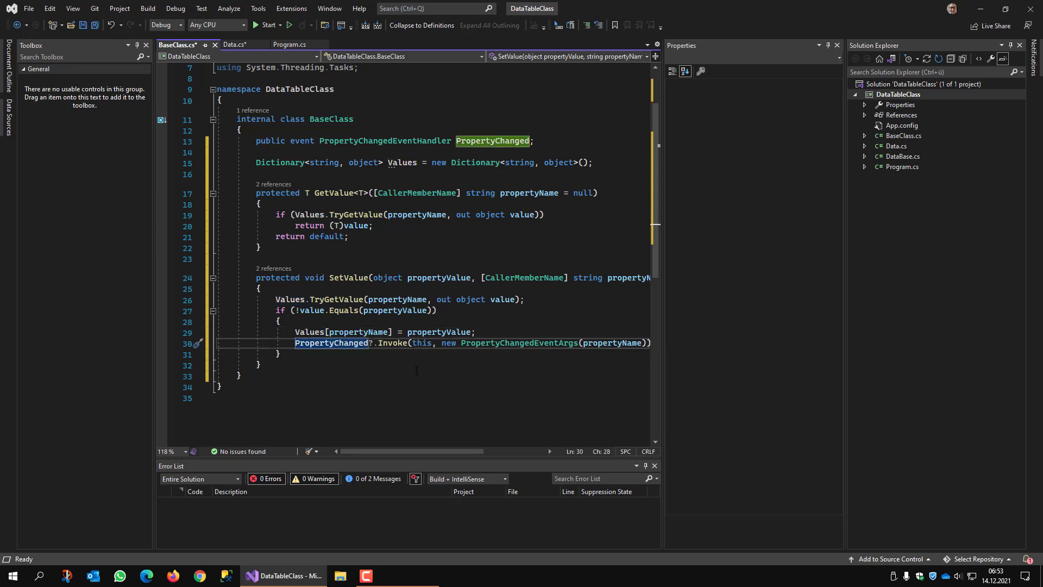
{"action": "left_click", "coordinate": [235, 44]}
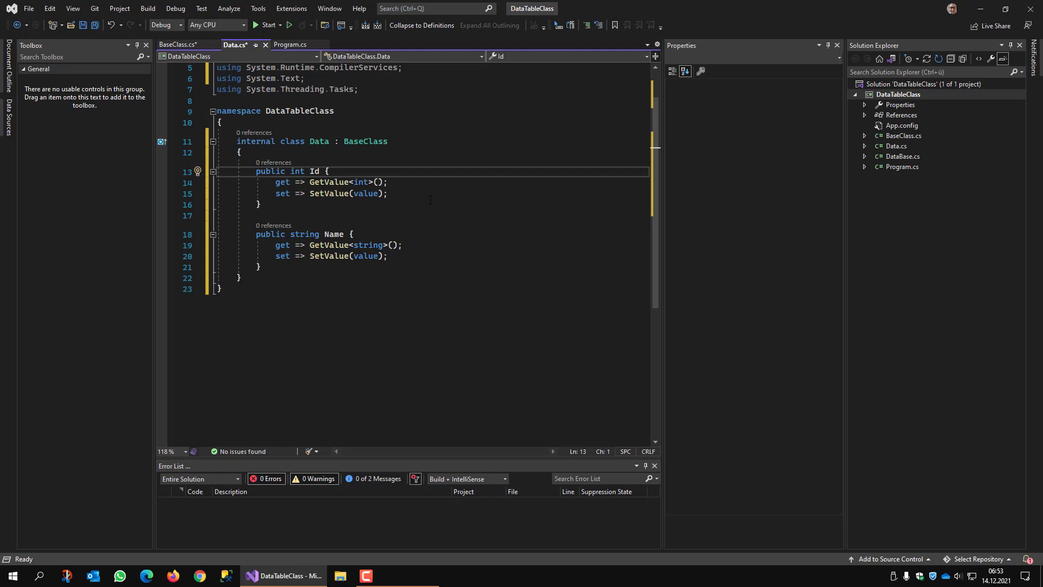
- Remove the blank lines above Id and select the whole Name property
{"action": "double_click", "coordinate": [364, 141]}
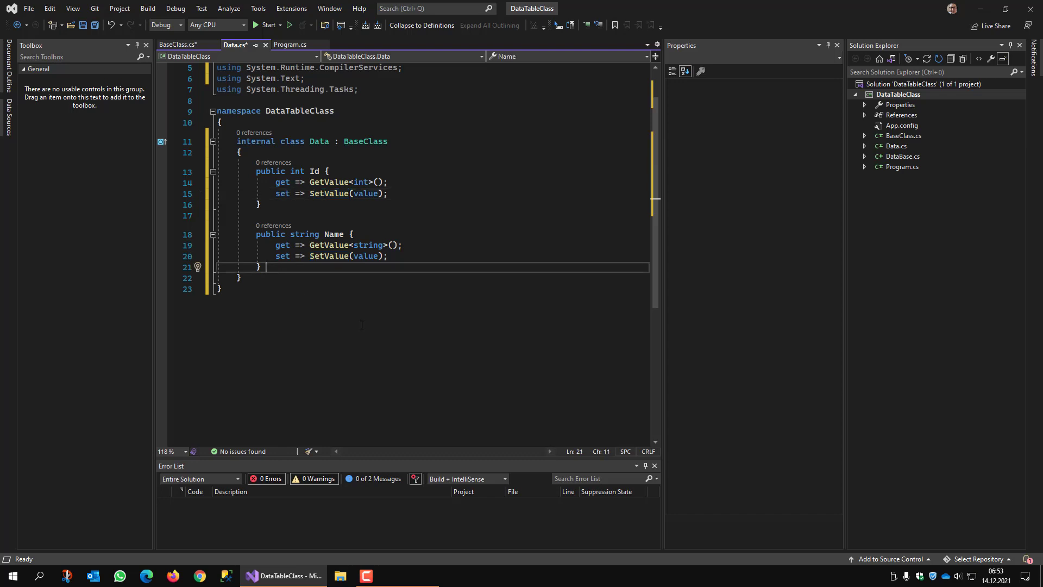
{"action": "left_click", "coordinate": [265, 234]}
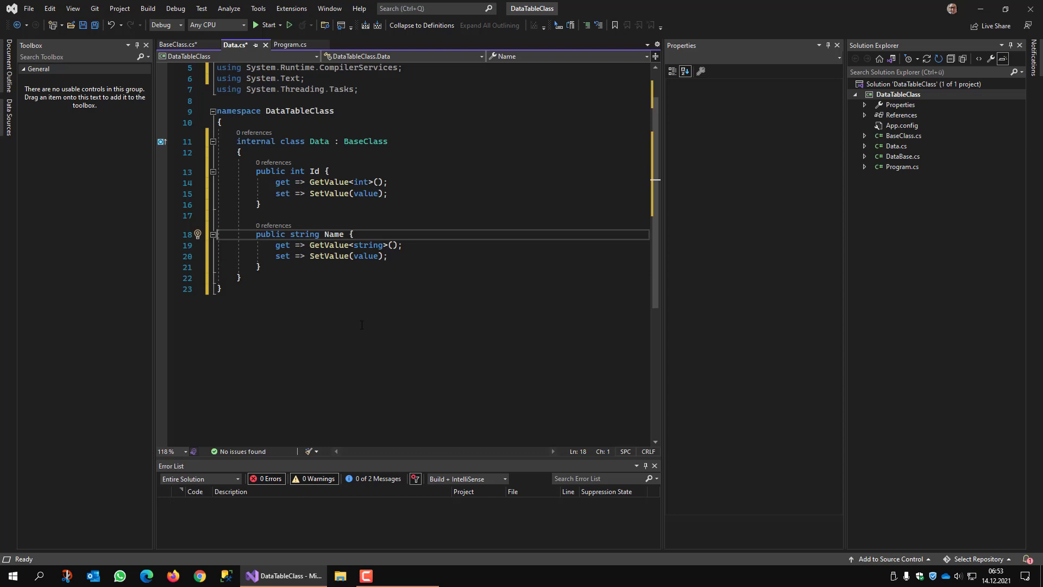
{"action": "left_click_drag", "start_coordinate": [219, 234], "coordinate": [260, 278]}
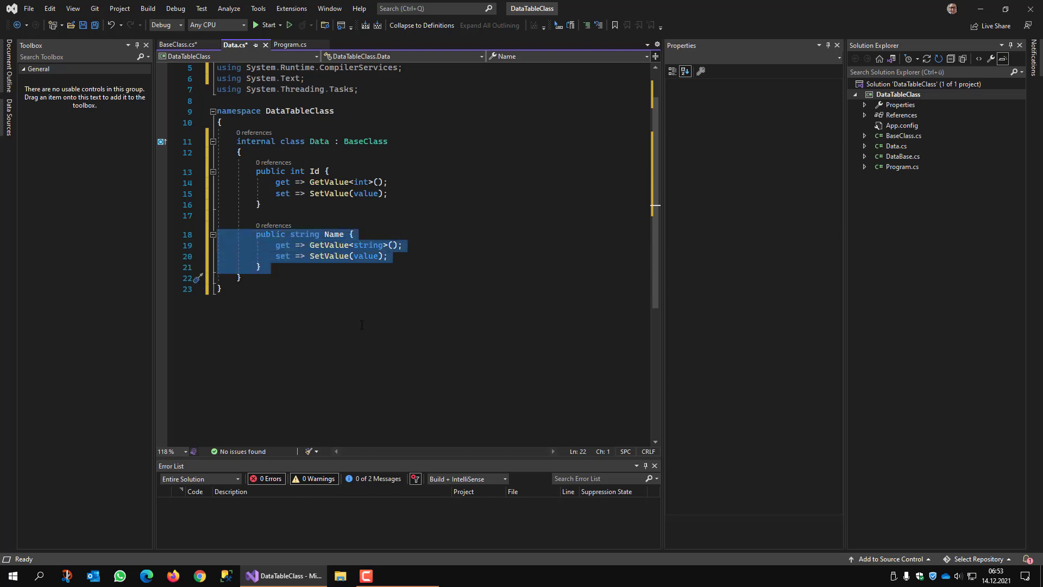